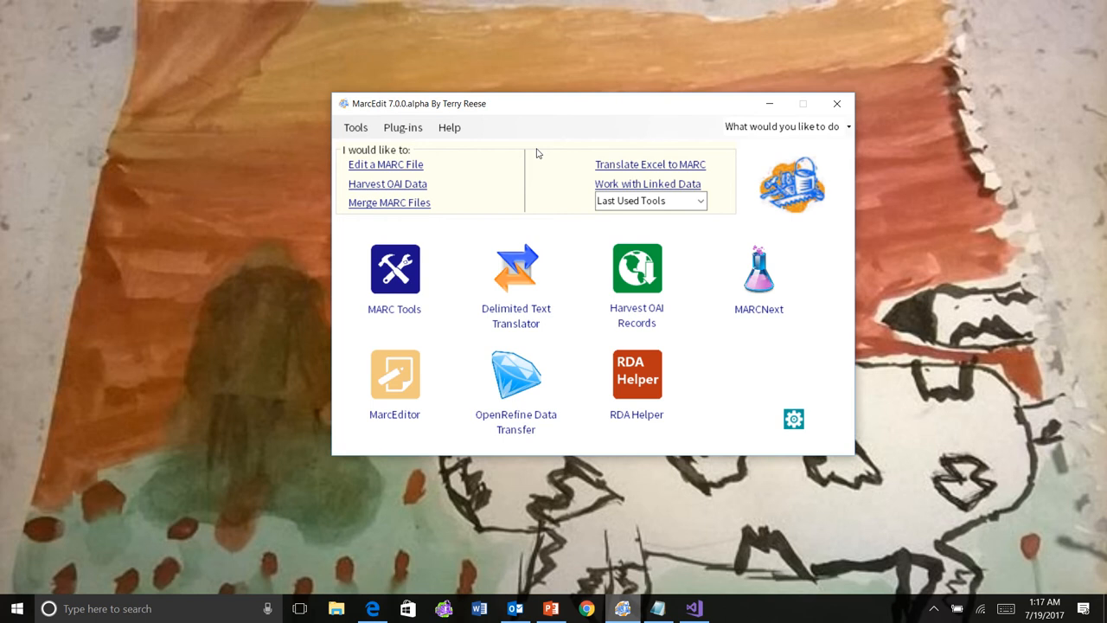
mouse_move(668, 217)
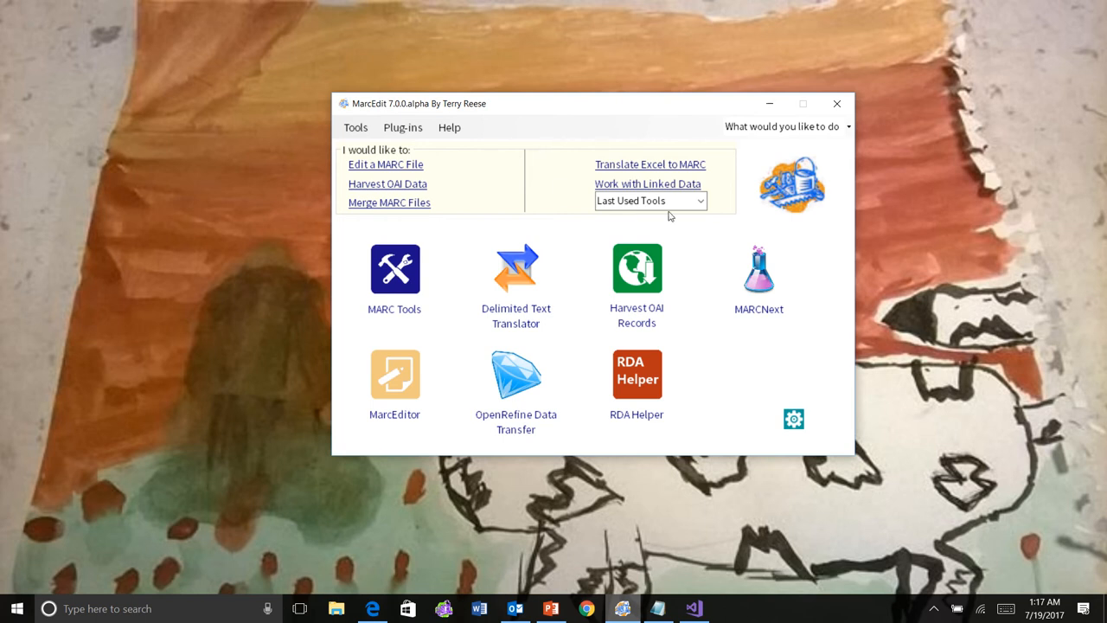
Browse the empty recently used tools list and the MARCNext linked data tools, closing each.
left_click(701, 201)
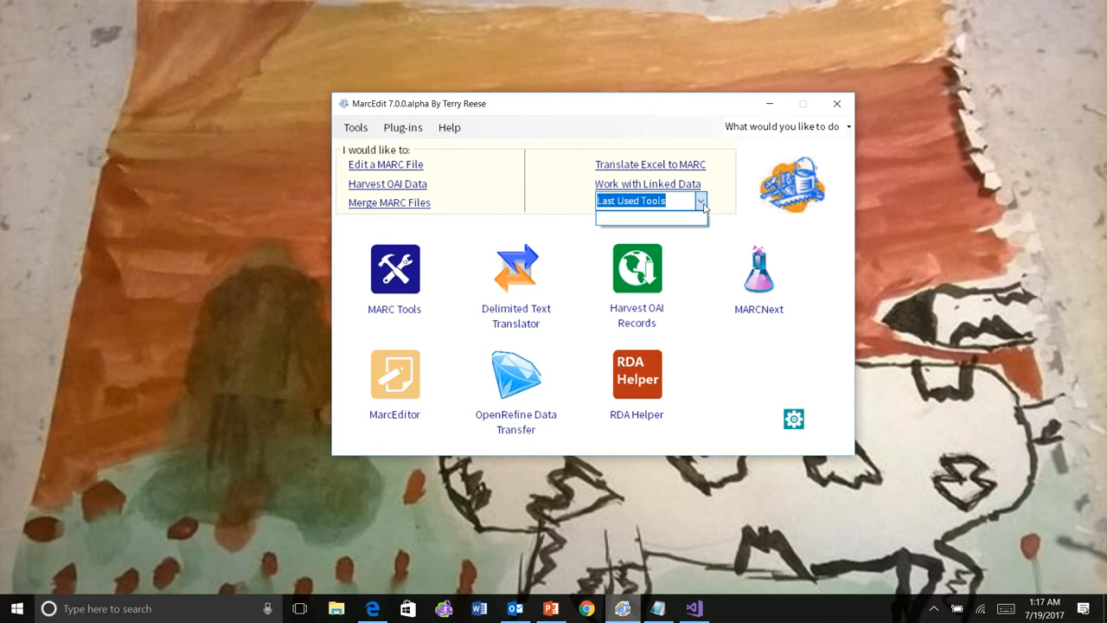
left_click(701, 201)
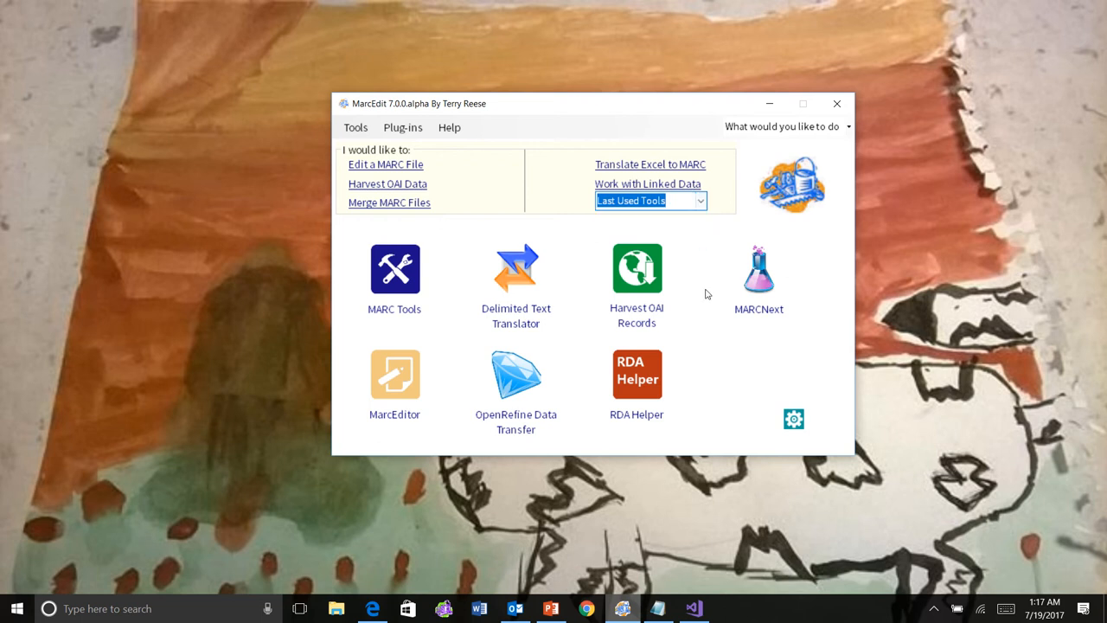
mouse_move(758, 285)
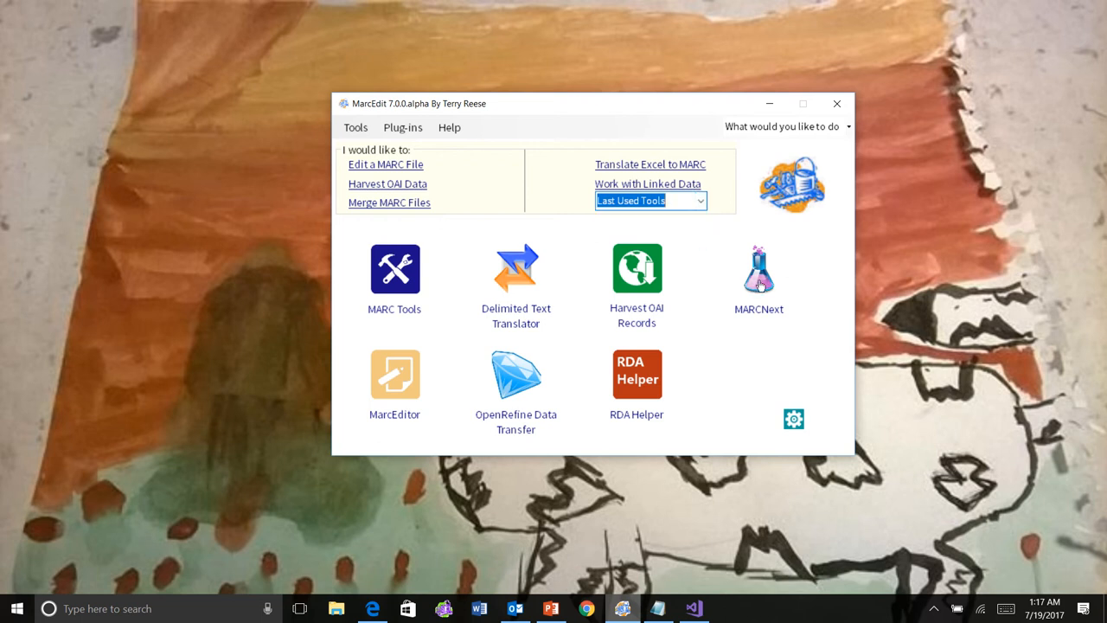
mouse_move(519, 227)
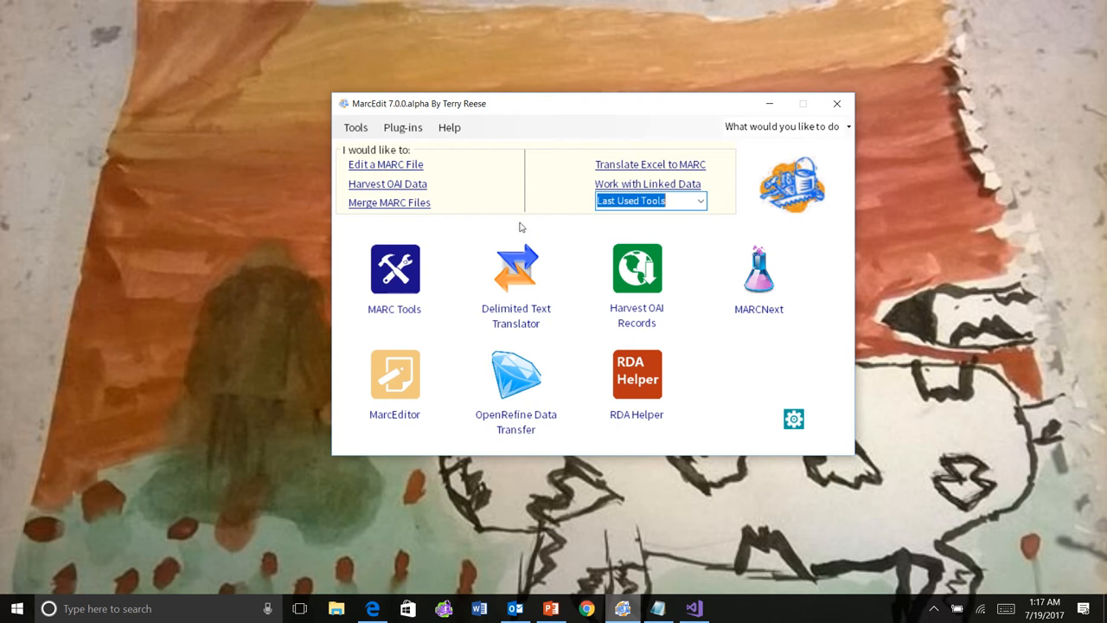
mouse_move(474, 245)
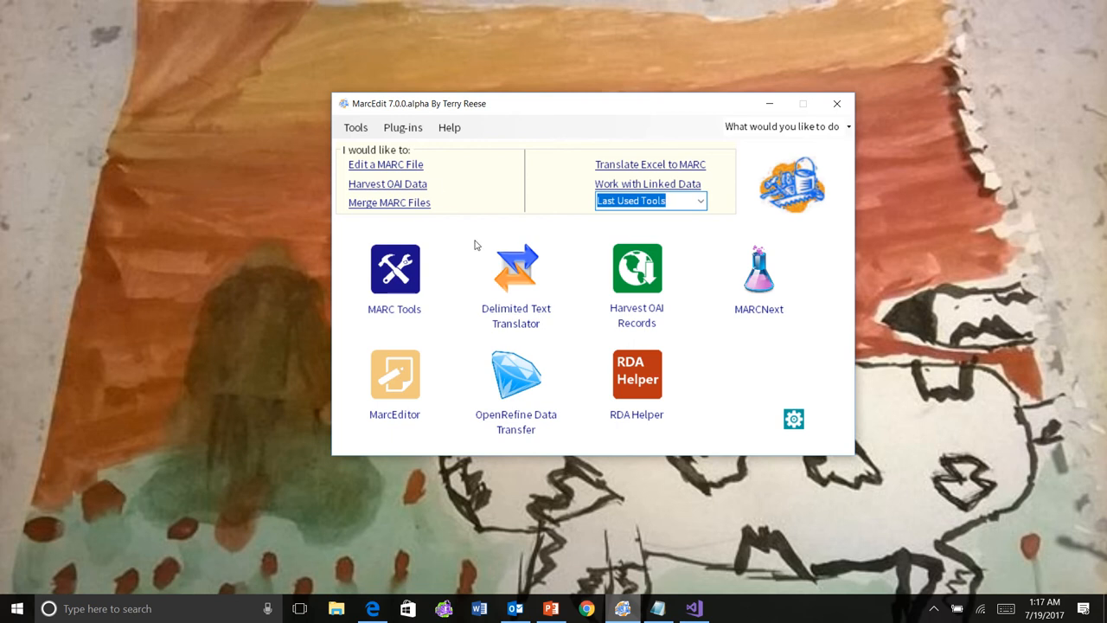
mouse_move(747, 284)
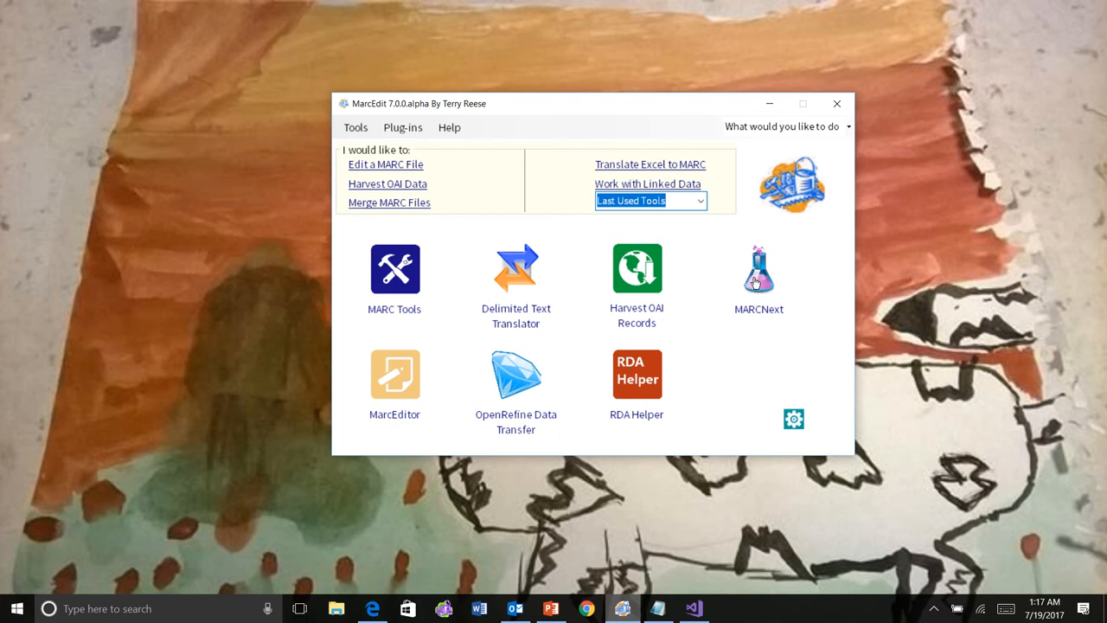
left_click(758, 270)
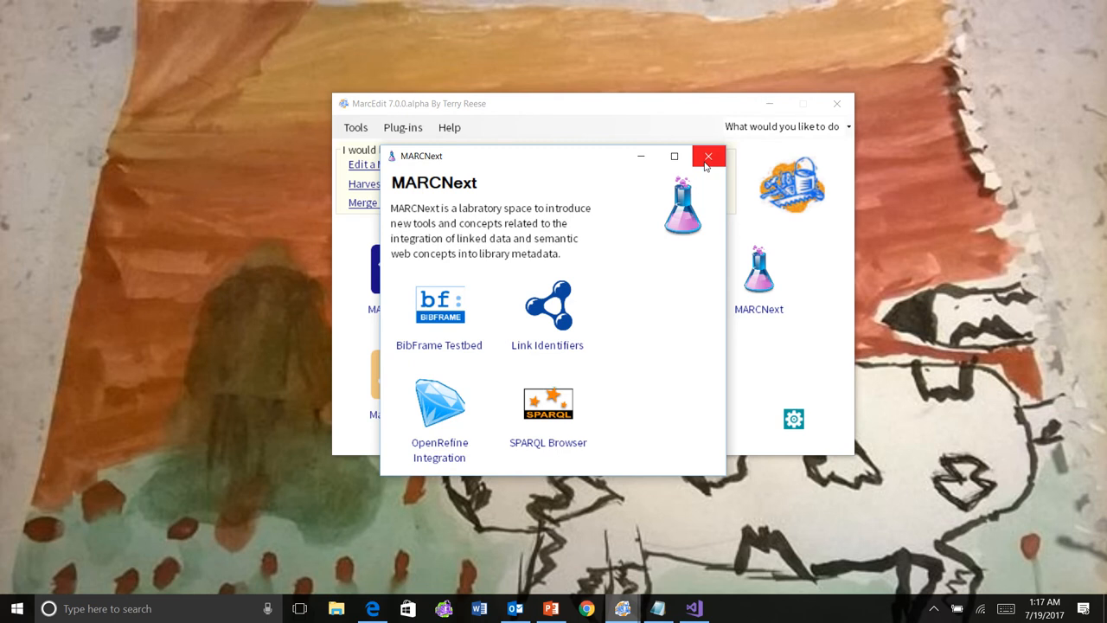
left_click(710, 156)
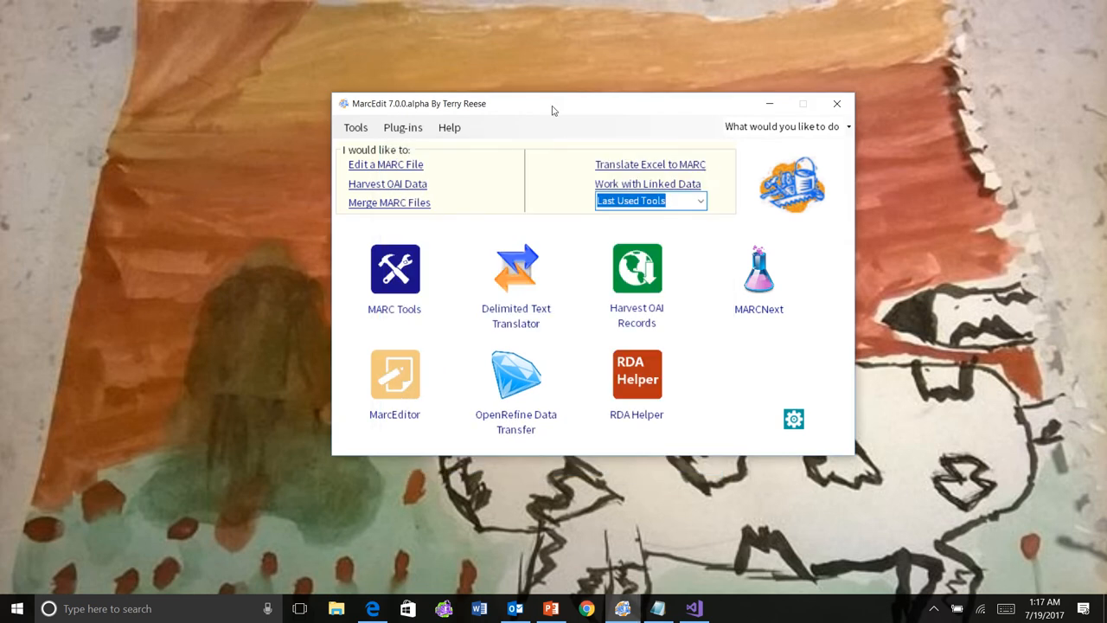
mouse_move(337, 138)
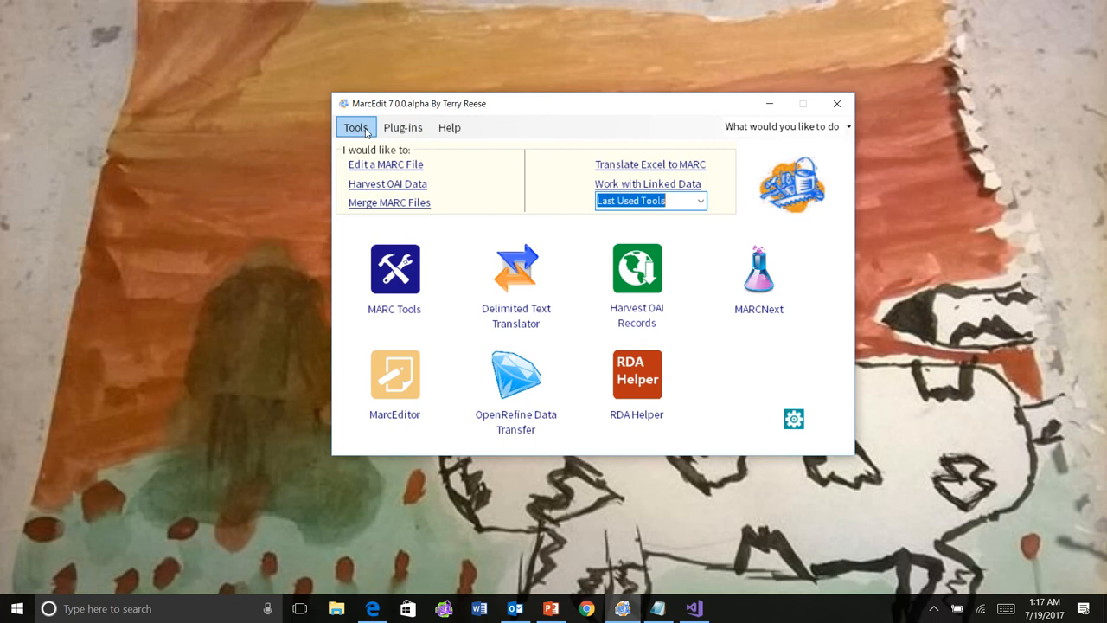
Browse the general Tools menu, then show the list of installed plugins.
left_click(357, 128)
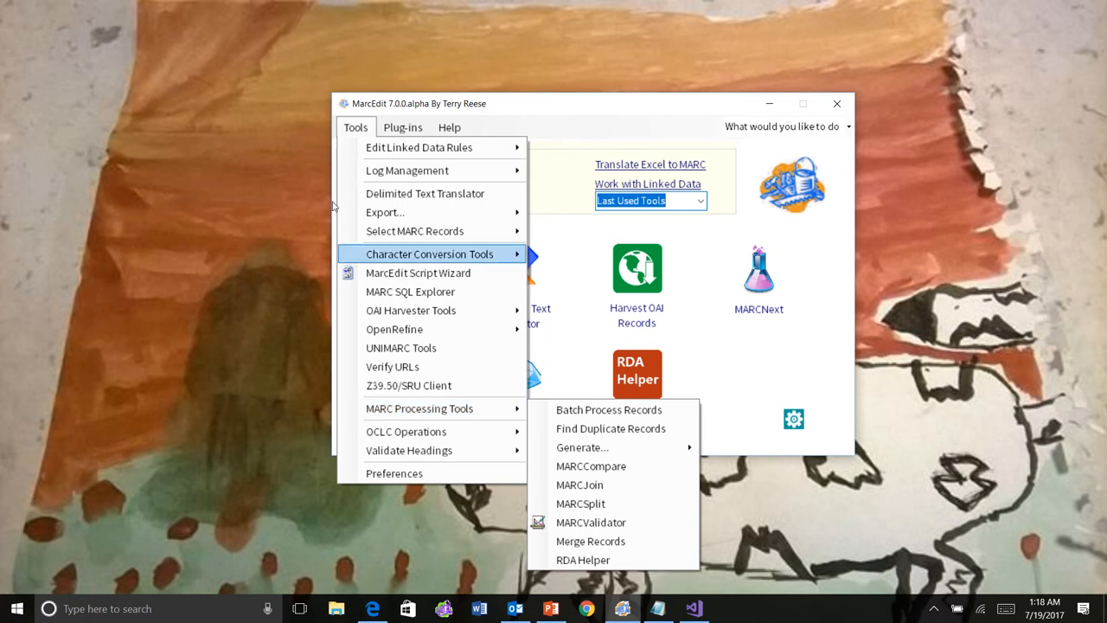
left_click(401, 128)
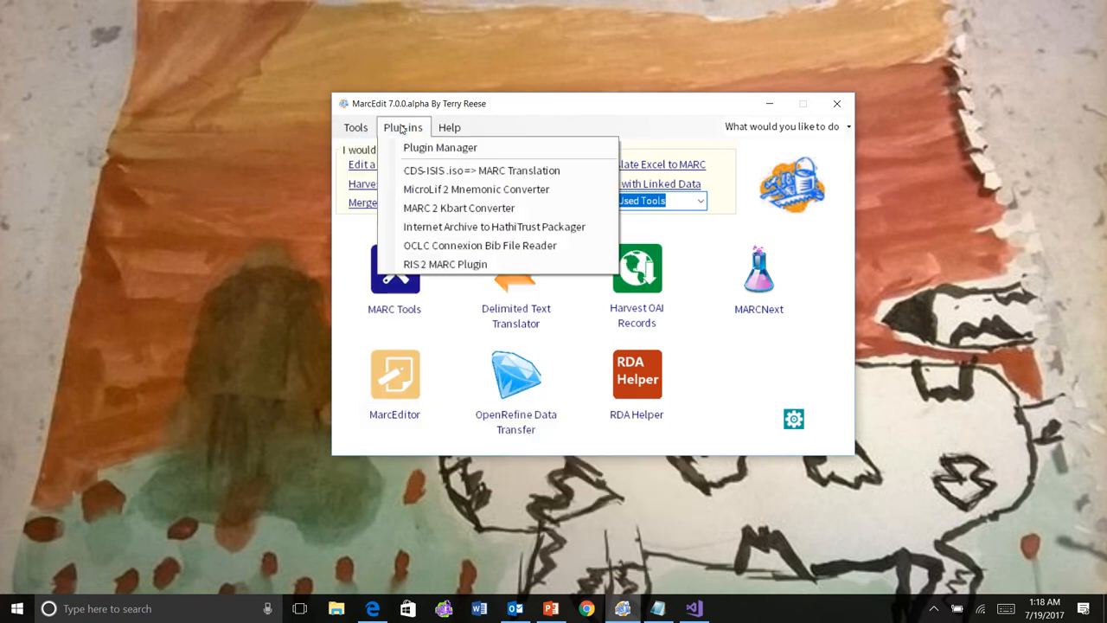
Show the Help menu with its troubleshooting options.
left_click(450, 128)
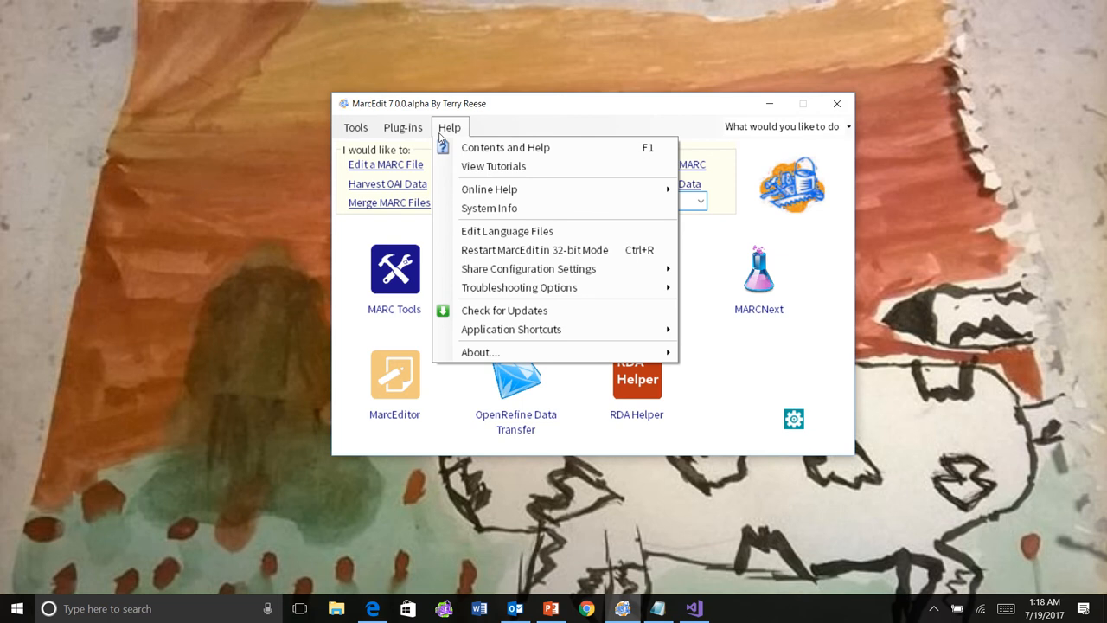
mouse_move(493, 167)
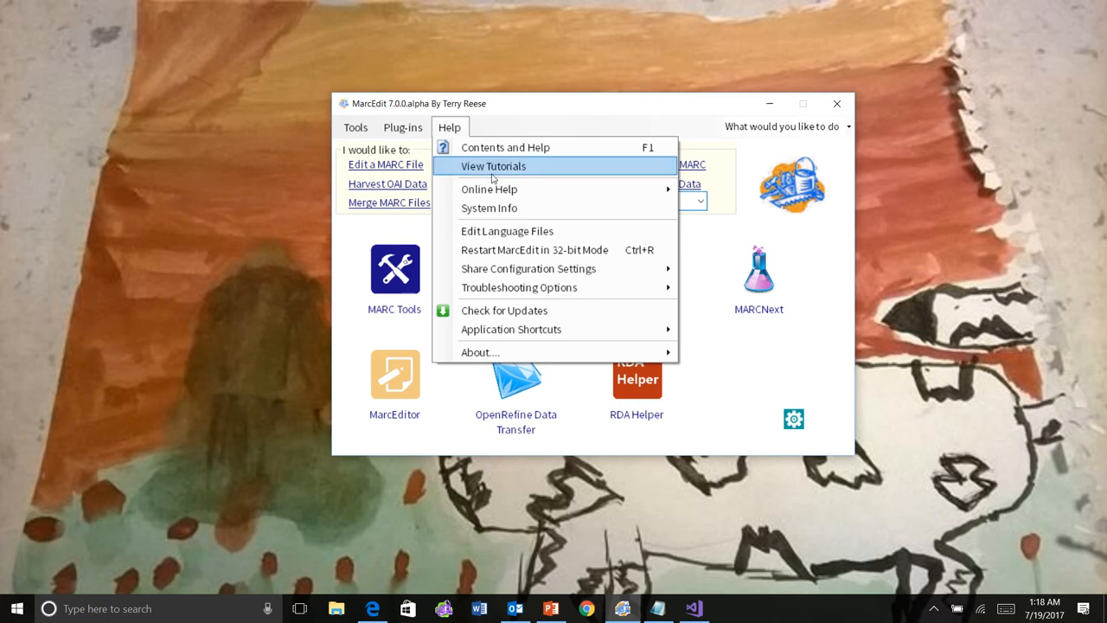
mouse_move(519, 287)
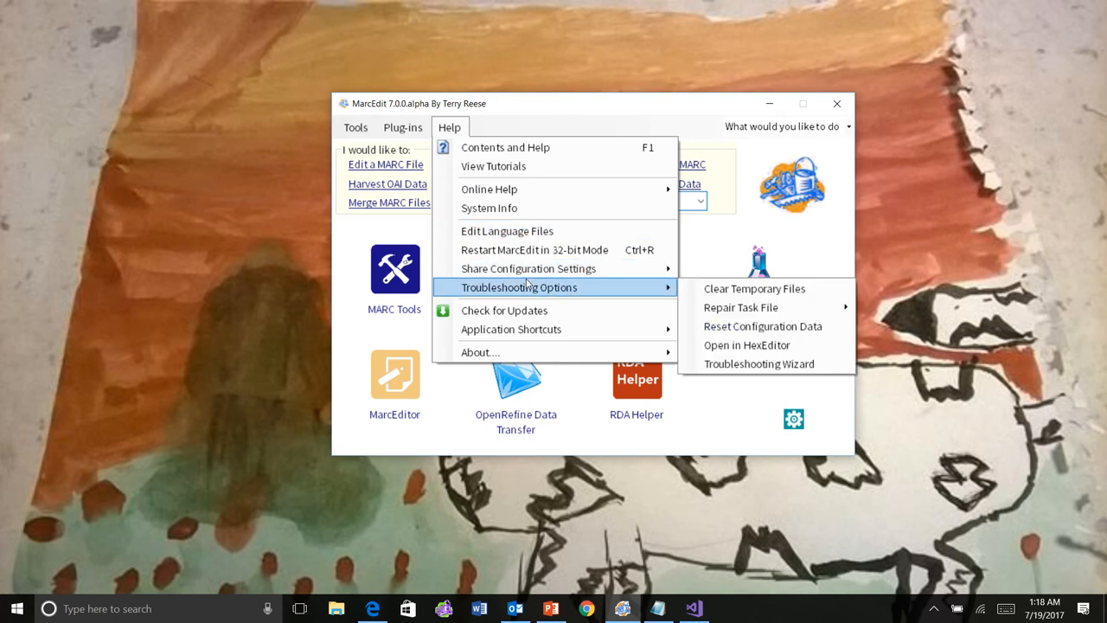
mouse_move(764, 326)
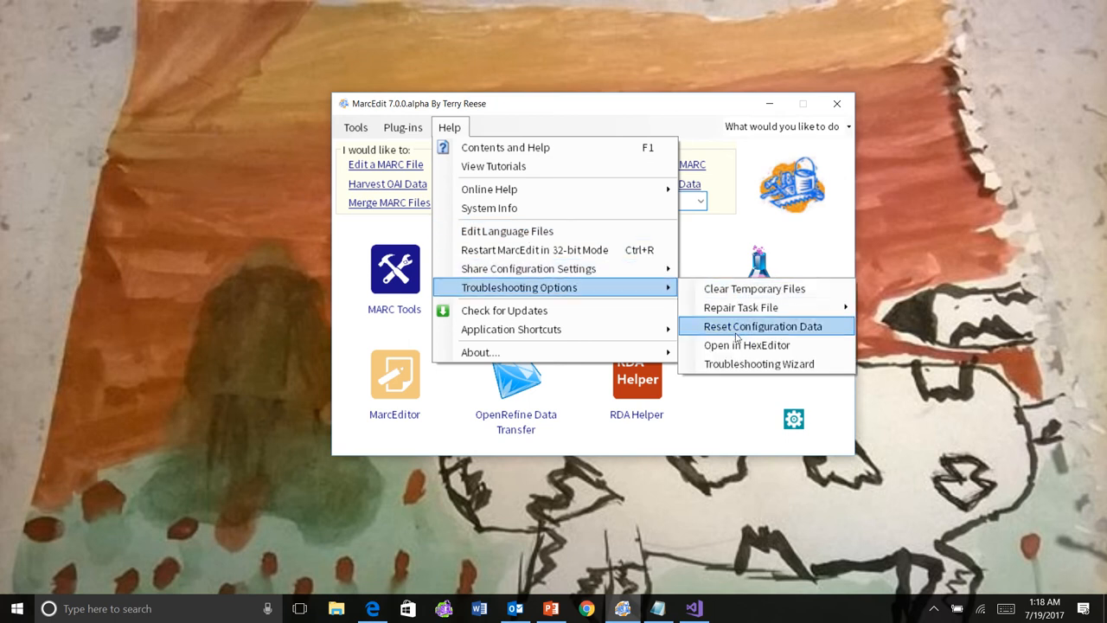
mouse_move(760, 364)
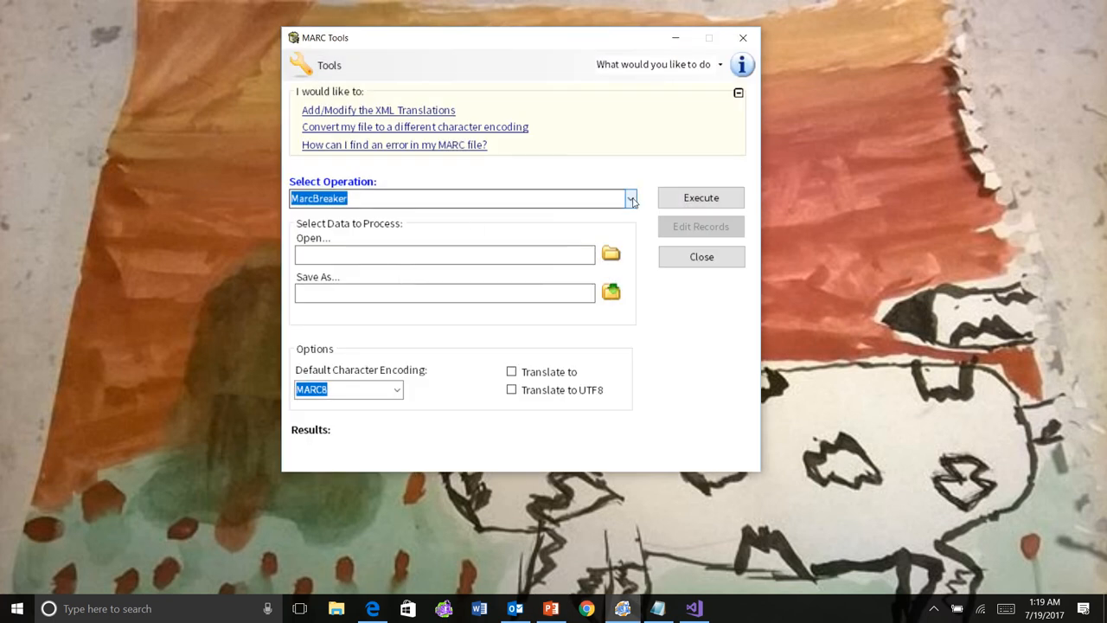
Search operations for 'ead' and choose EAD (Analytics)=>MARC.
left_click(630, 198)
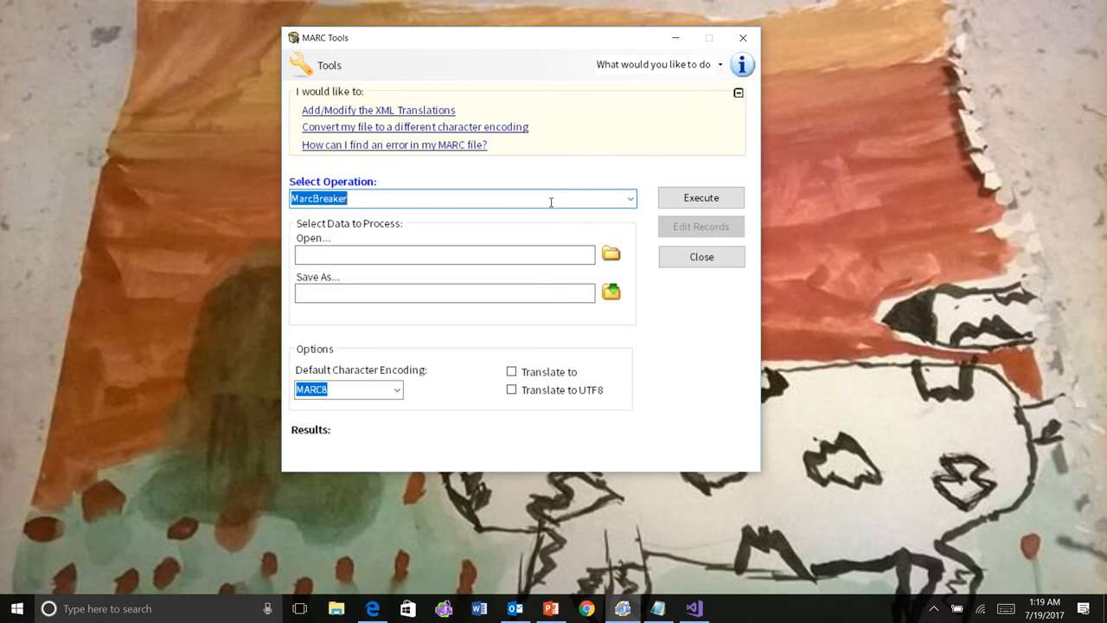
type("ead")
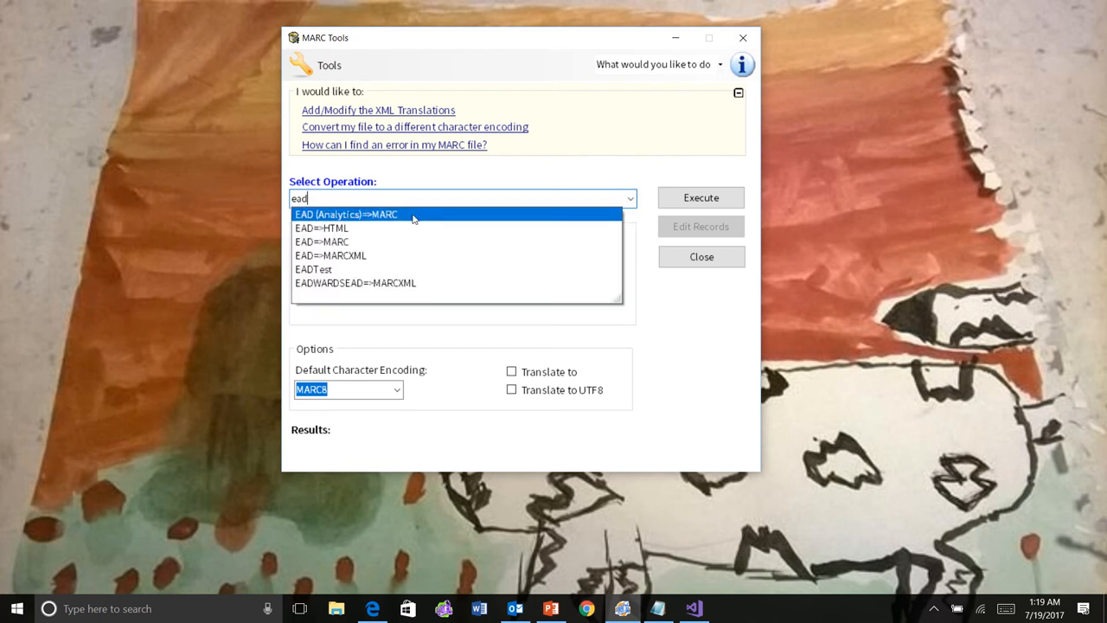
left_click(346, 215)
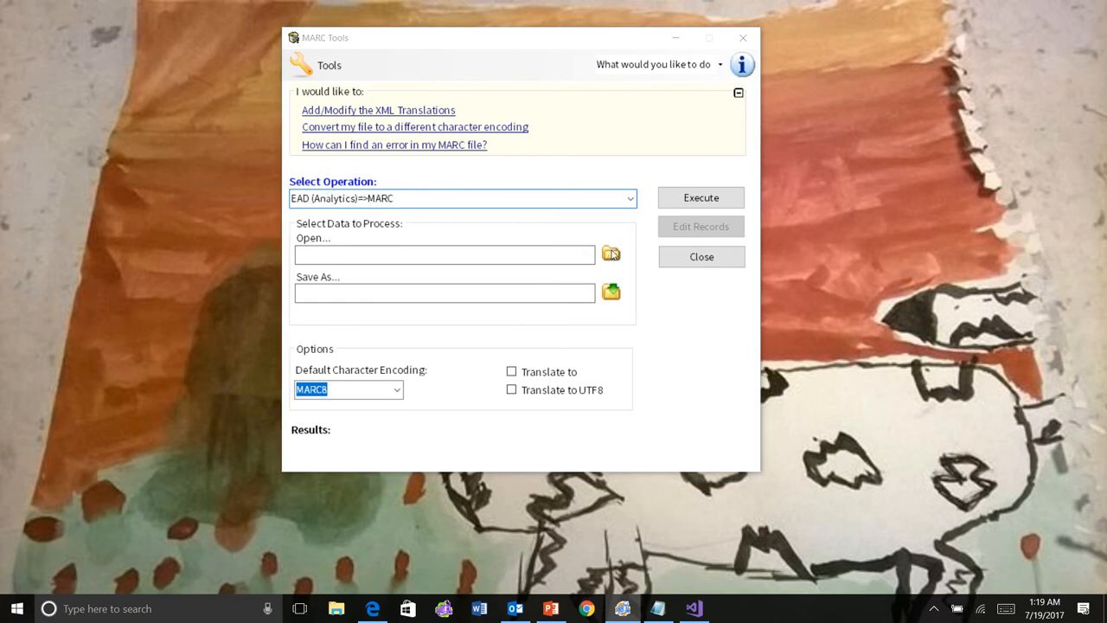
Browse for a source file and show the available MARC file types.
left_click(612, 253)
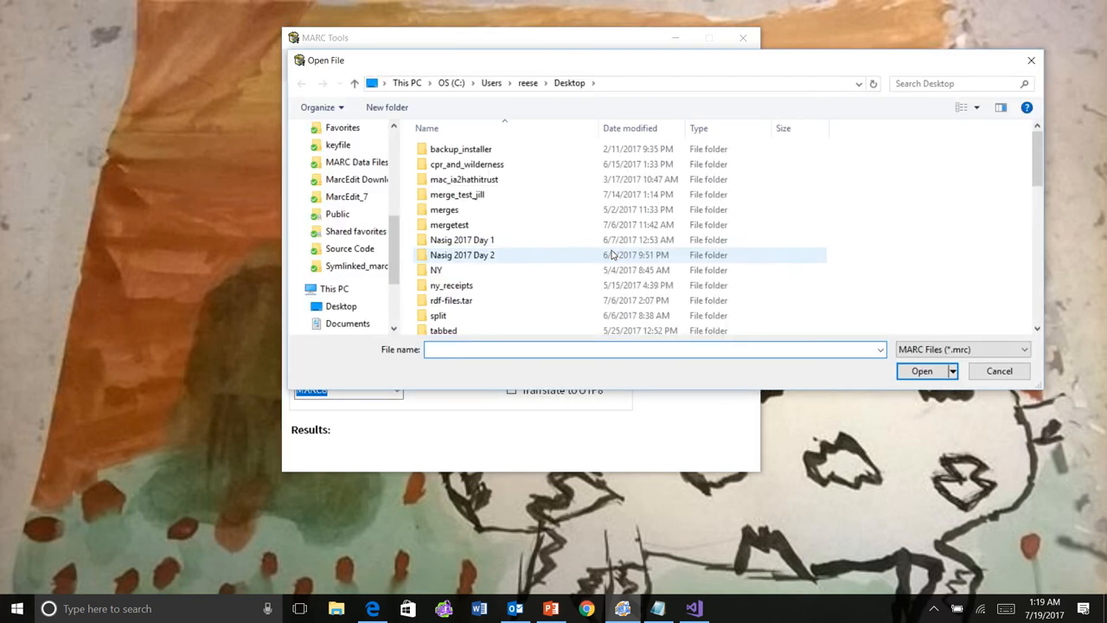
left_click(1024, 350)
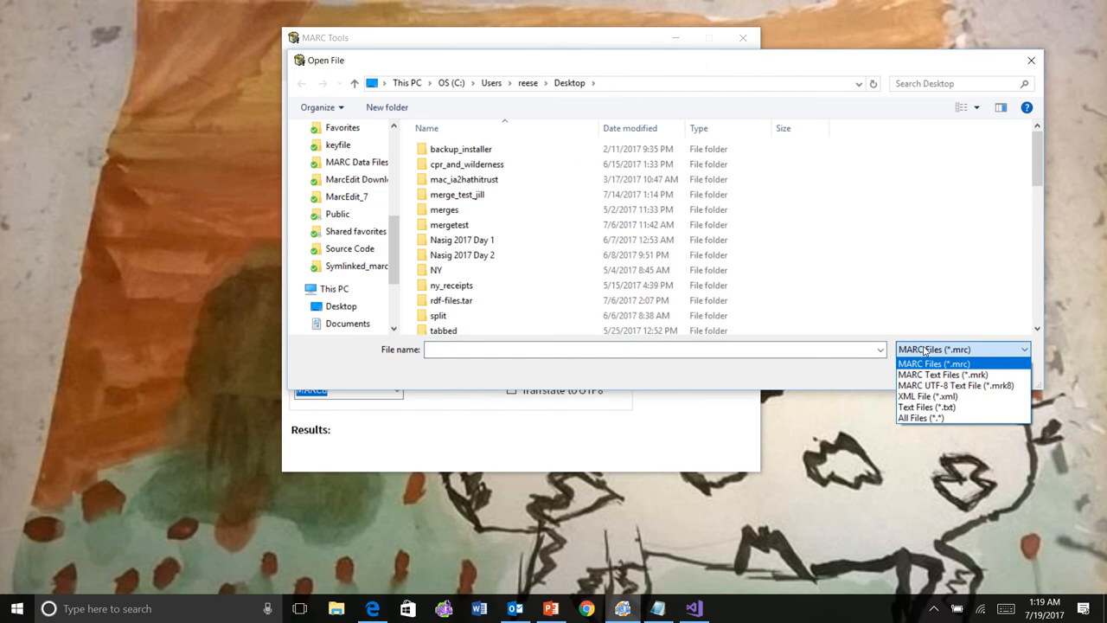
mouse_move(951, 384)
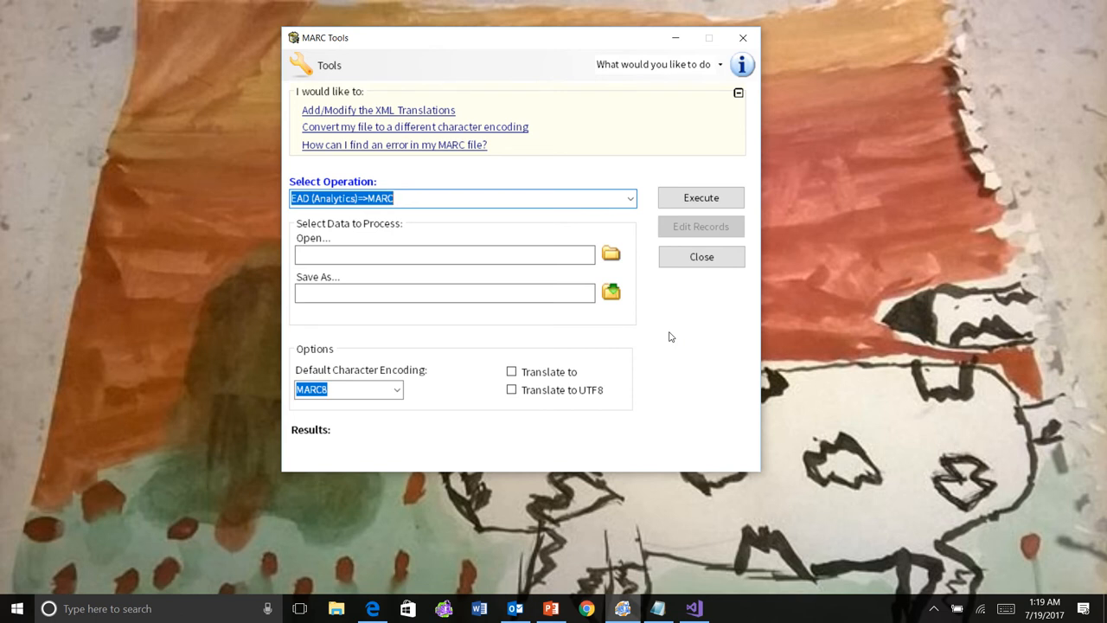
mouse_move(540, 159)
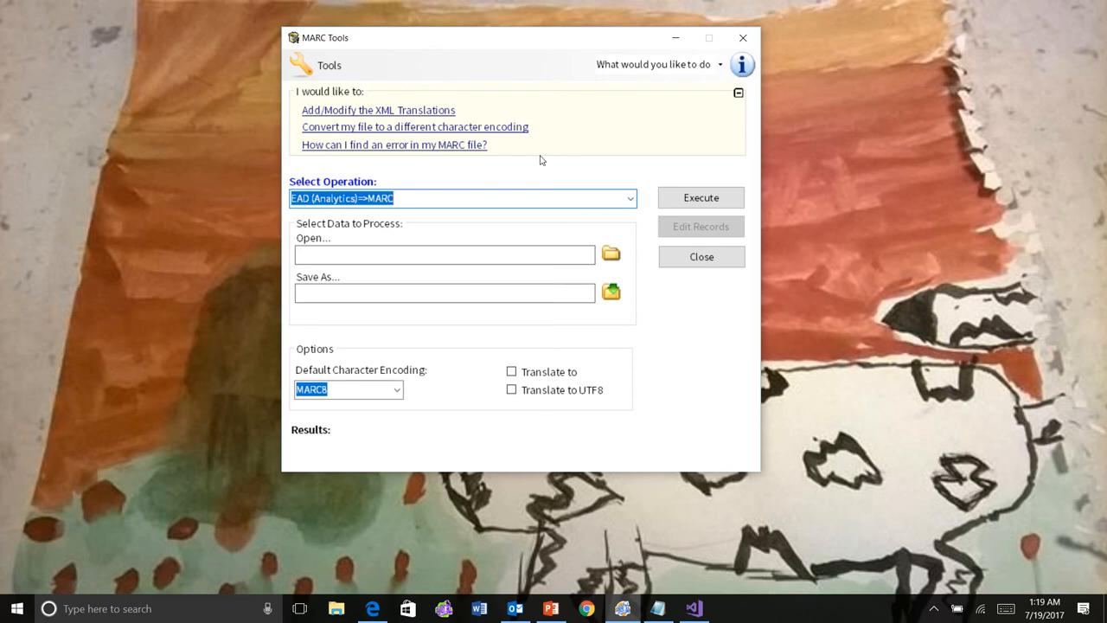
mouse_move(570, 159)
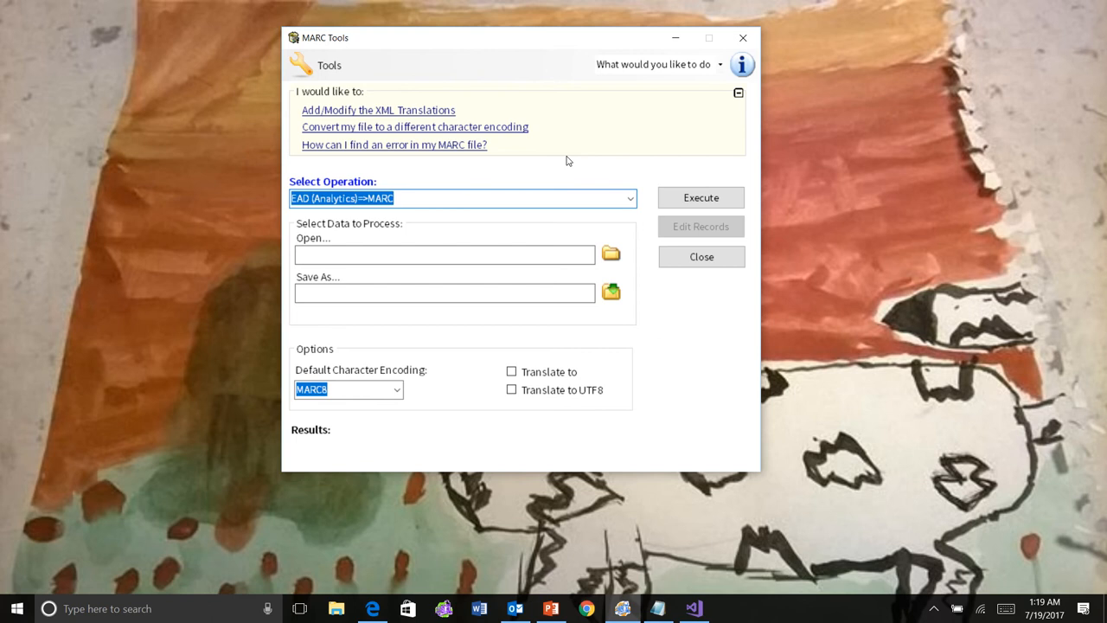
left_click(739, 93)
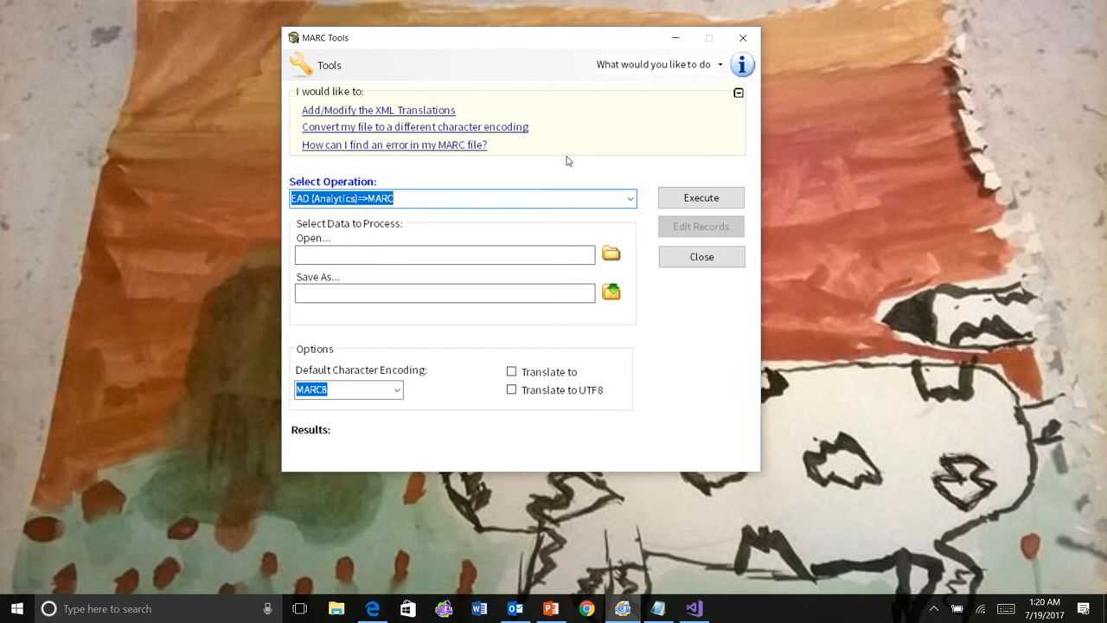
left_click(739, 94)
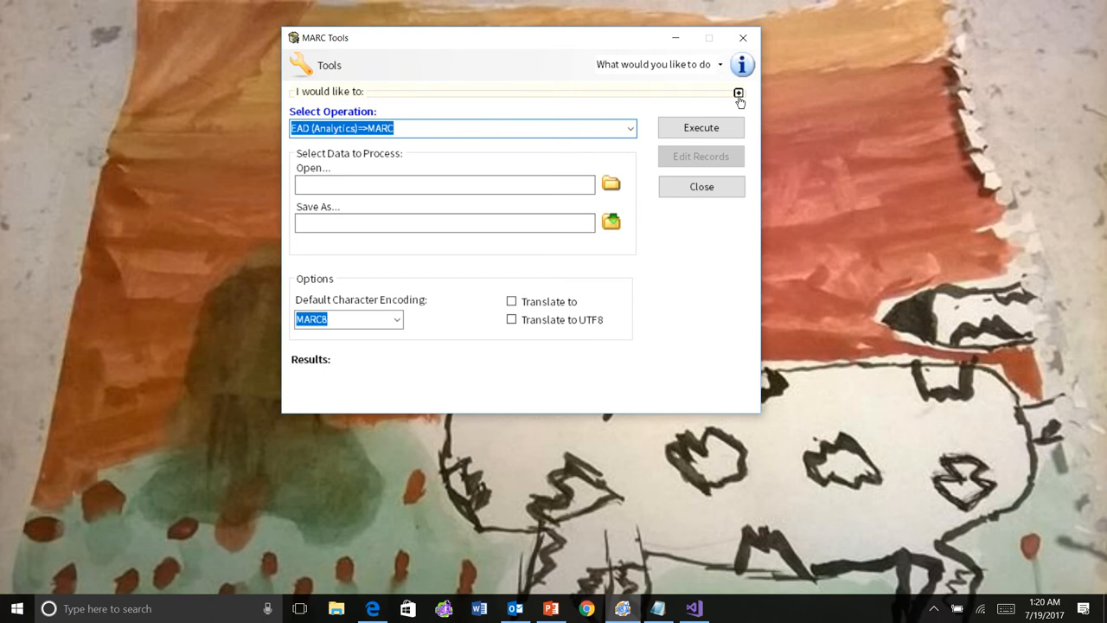
left_click(739, 93)
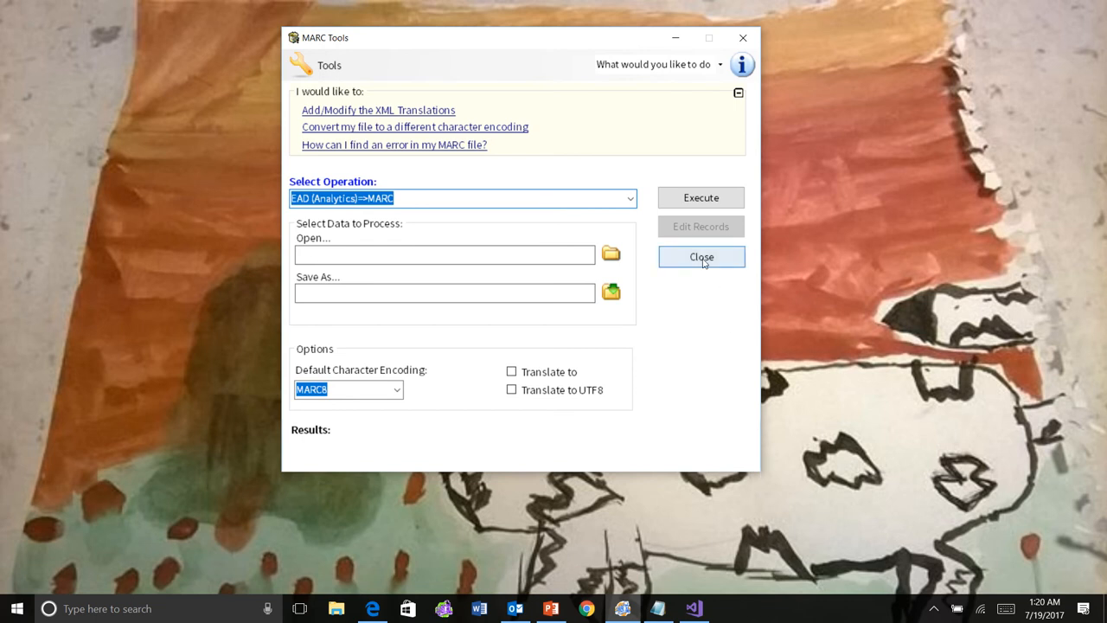
Close MARC Tools and bring up MarcEdit Preferences on Main Window Settings.
left_click(701, 256)
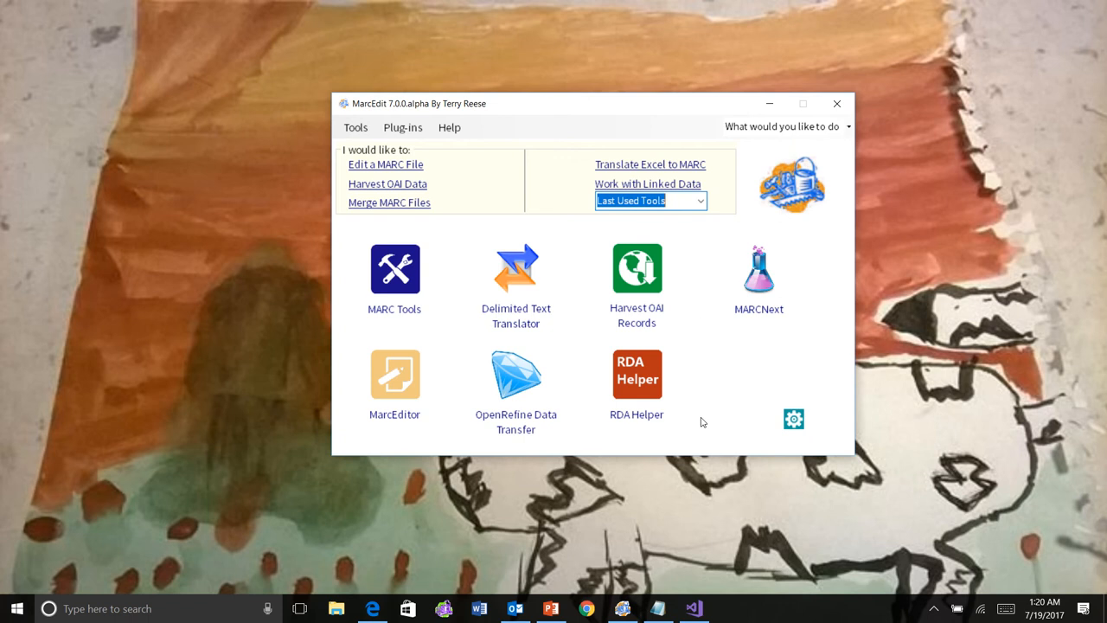
mouse_move(748, 422)
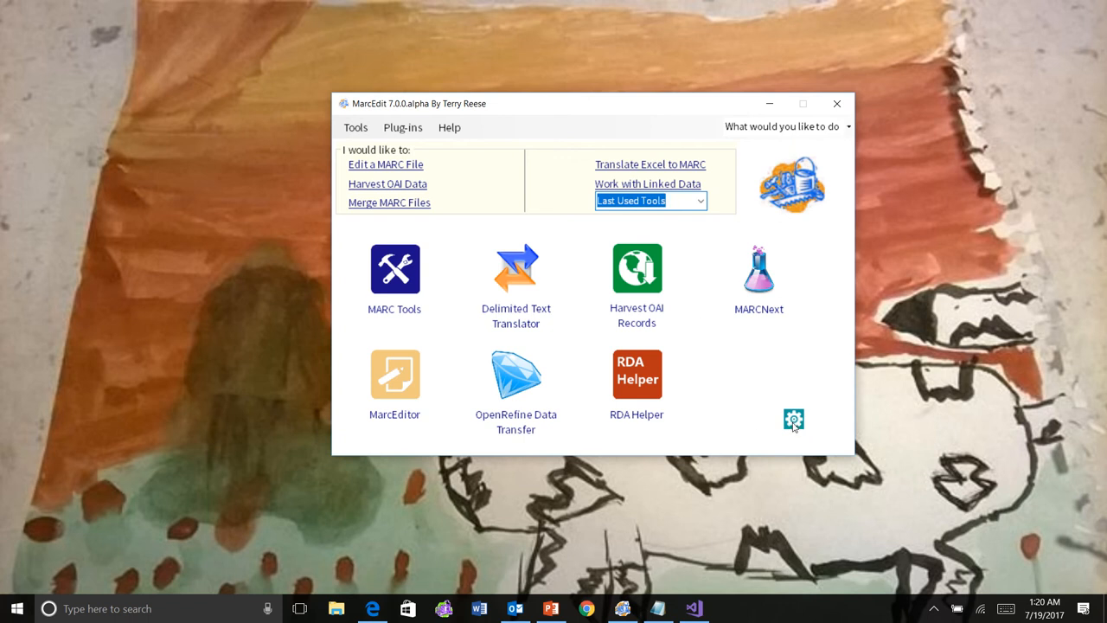
left_click(792, 421)
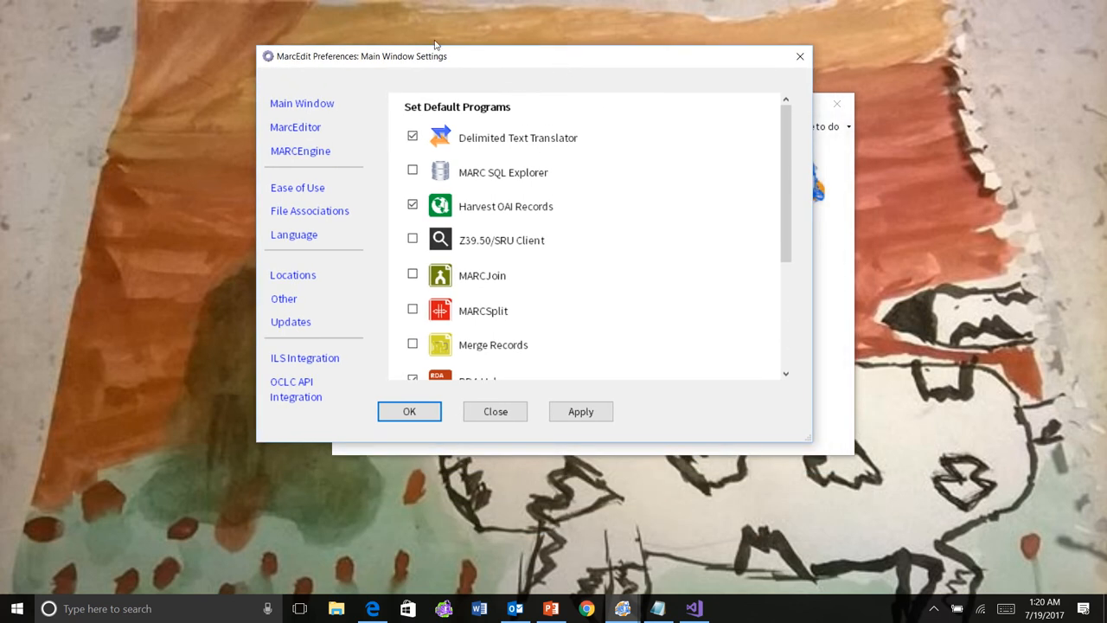
mouse_move(295, 312)
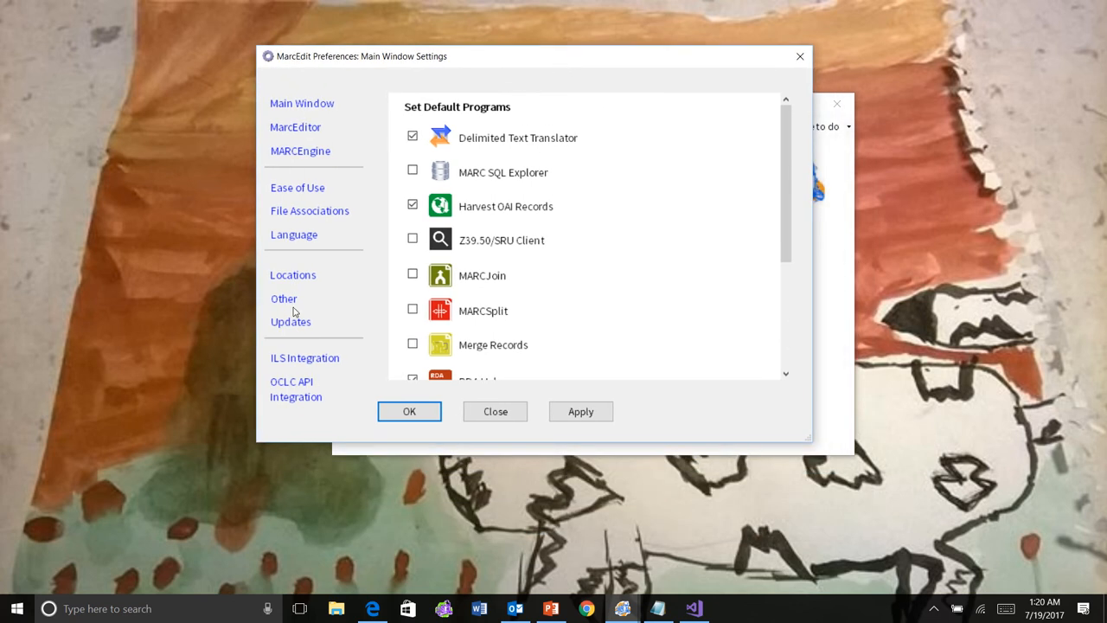
mouse_move(291, 382)
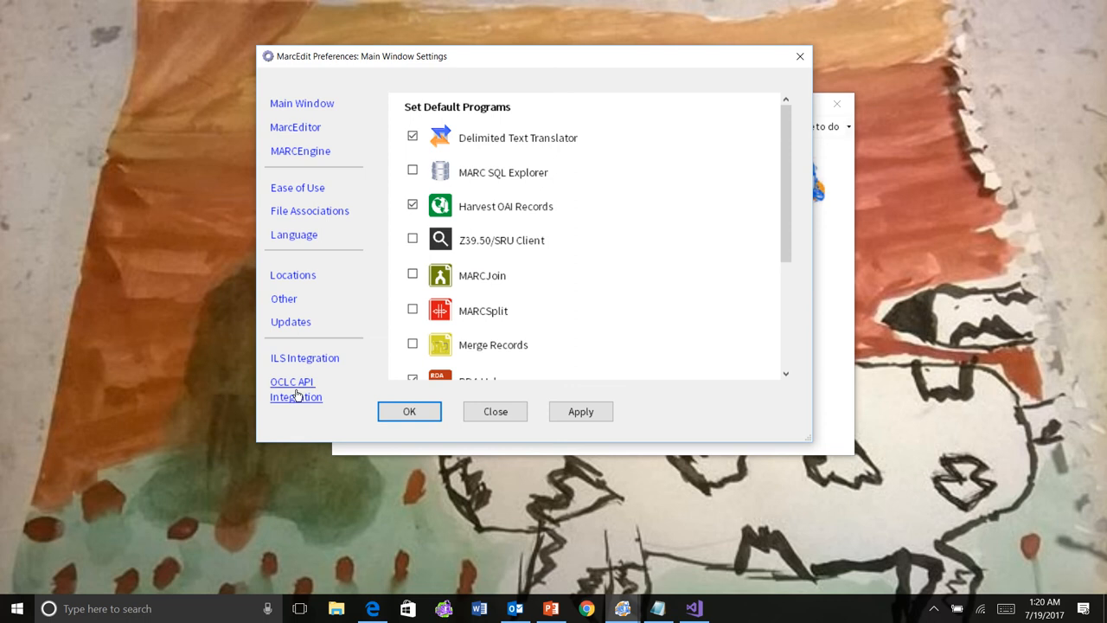
mouse_move(337, 170)
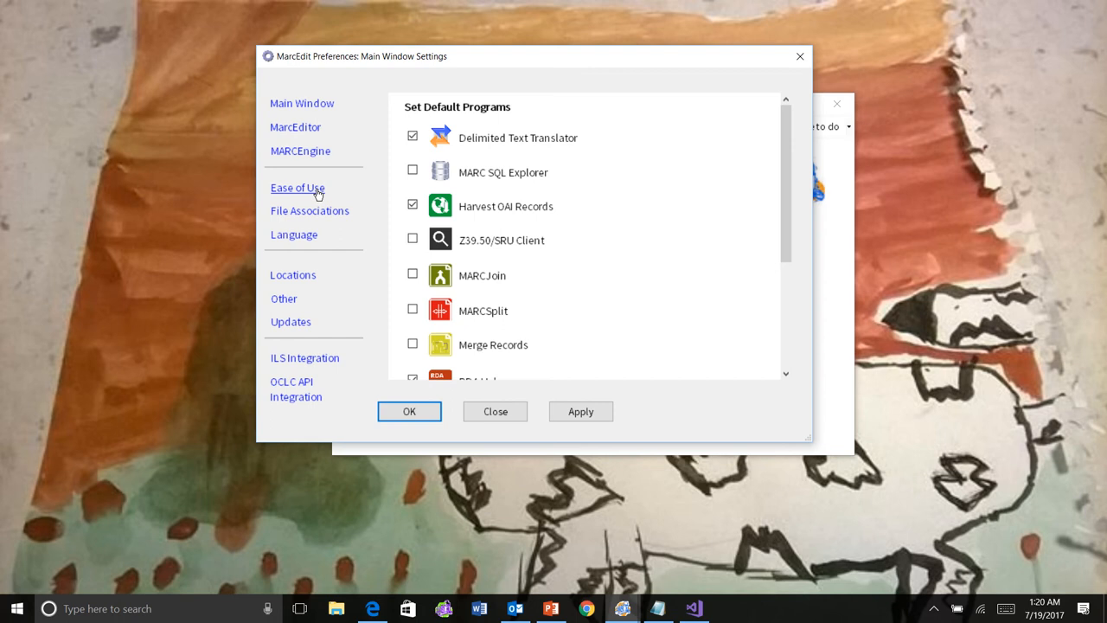
Under Ease of Use, choose Custom Themes with the Dark (High Contrast) Theme and apply it.
left_click(297, 187)
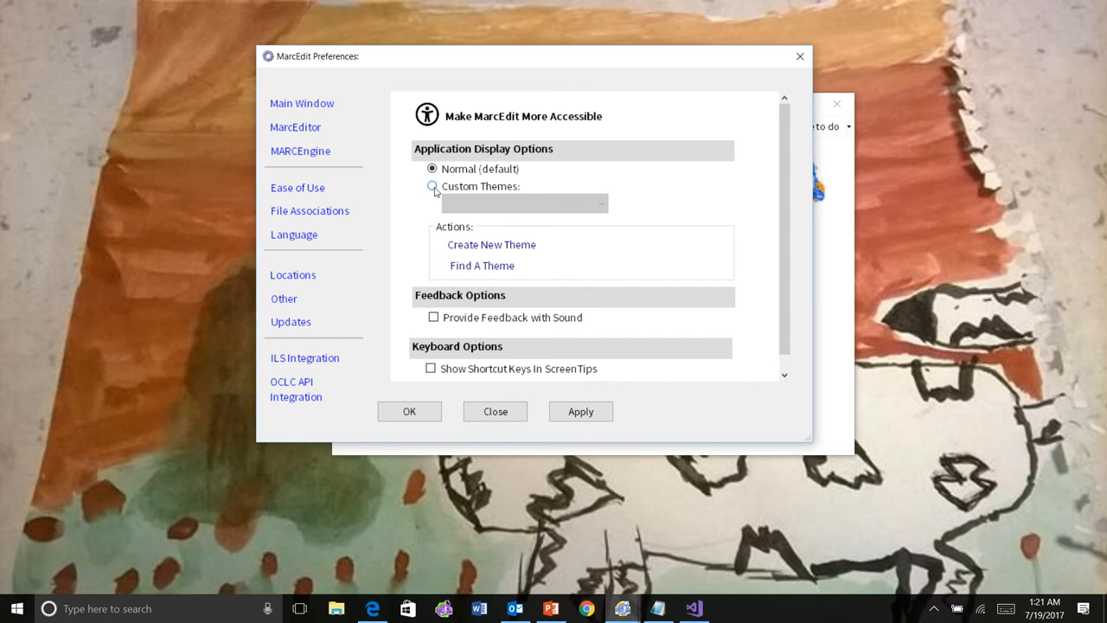
left_click(433, 187)
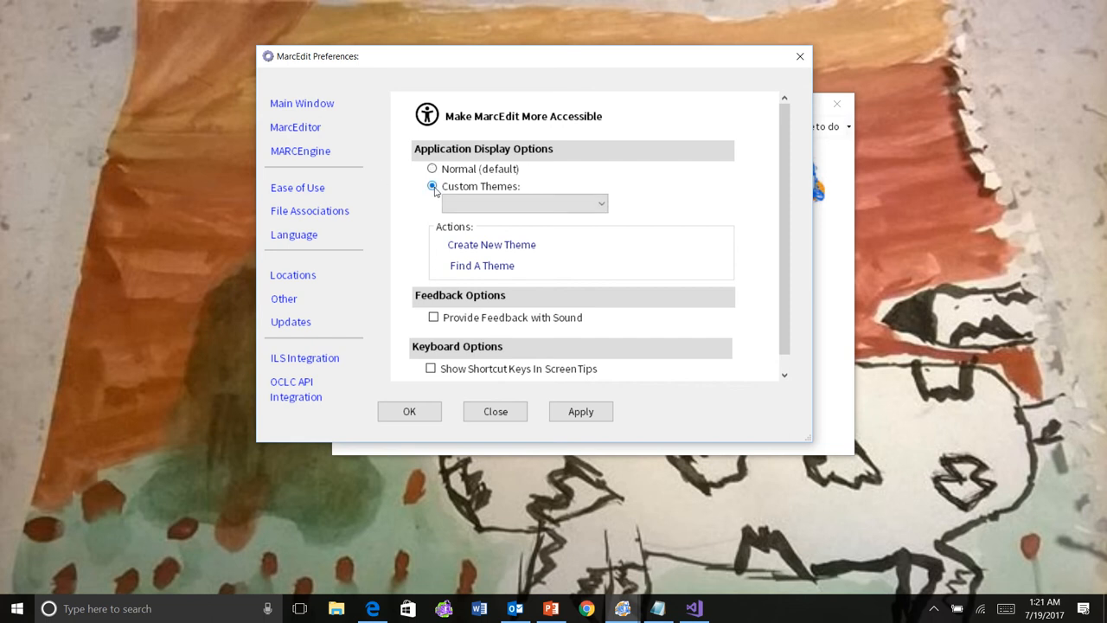
left_click(522, 205)
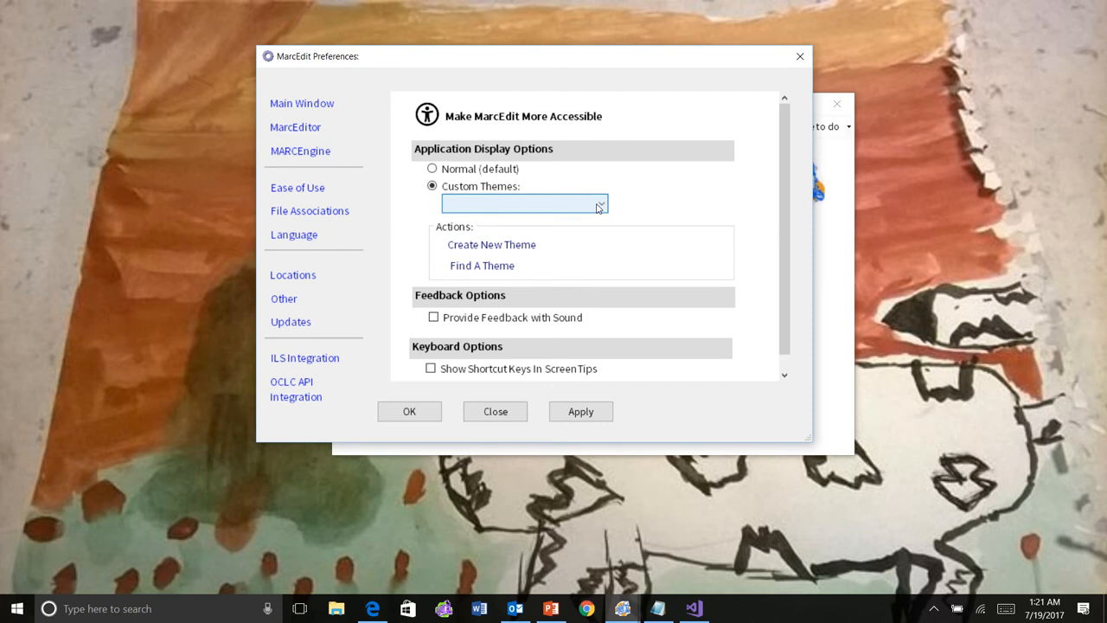
left_click(599, 204)
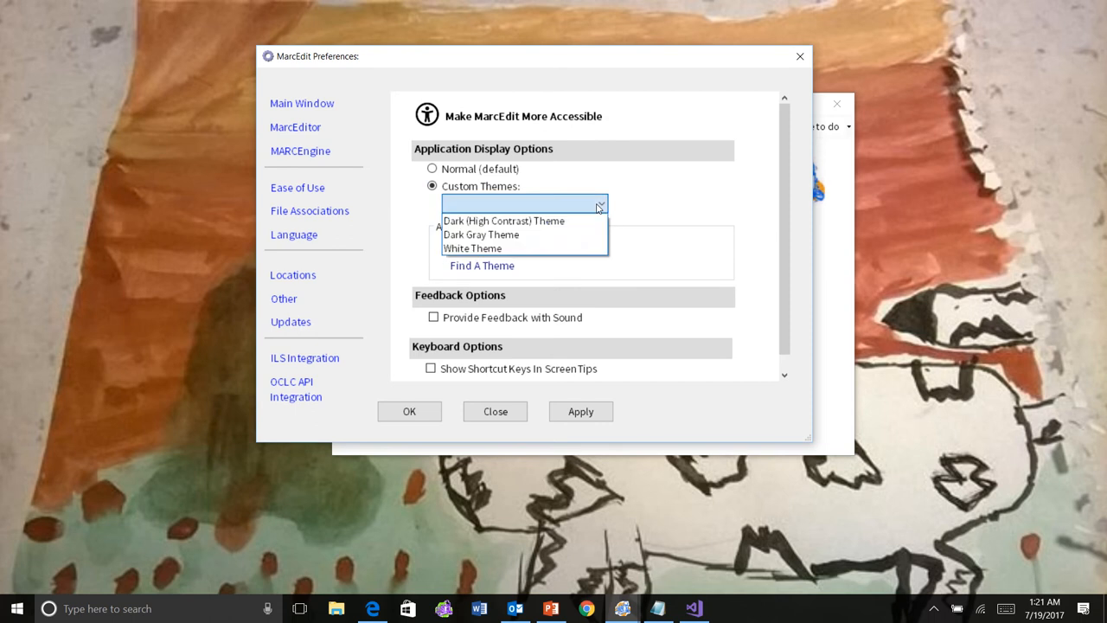
left_click(501, 221)
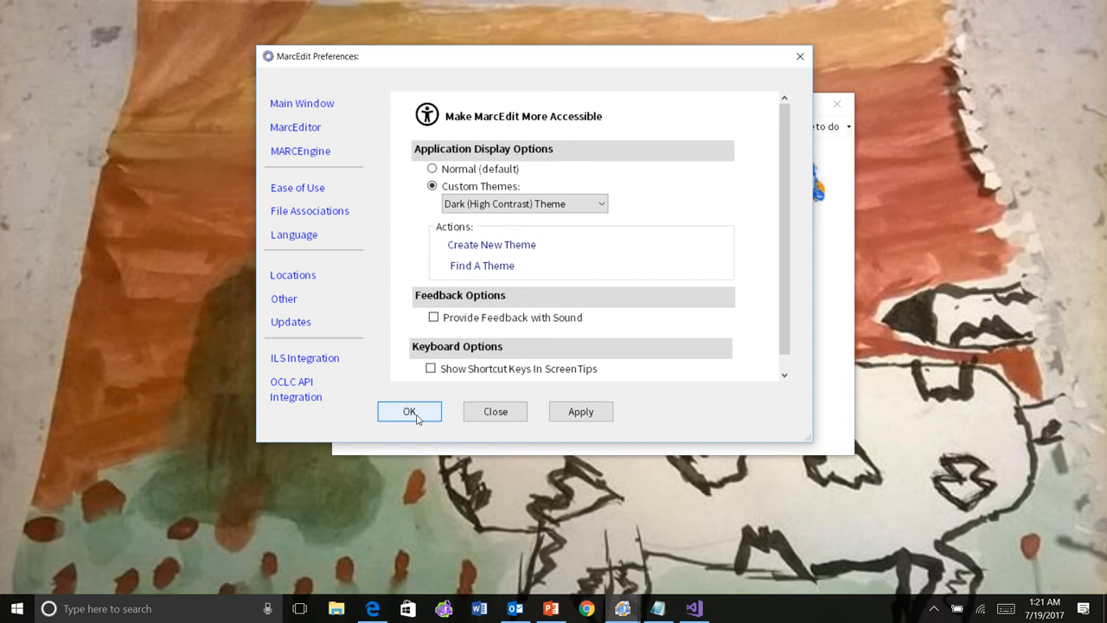
left_click(409, 412)
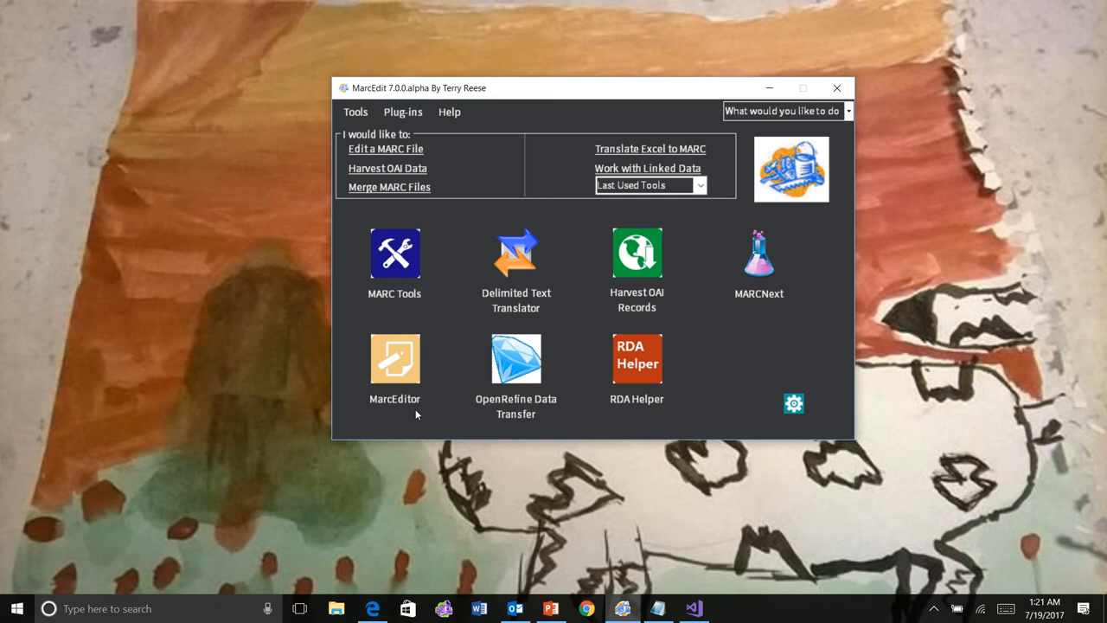
mouse_move(408, 361)
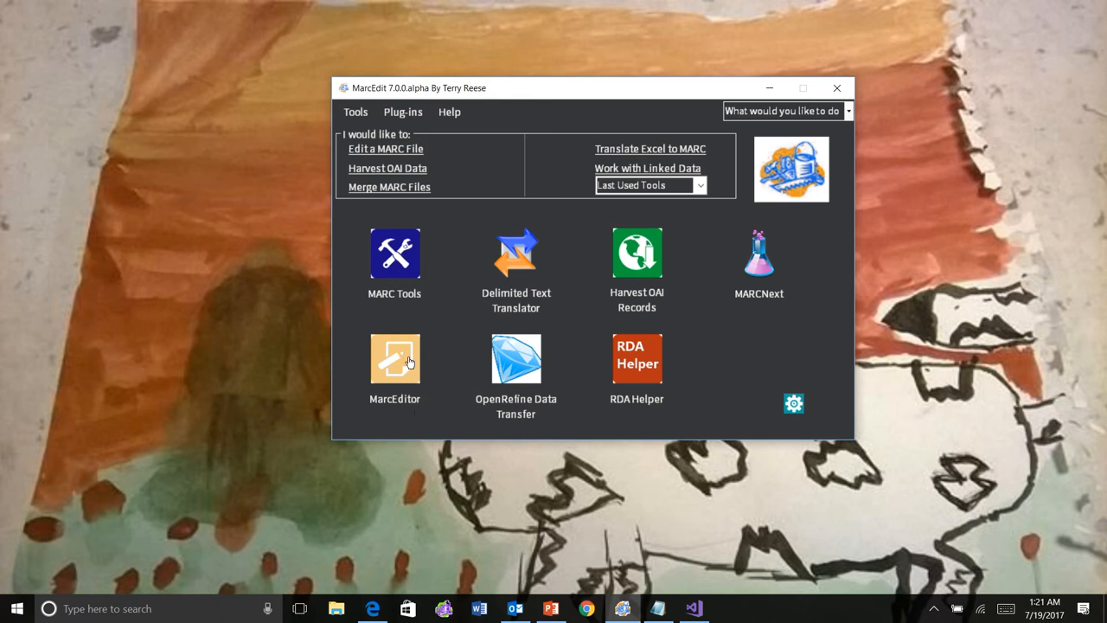
Preview the dark theme in the MarcEditor by typing 'adfkja;d'.
double_click(395, 359)
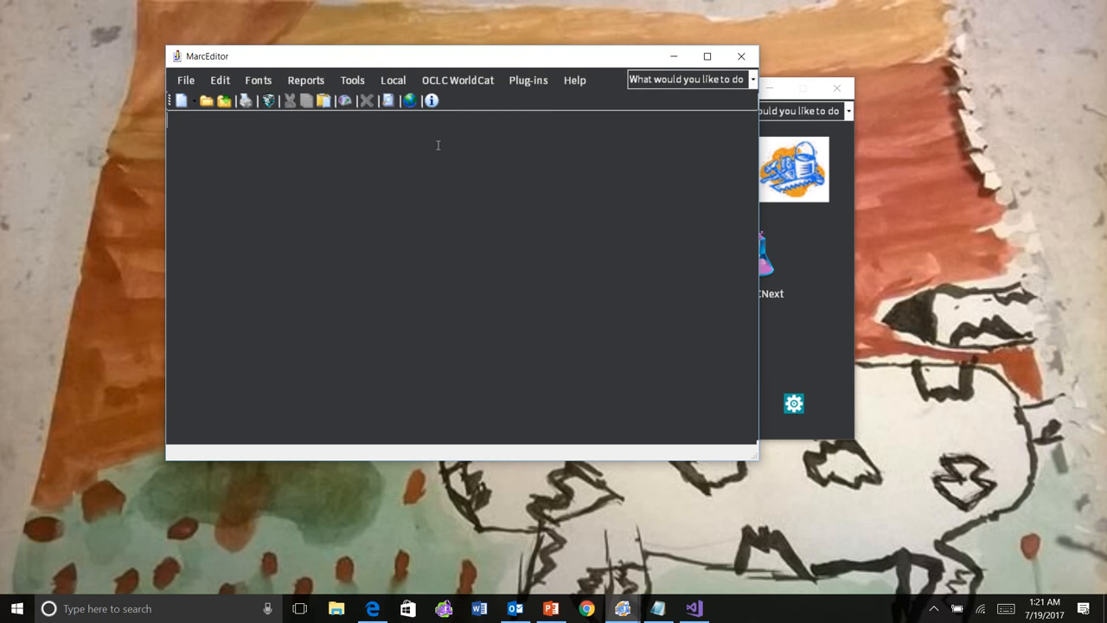
type("adfkja;d")
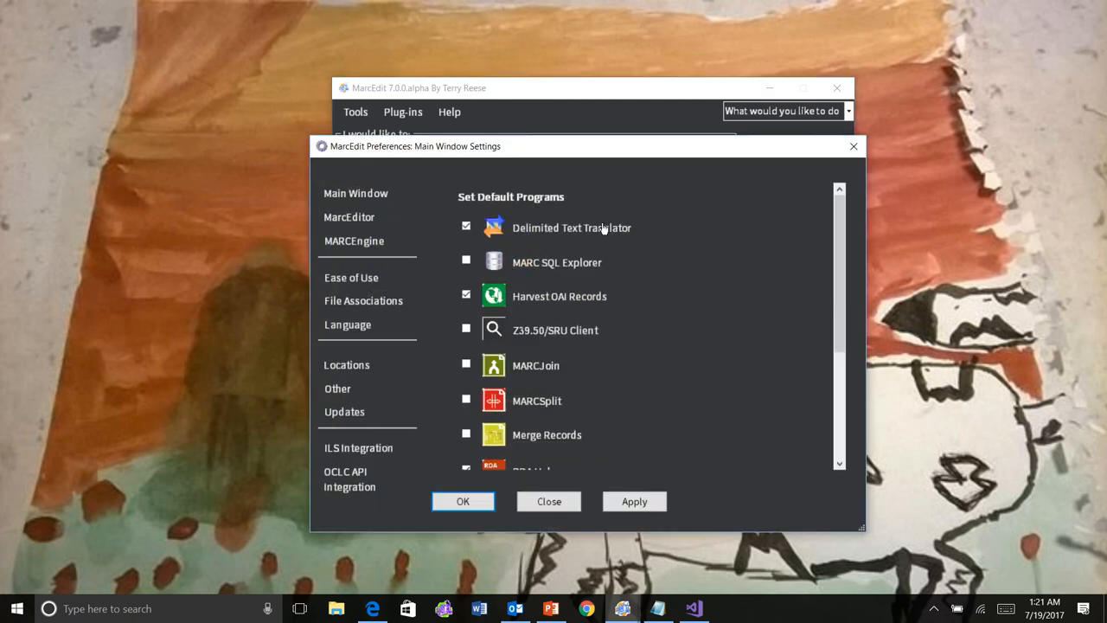
Under Ease of Use, pick the Dark Gray Theme and apply it.
left_click(351, 277)
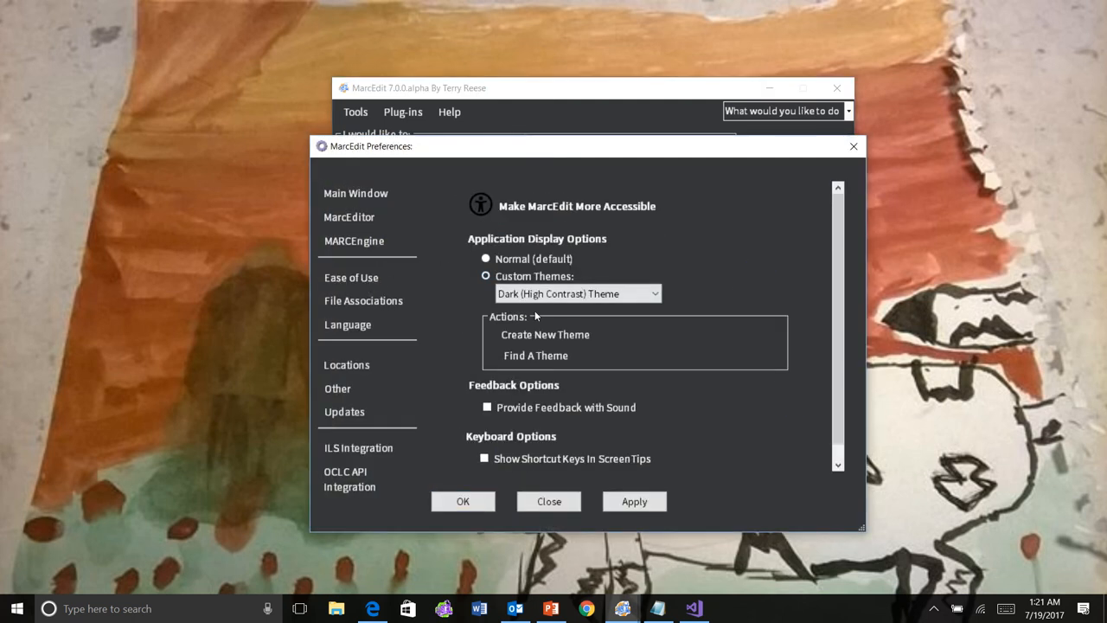
left_click(578, 294)
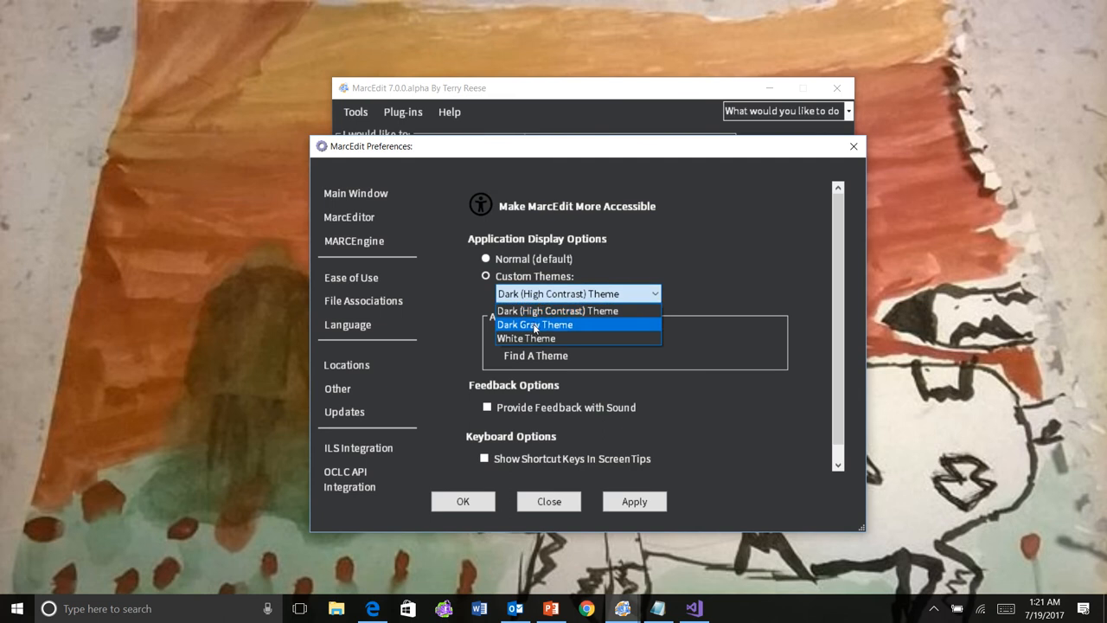
left_click(535, 325)
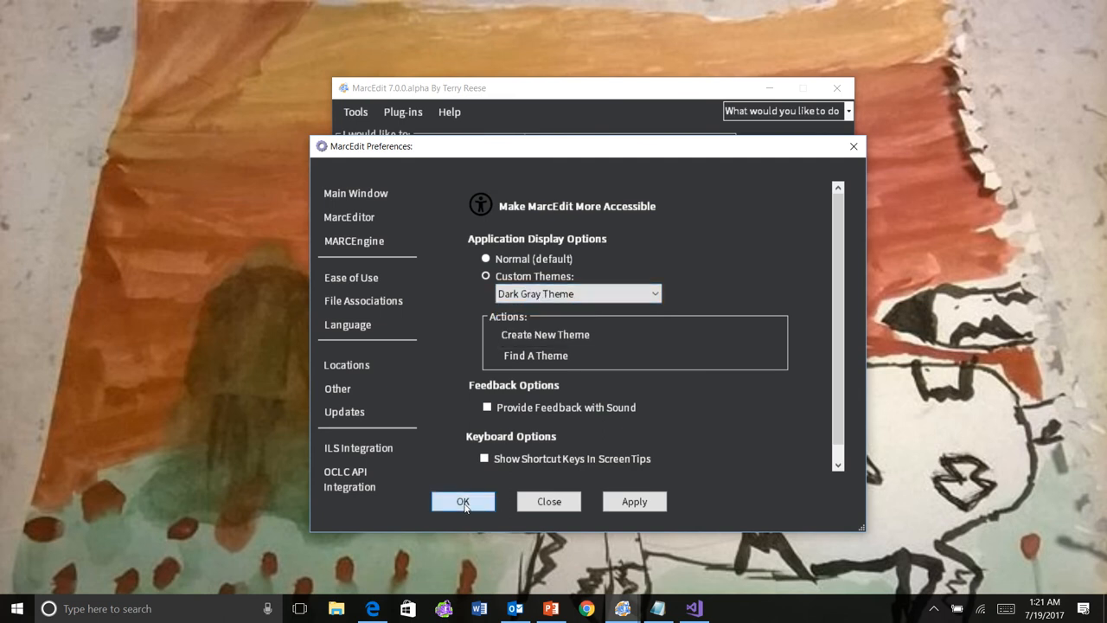
left_click(464, 502)
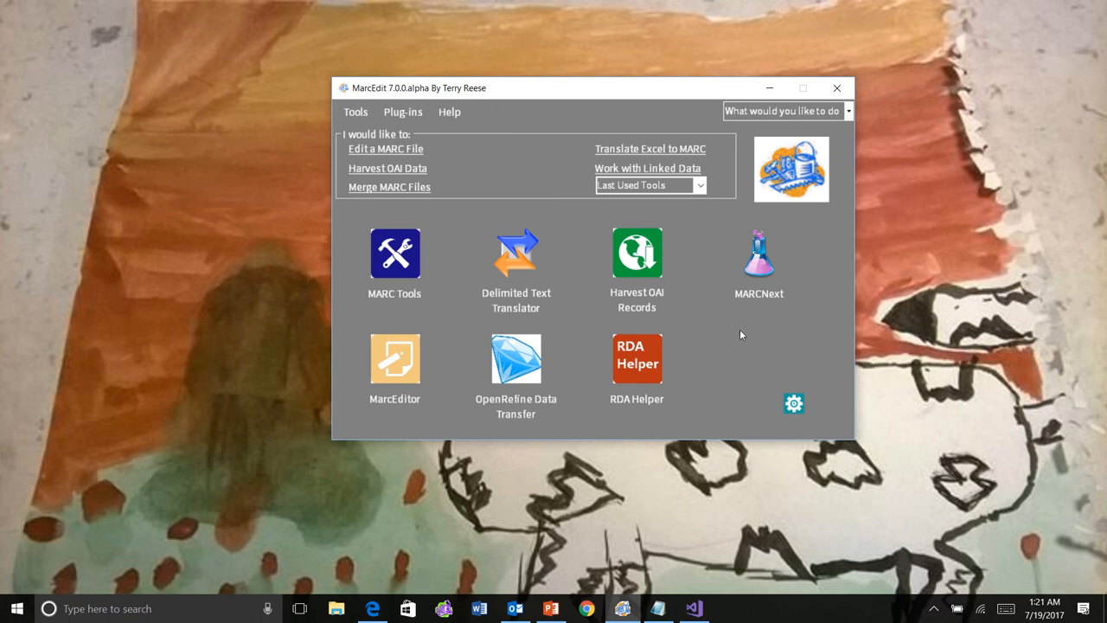
mouse_move(673, 295)
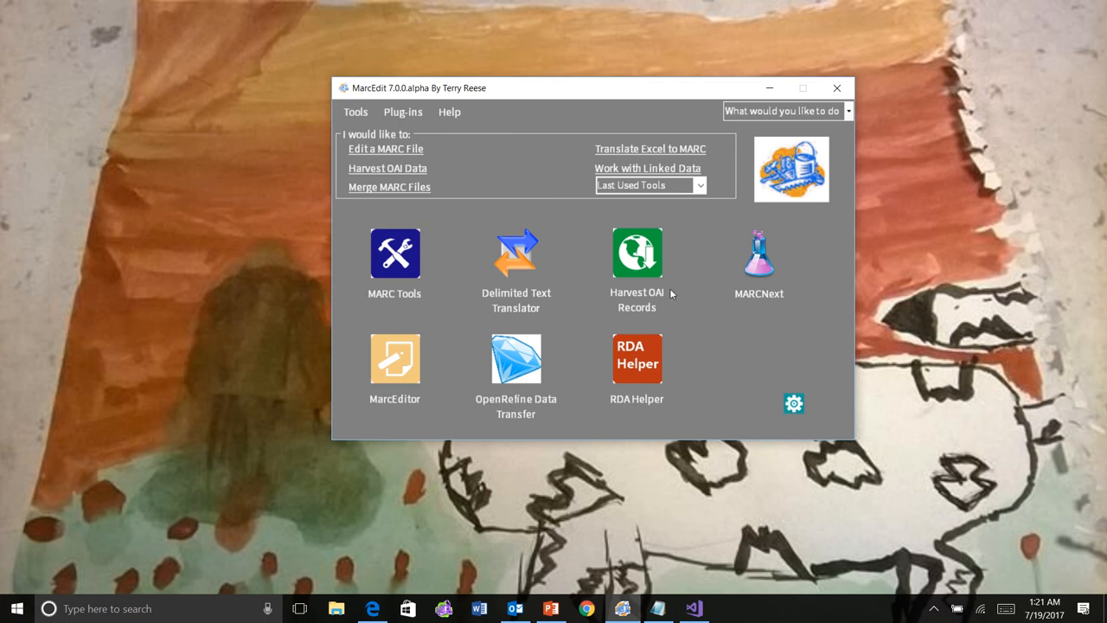
Apply the White Theme from preferences, then view and close MARC Tools in that look.
left_click(792, 403)
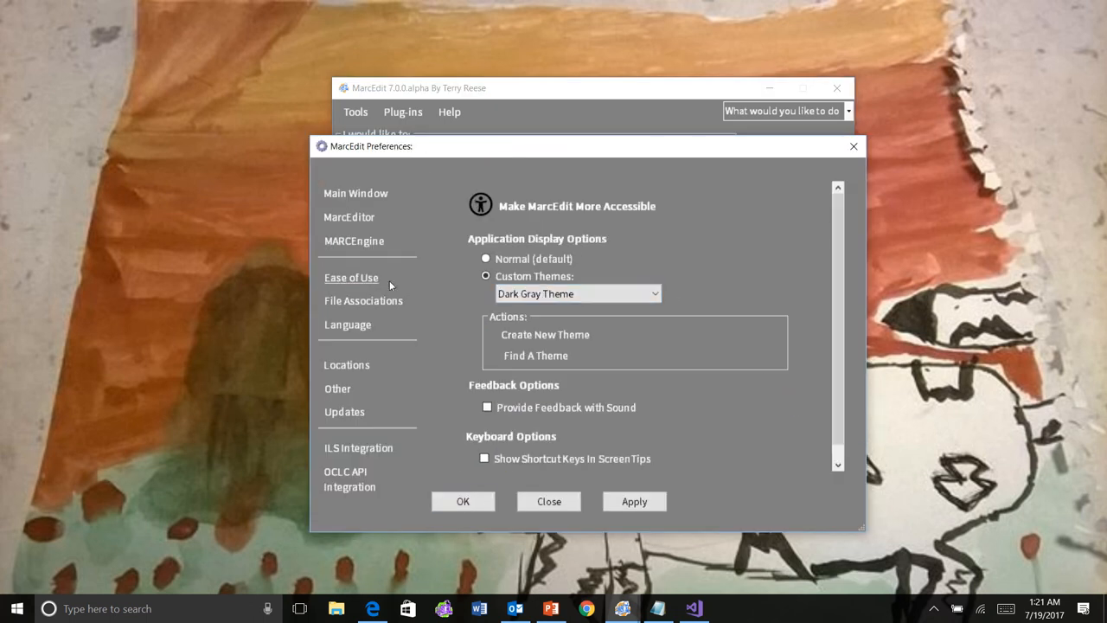
left_click(578, 294)
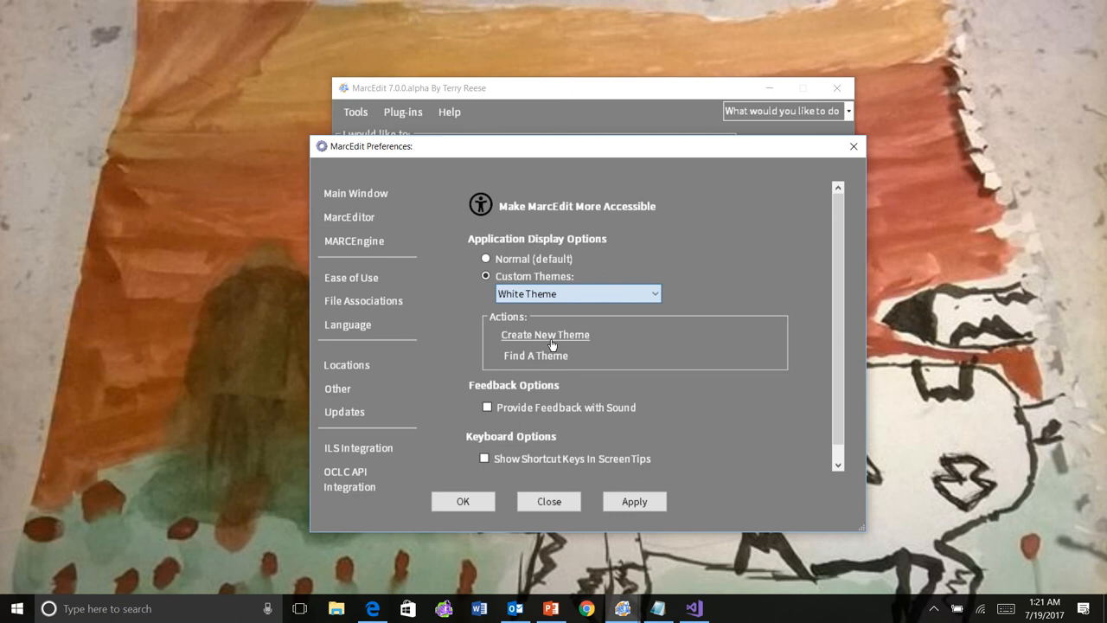
left_click(549, 502)
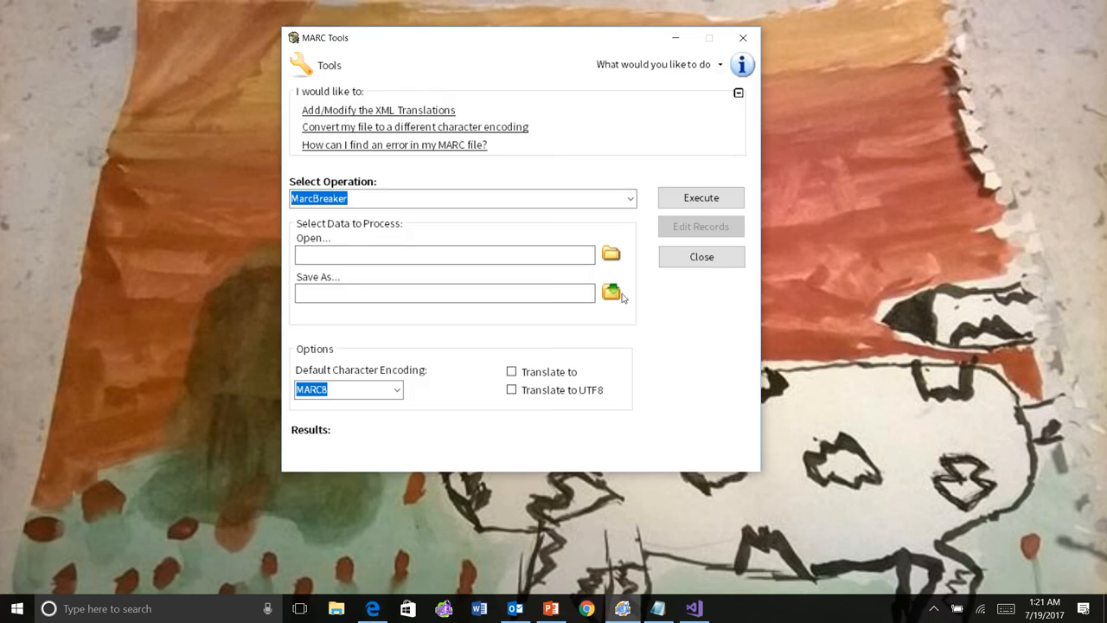
left_click(701, 256)
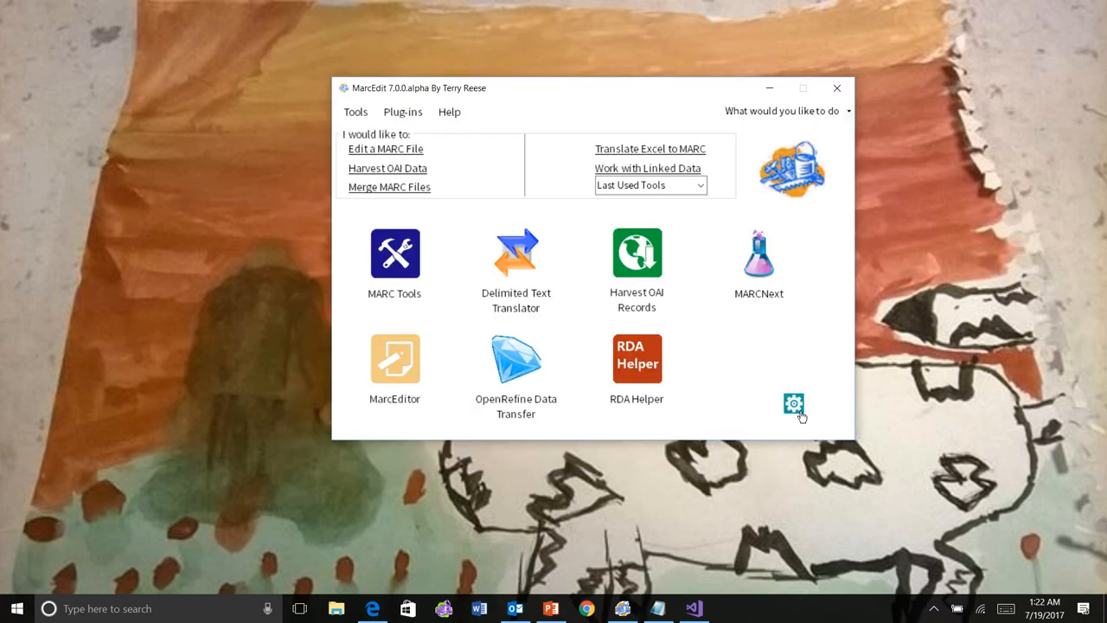
Under Ease of Use, select the Normal (default) appearance and apply it.
left_click(792, 405)
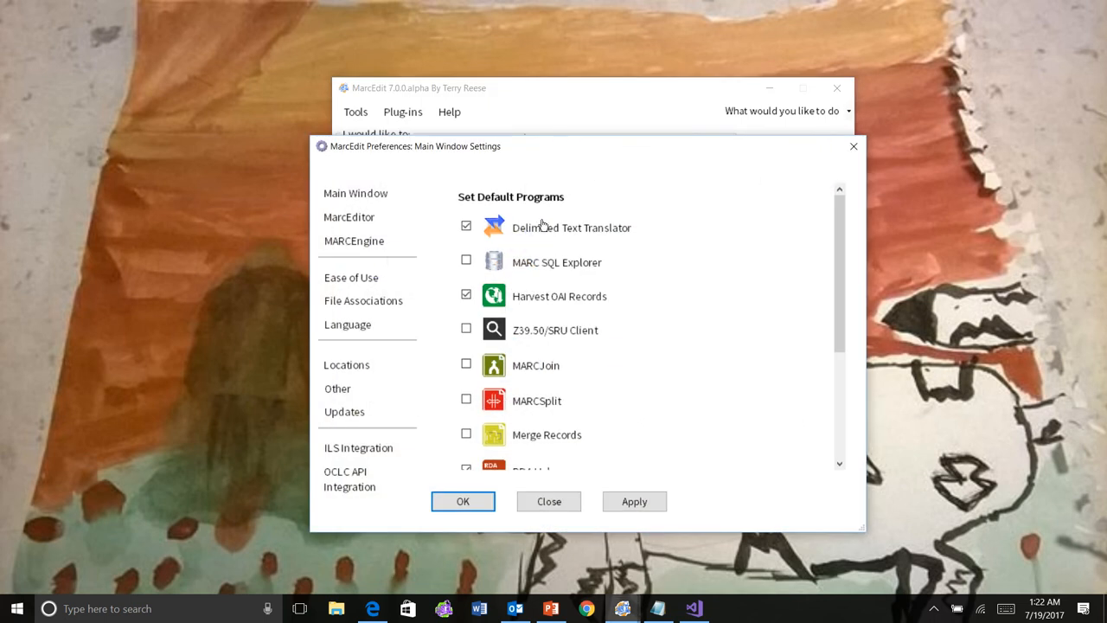
left_click(351, 277)
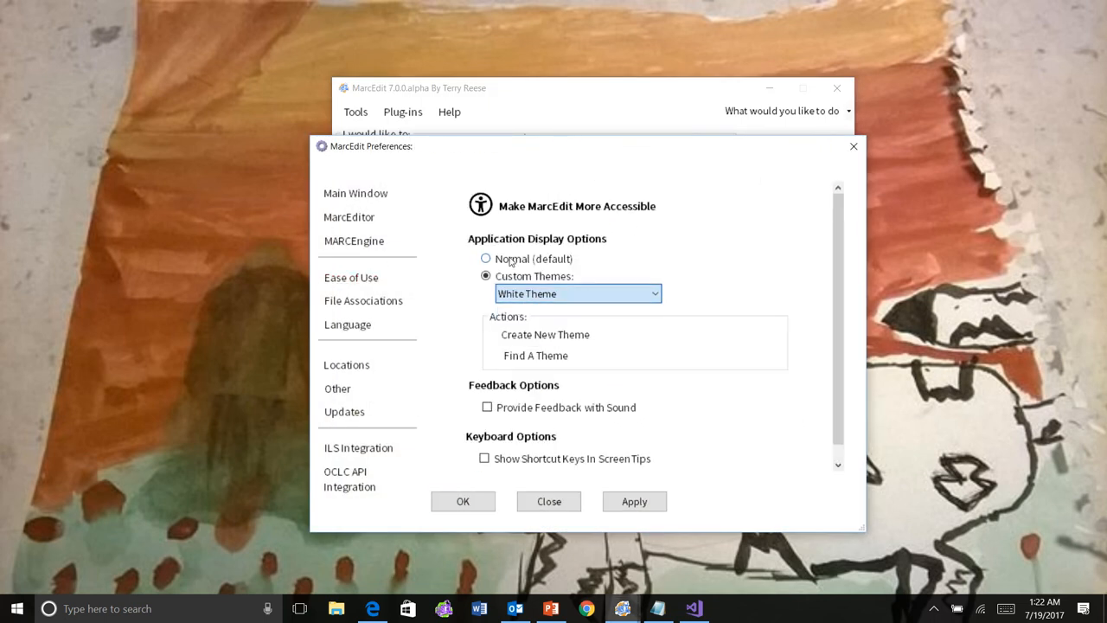
left_click(485, 260)
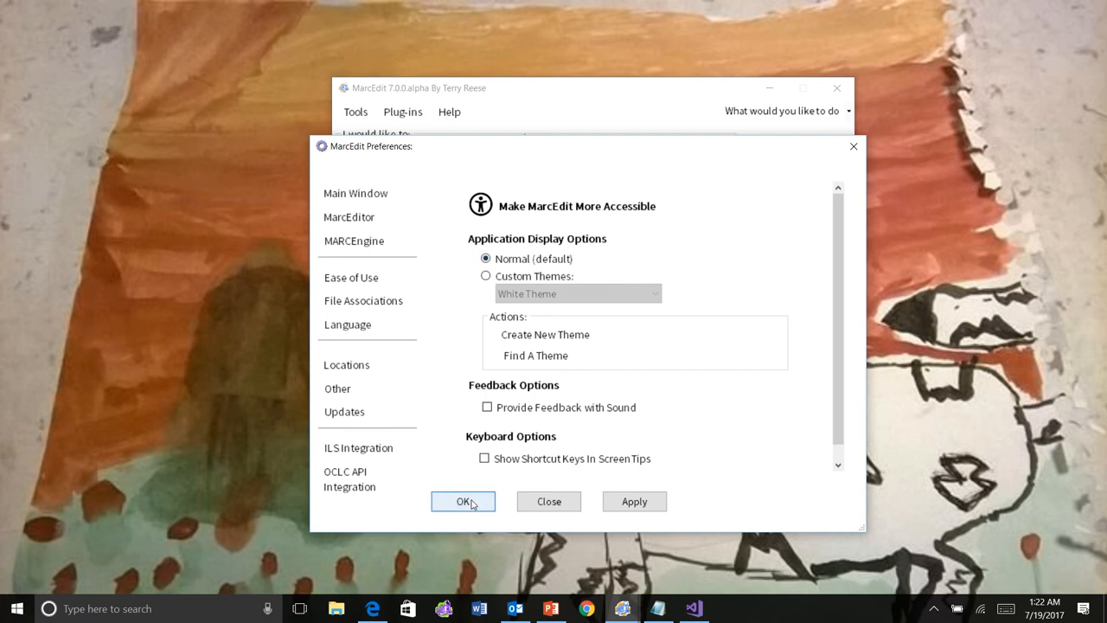
left_click(464, 502)
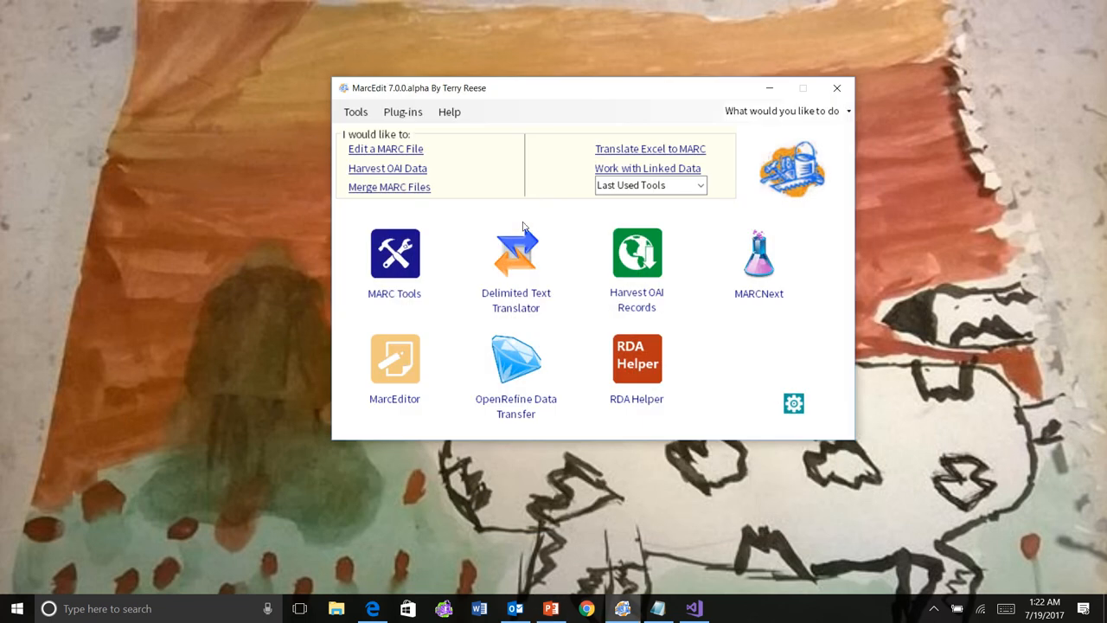
From the themes folder, open dark.xml with Microsoft Visual Studio 2017.
left_click(450, 111)
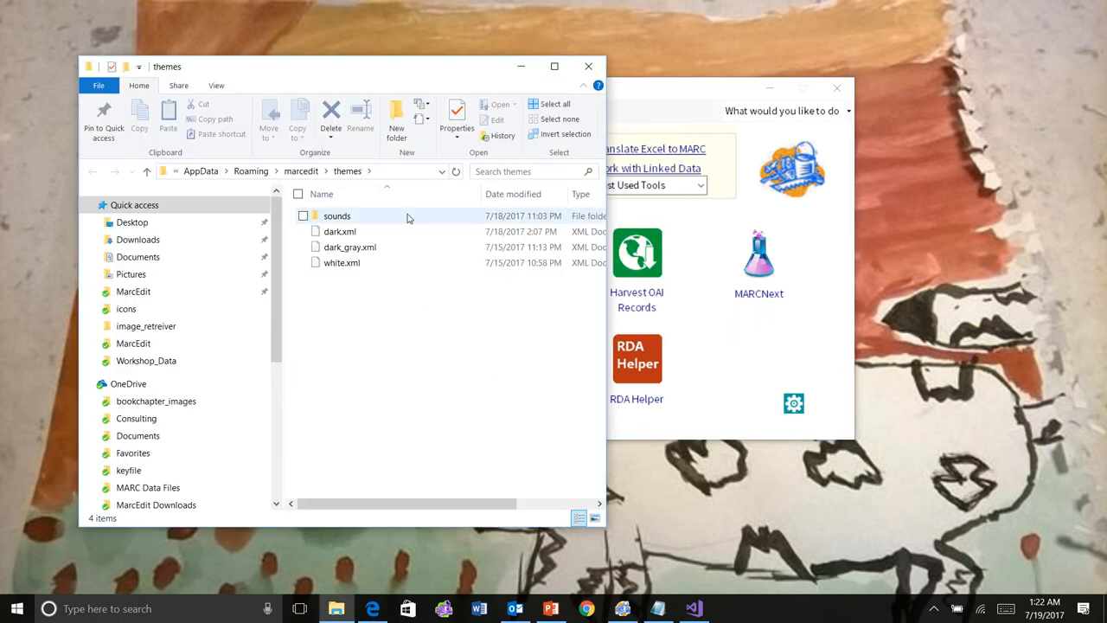
right_click(409, 216)
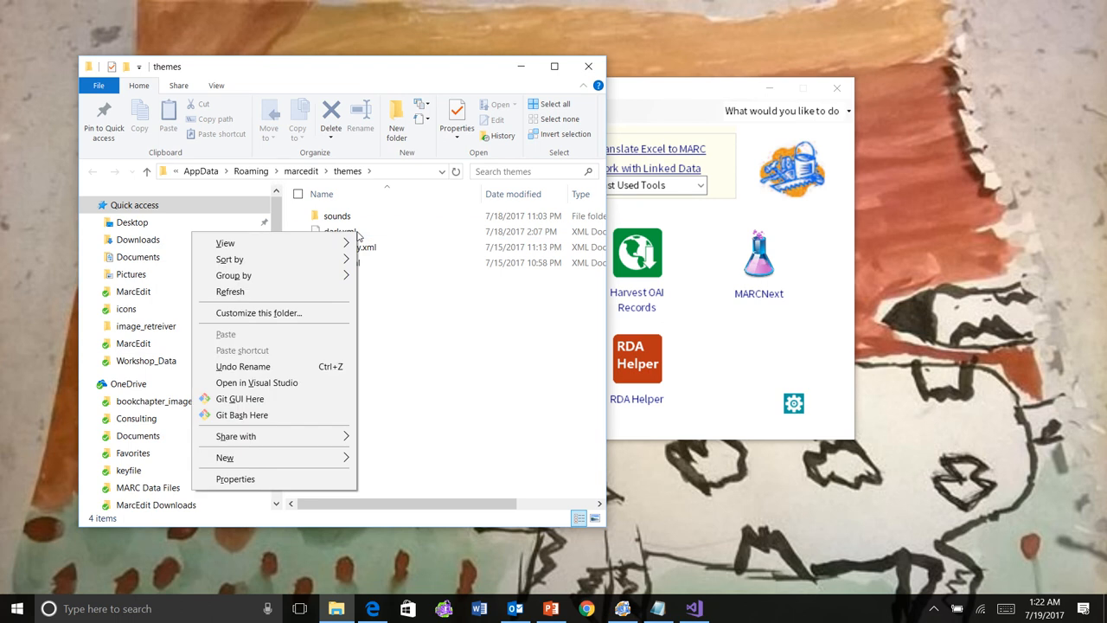
left_click(339, 232)
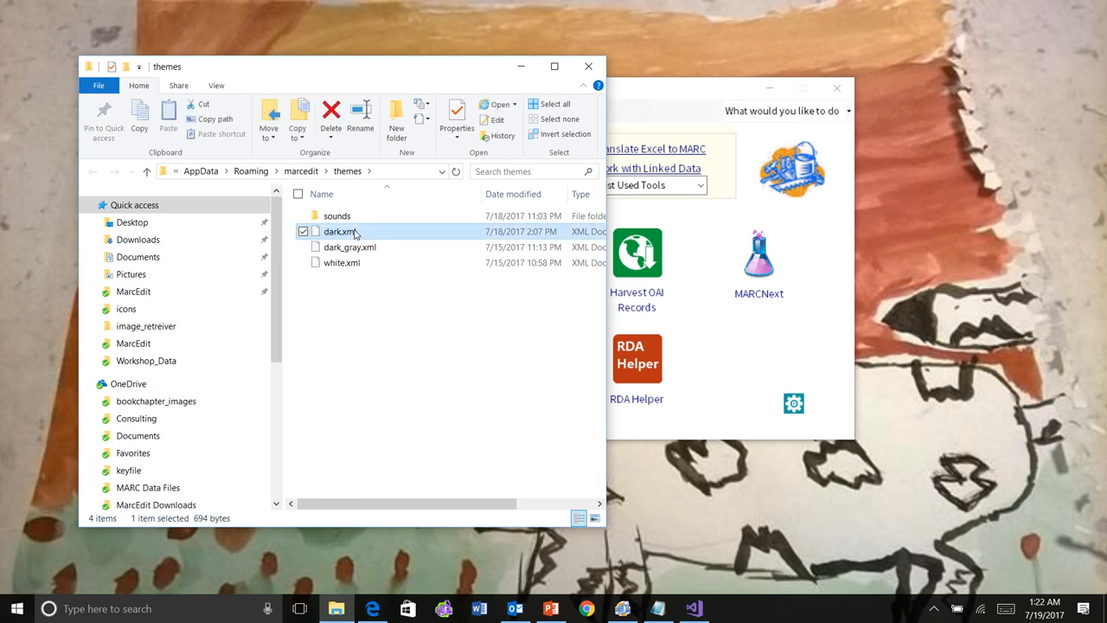
right_click(339, 232)
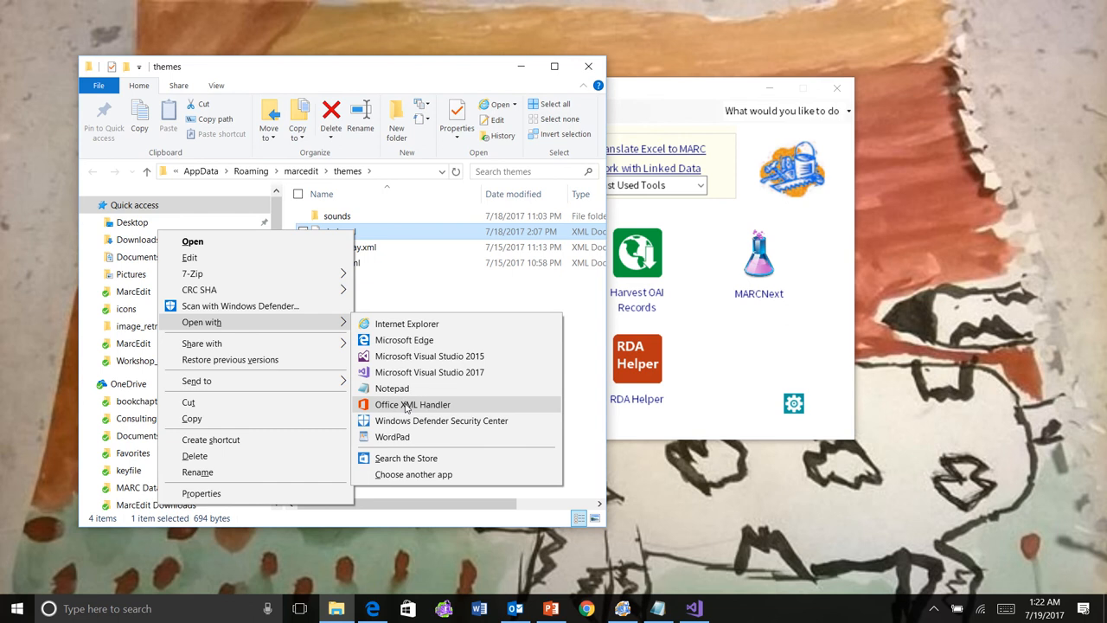
mouse_move(404, 339)
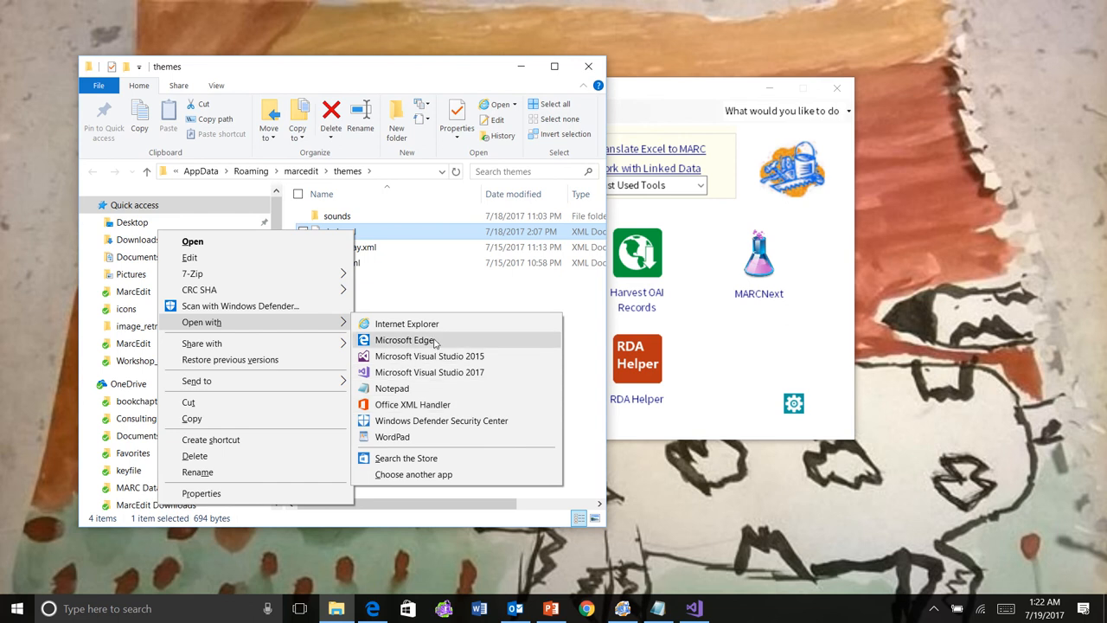
mouse_move(436, 372)
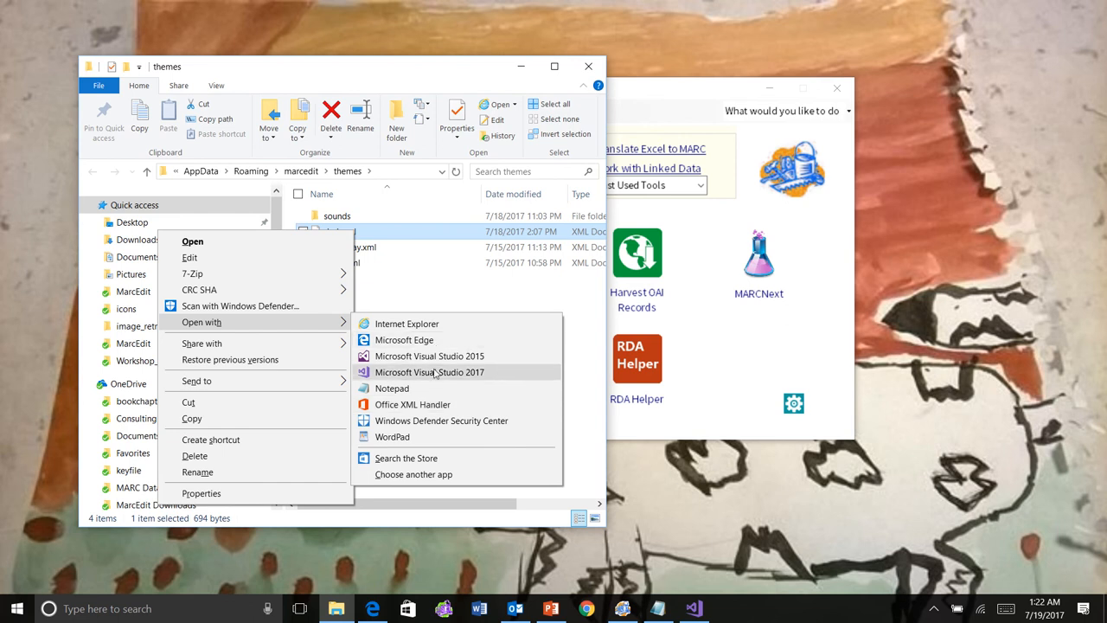
left_click(429, 372)
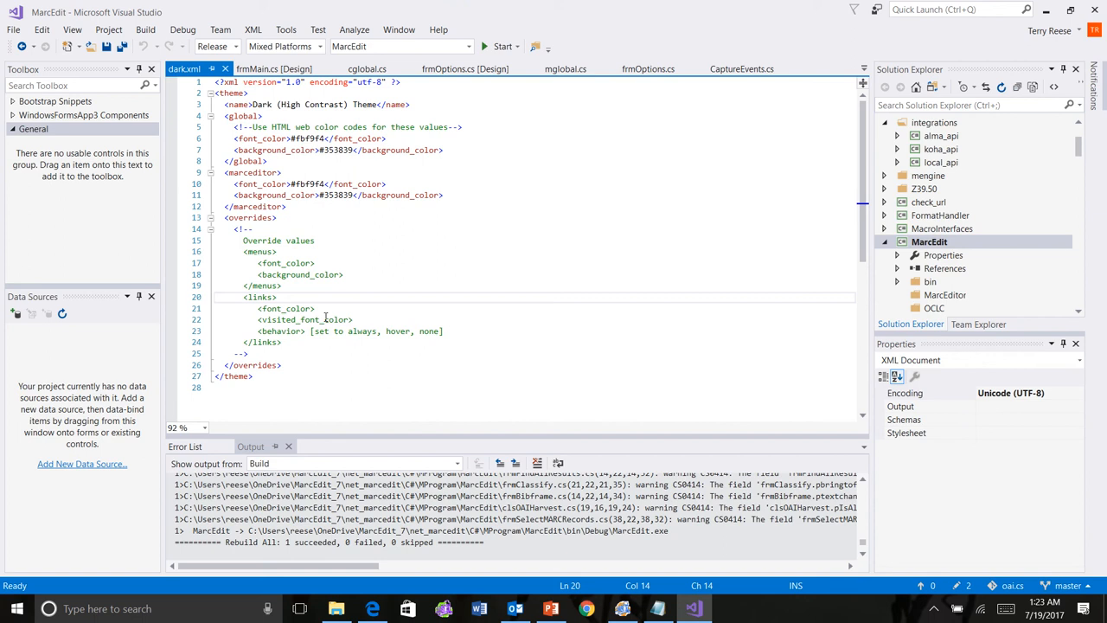
Review dark.xml's theme colour definitions and return to the themes folder.
left_click(326, 332)
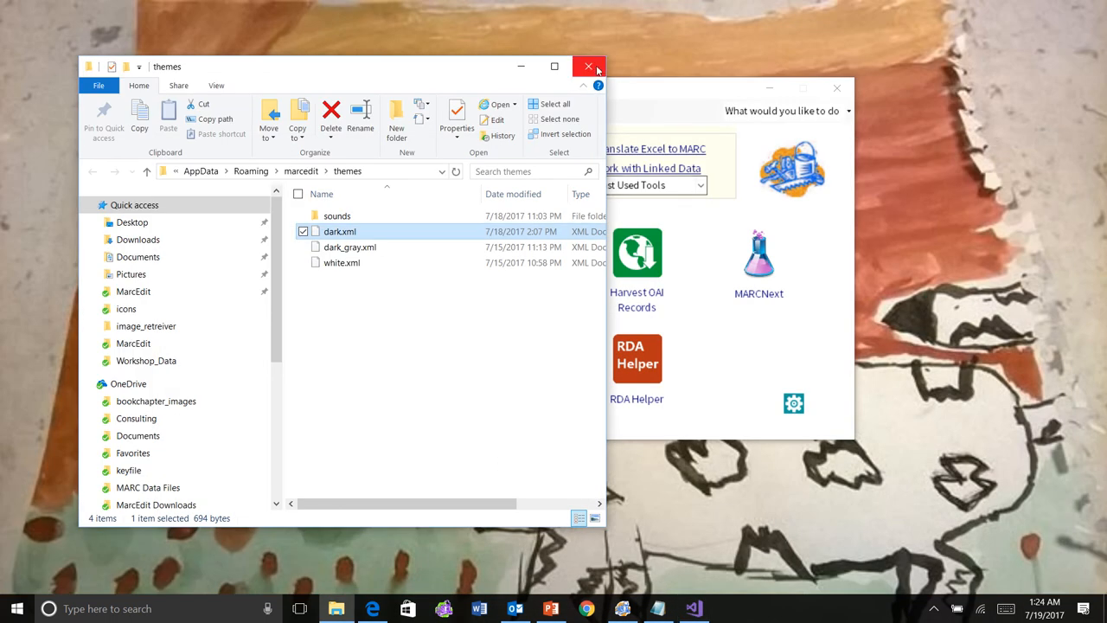
Close the themes folder, reopen Preferences on Ease of Use and move the dialog up-left.
left_click(589, 66)
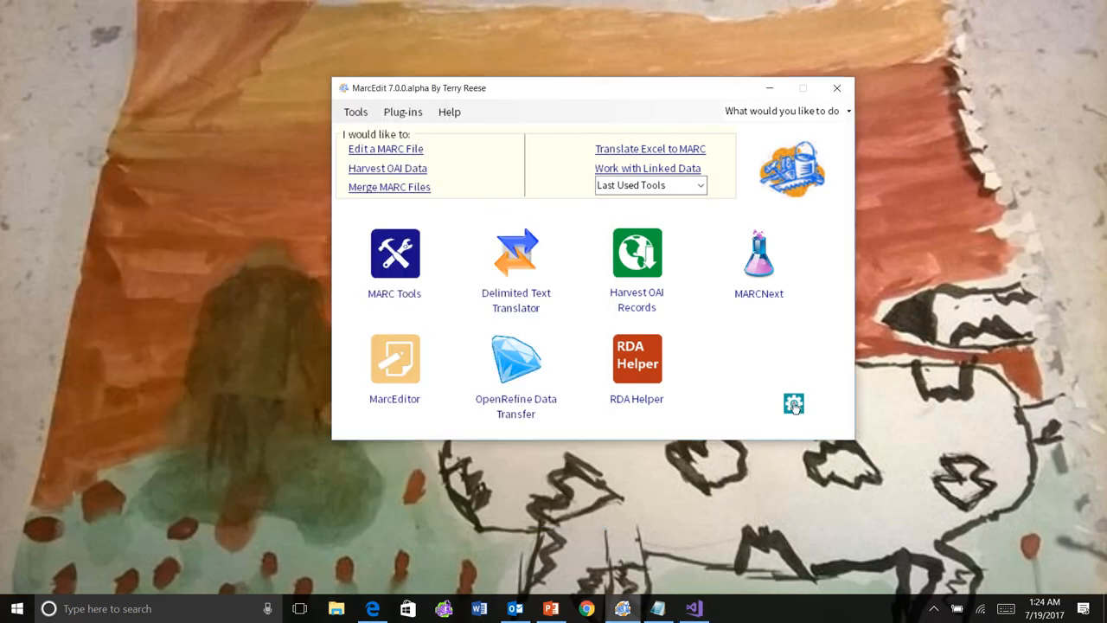
left_click(793, 405)
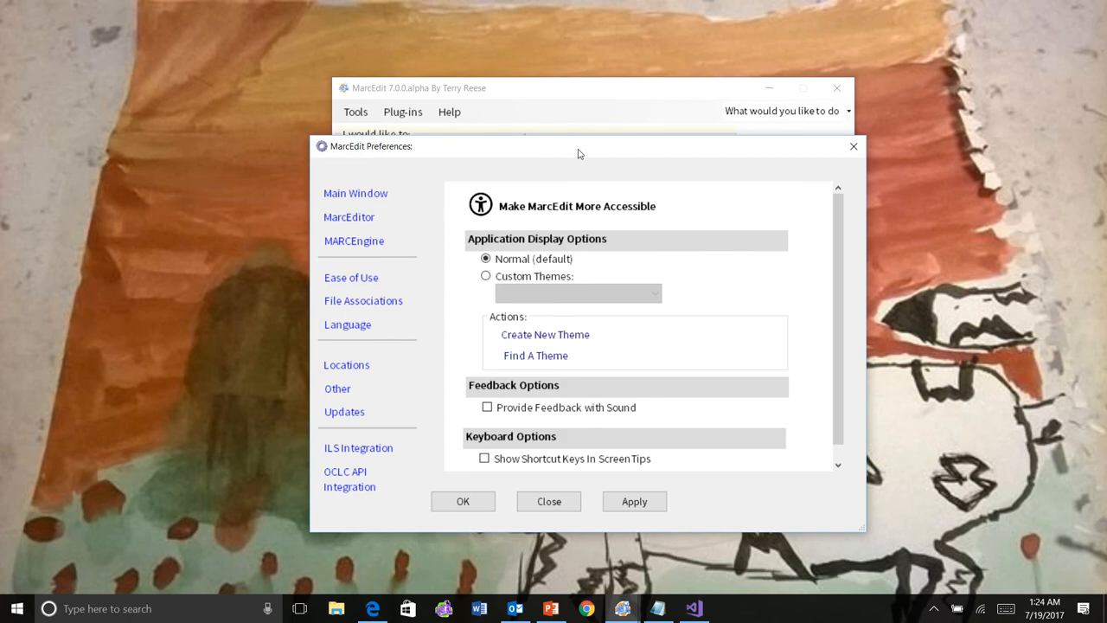
left_click_drag(579, 146, 498, 76)
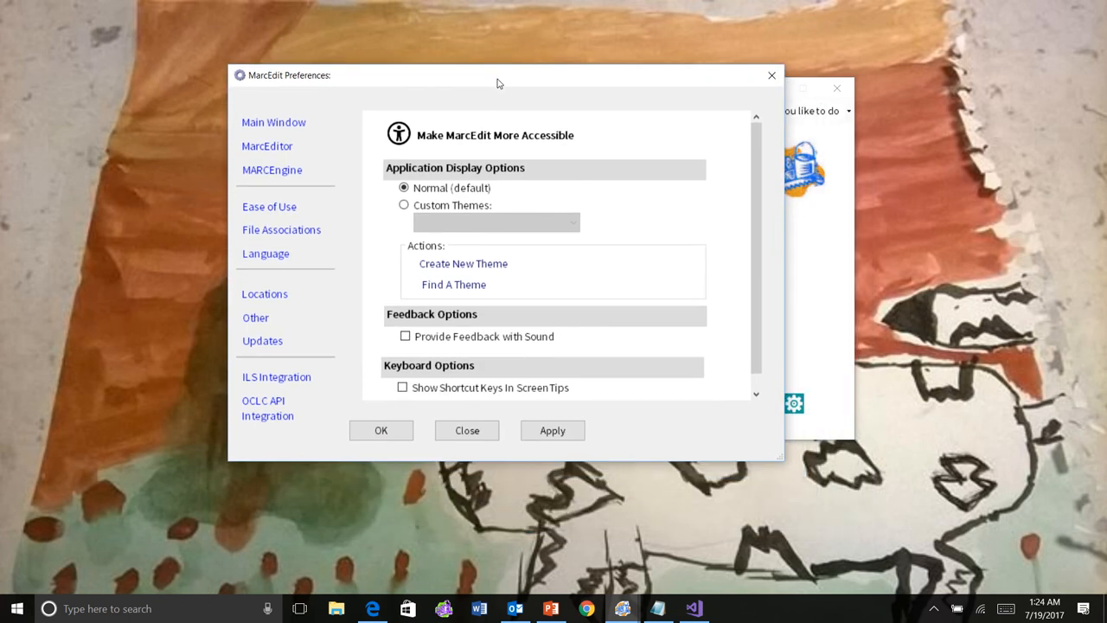
mouse_move(640, 176)
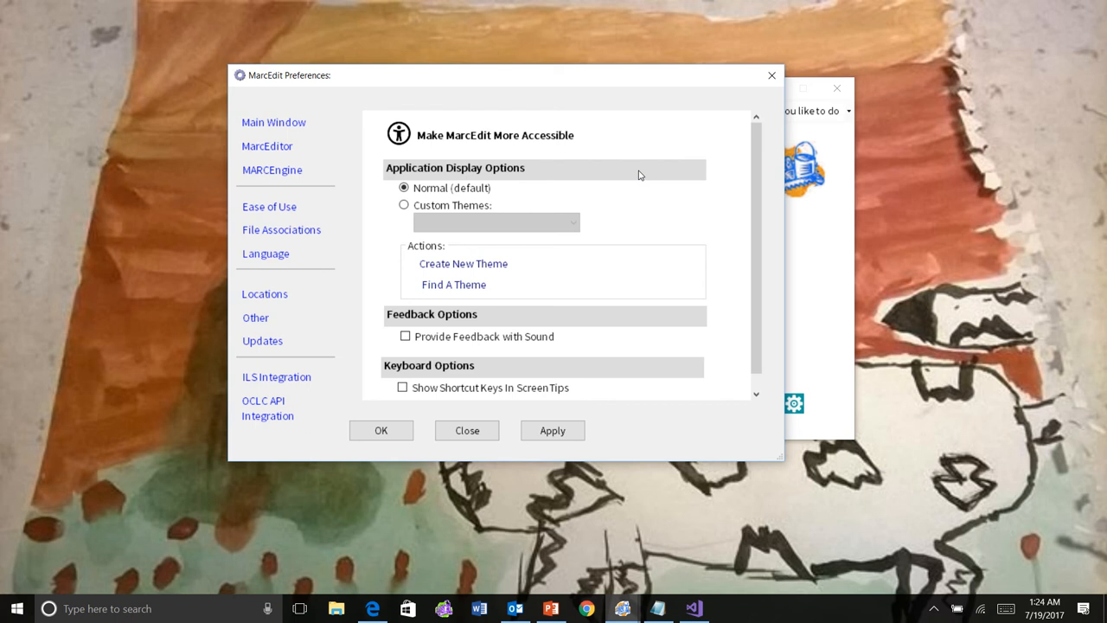
mouse_move(640, 191)
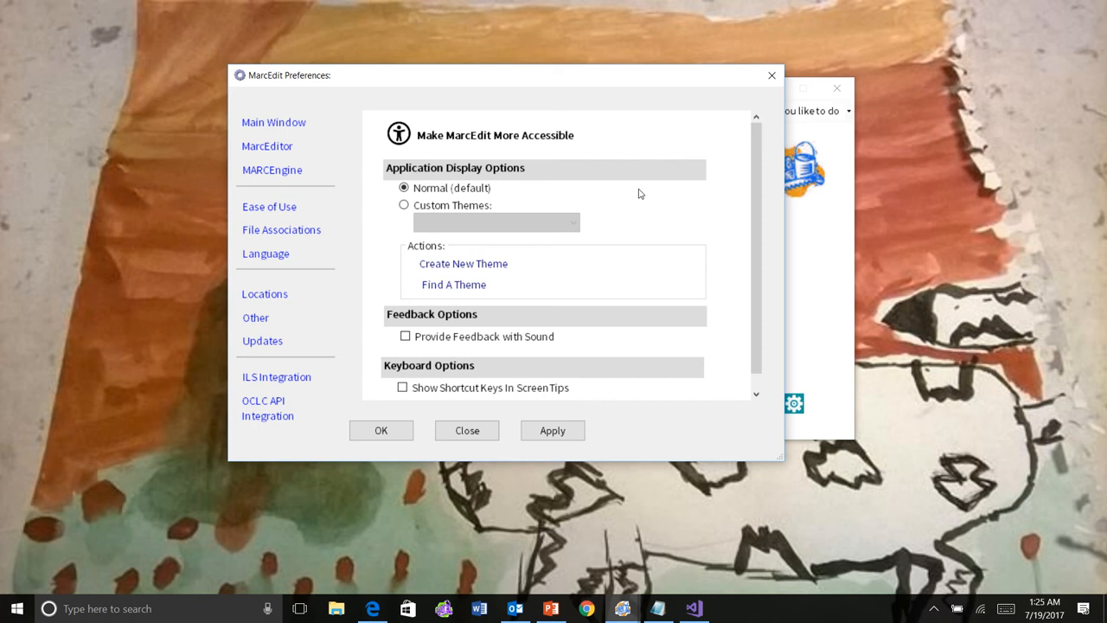
mouse_move(559, 253)
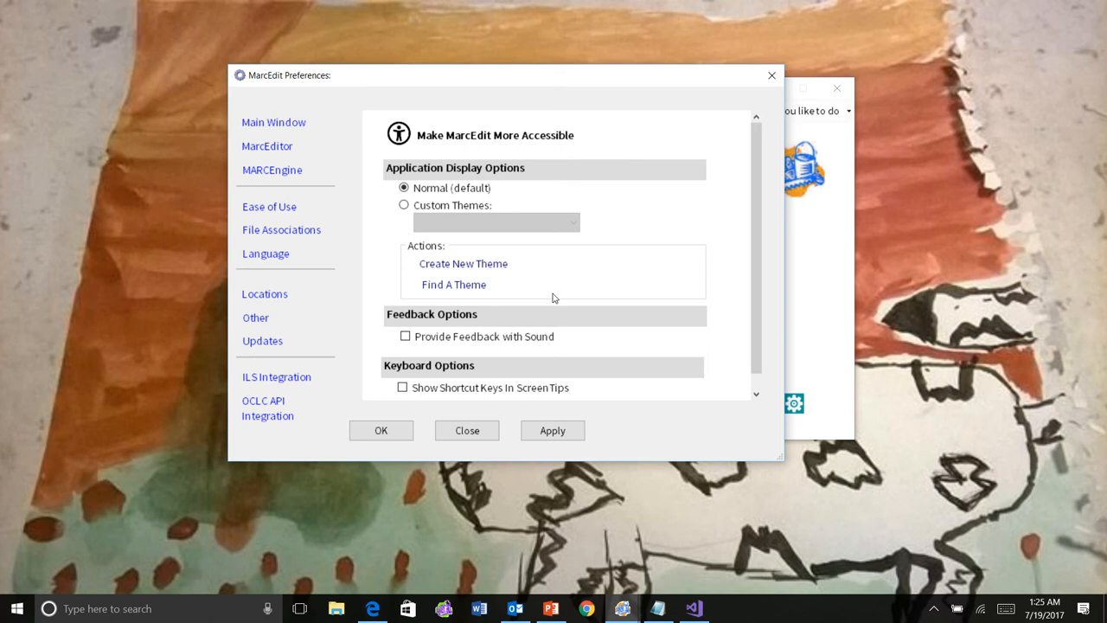
Review the keyboard screen-tip options, close Preferences unchanged, then reopen them on Main Window Settings.
scroll("down", 3)
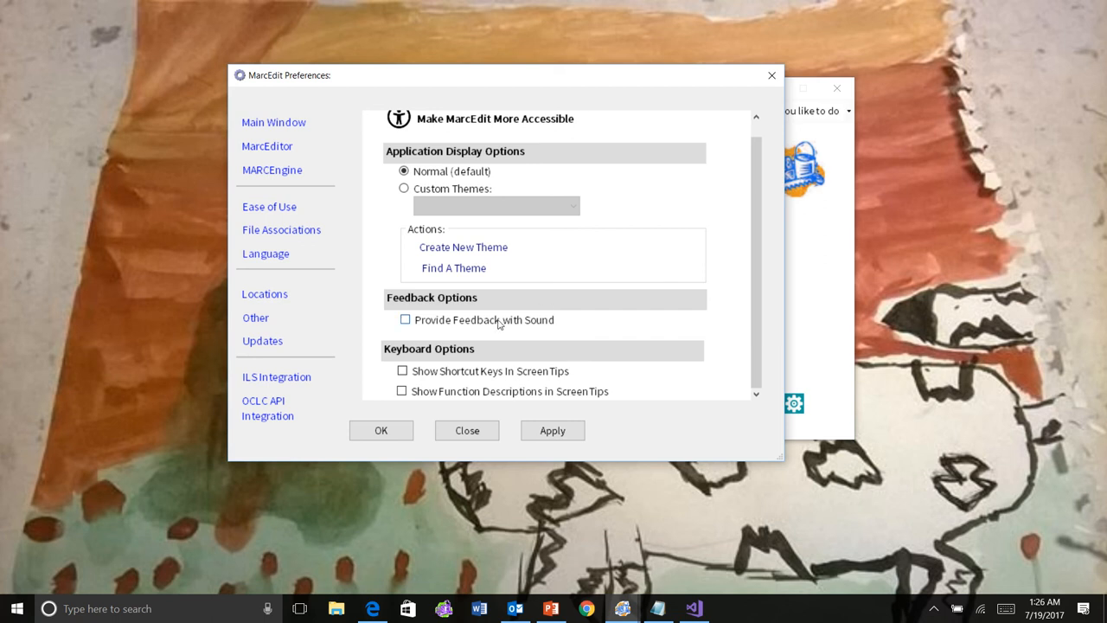
mouse_move(490, 370)
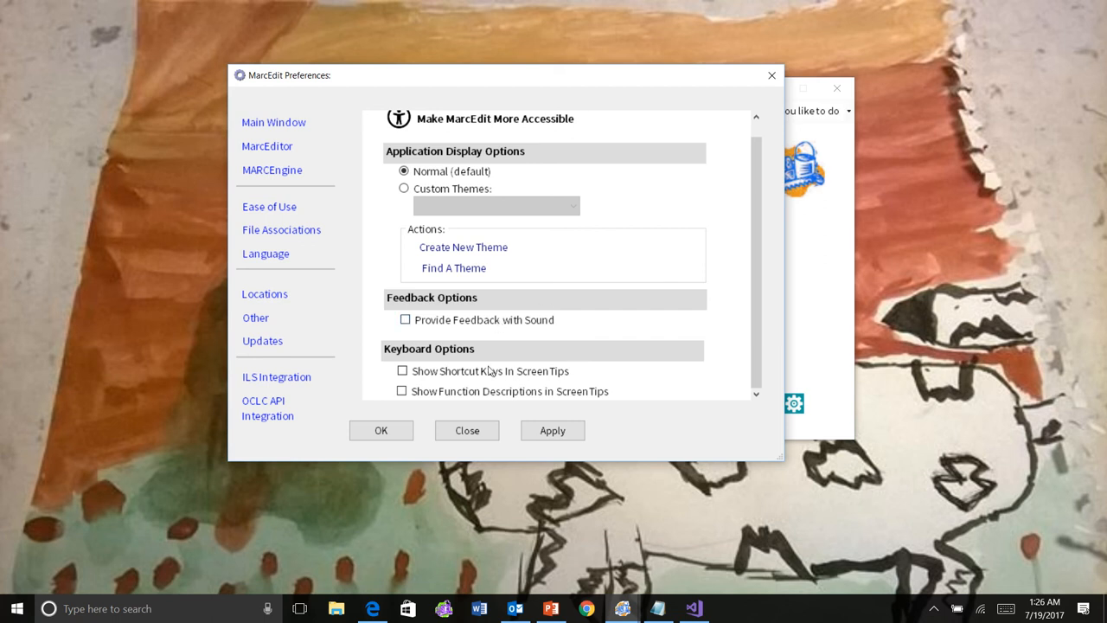
left_click(467, 429)
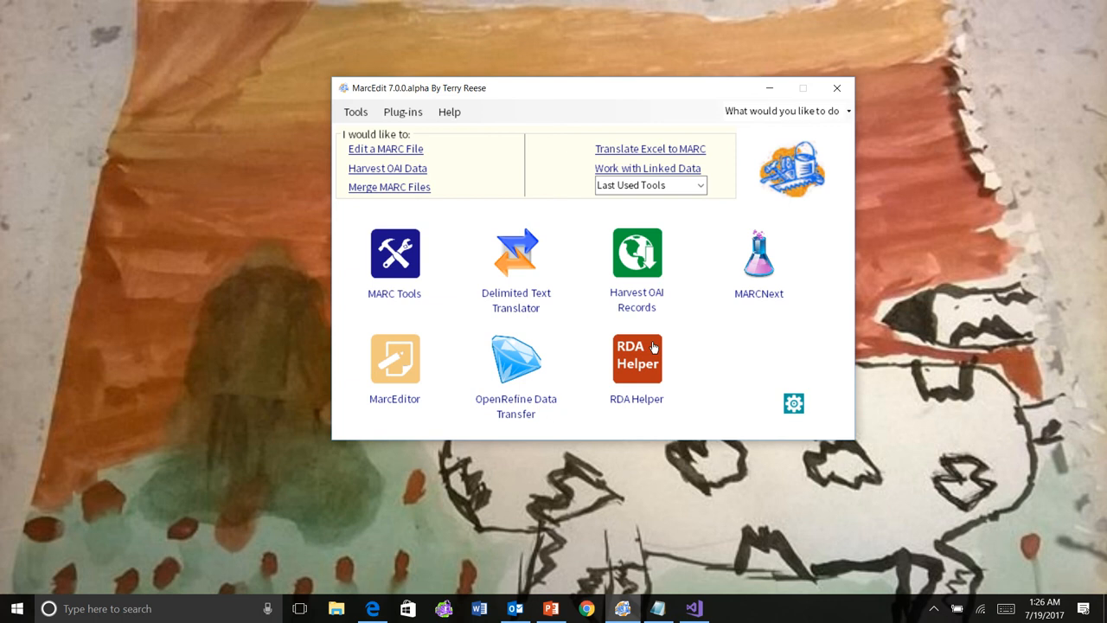
mouse_move(794, 405)
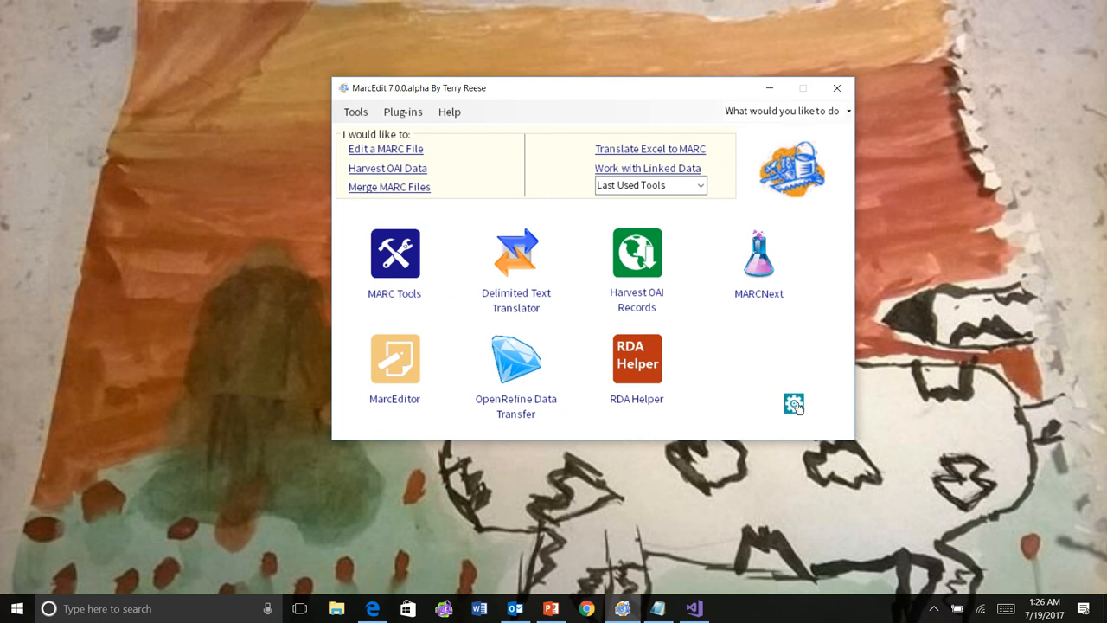
left_click(792, 405)
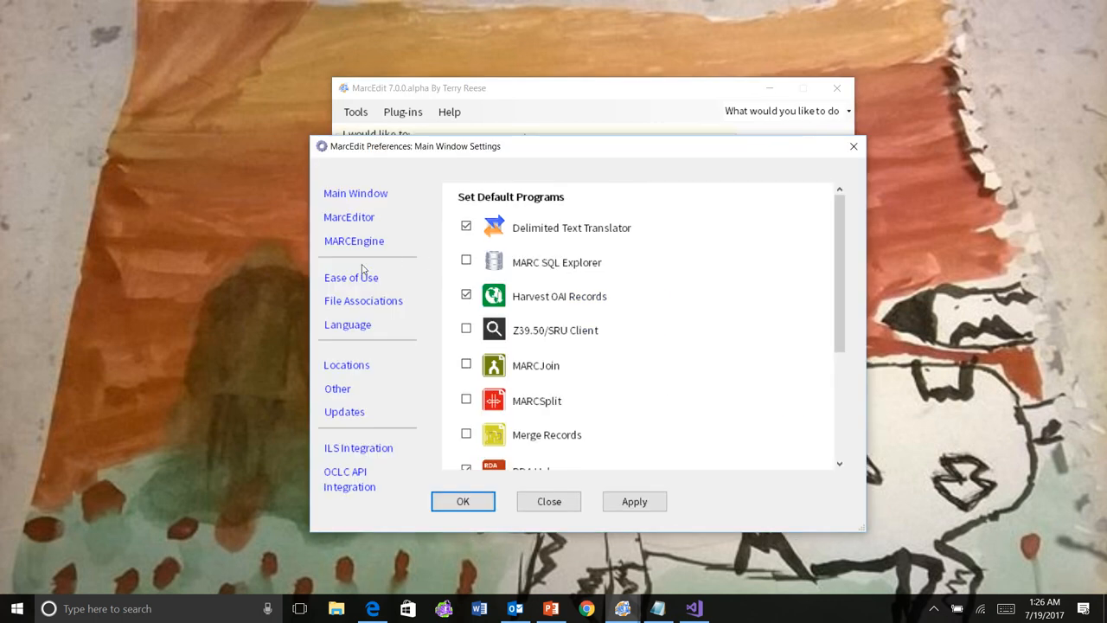
Enable Provide Feedback with Sound and Show Function Descriptions in ScreenTips, then confirm with OK.
left_click(349, 277)
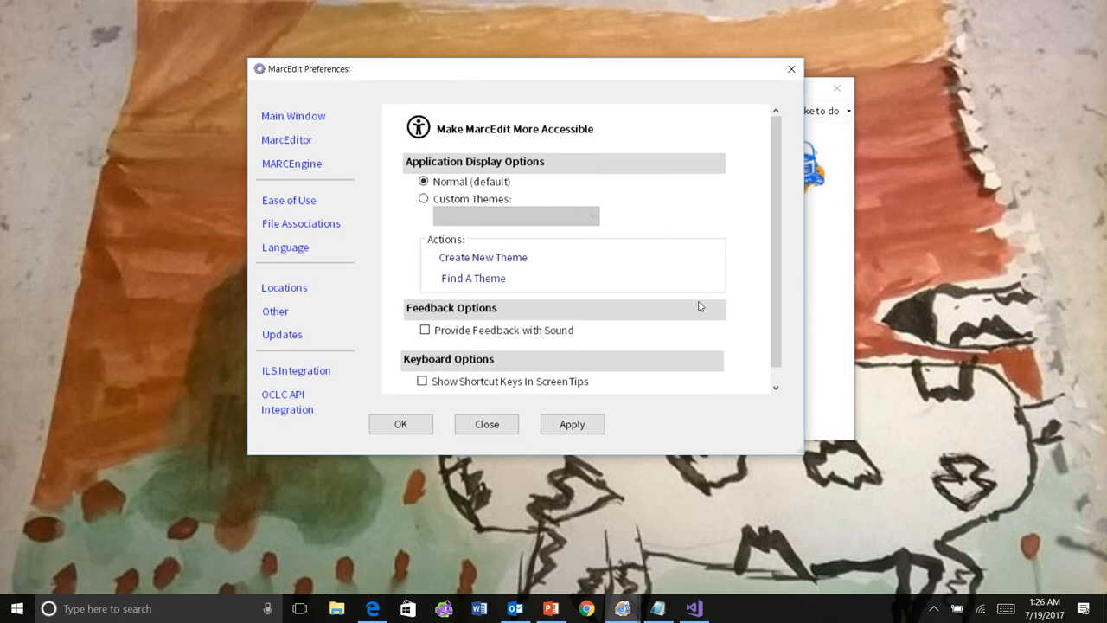
scroll("down", 3)
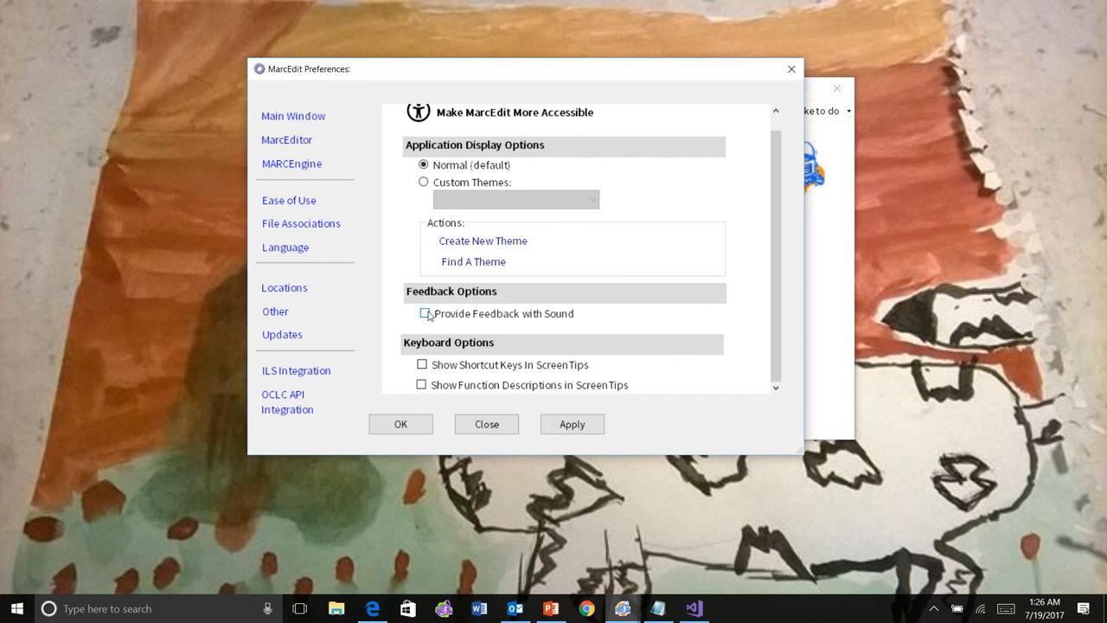
left_click(424, 313)
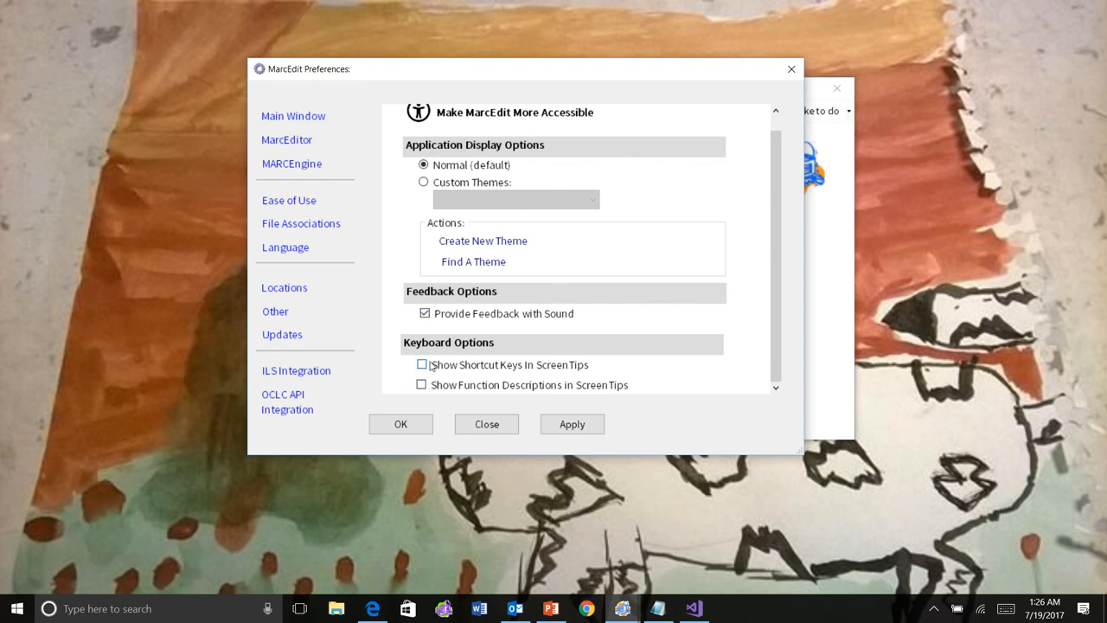
left_click(422, 385)
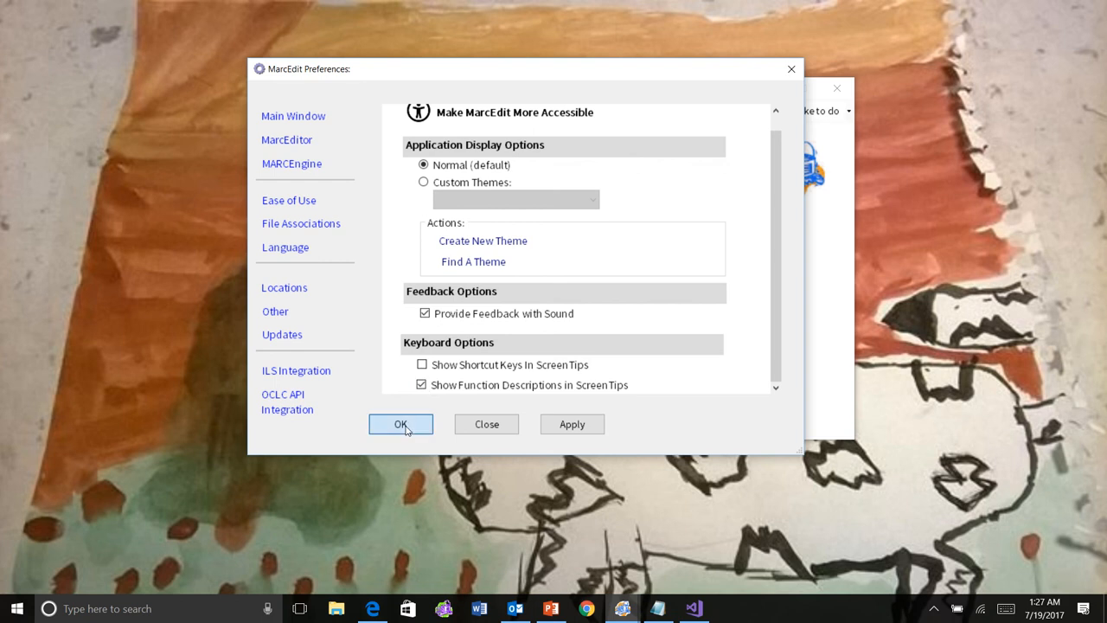
left_click(401, 424)
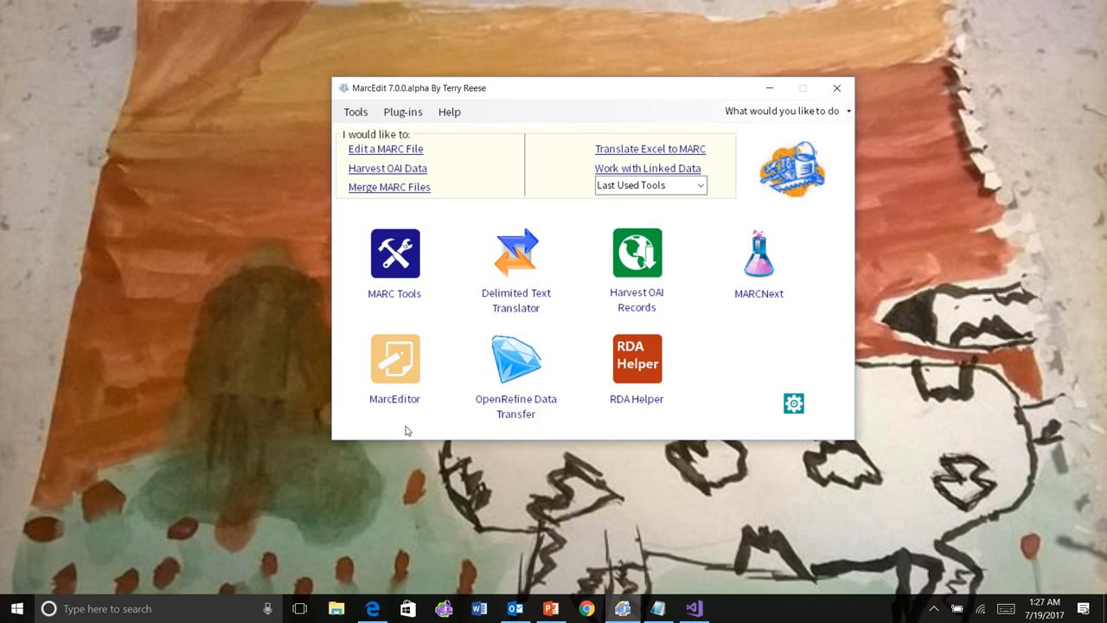
mouse_move(440, 308)
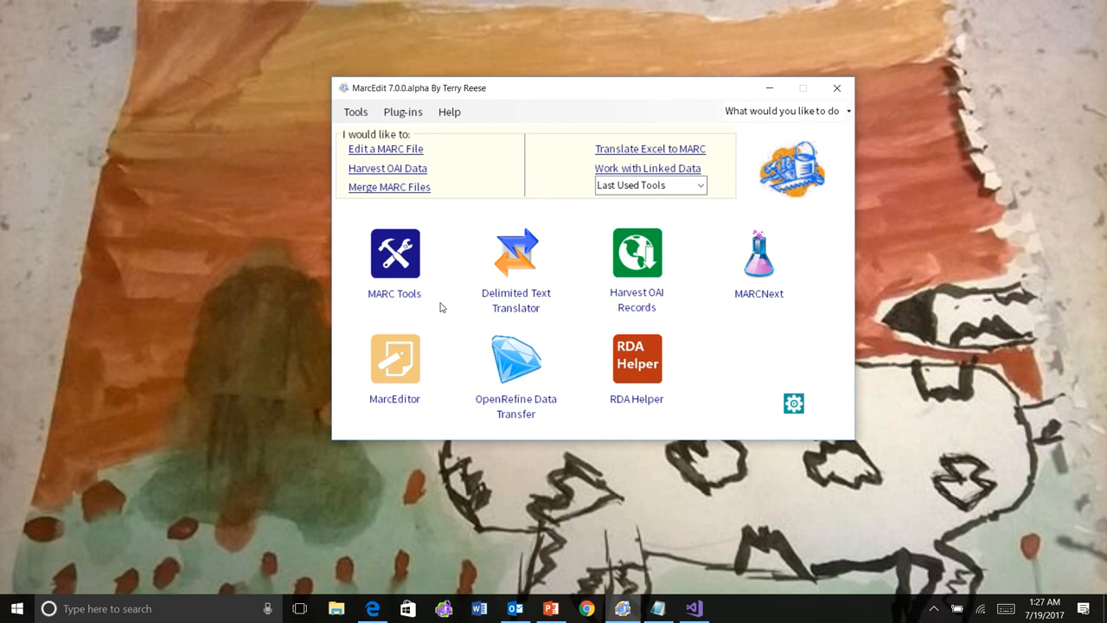
mouse_move(395, 252)
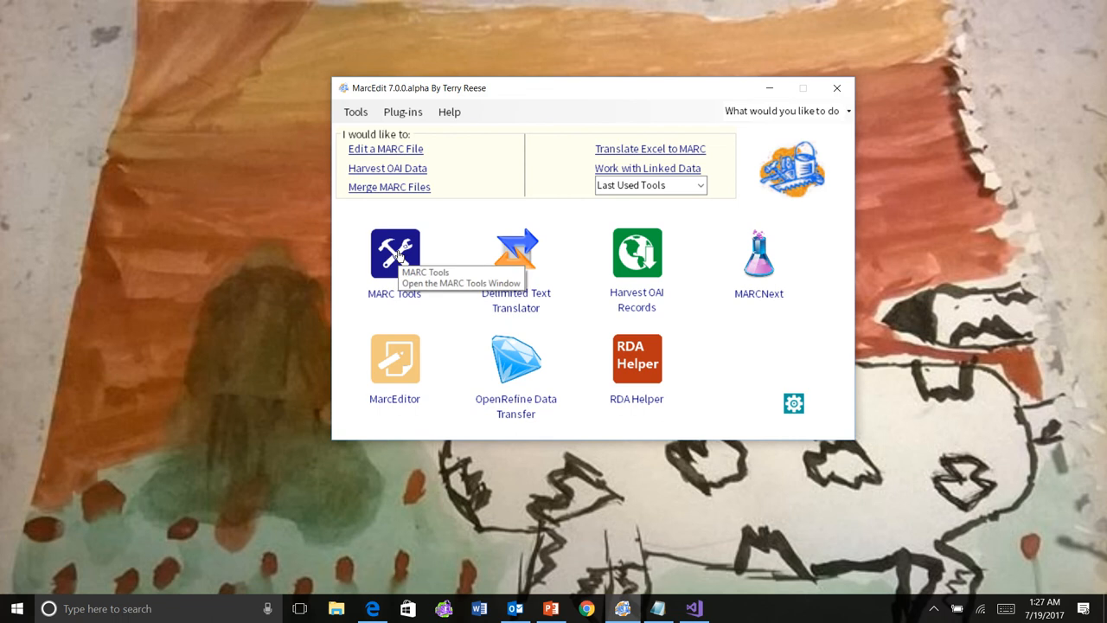
mouse_move(518, 259)
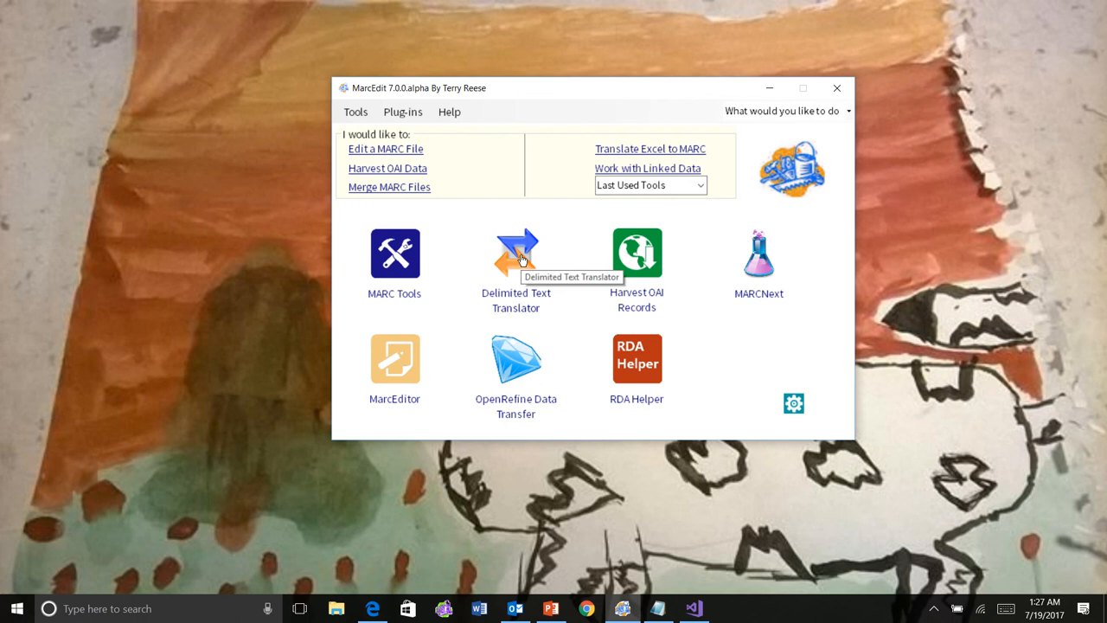
mouse_move(634, 258)
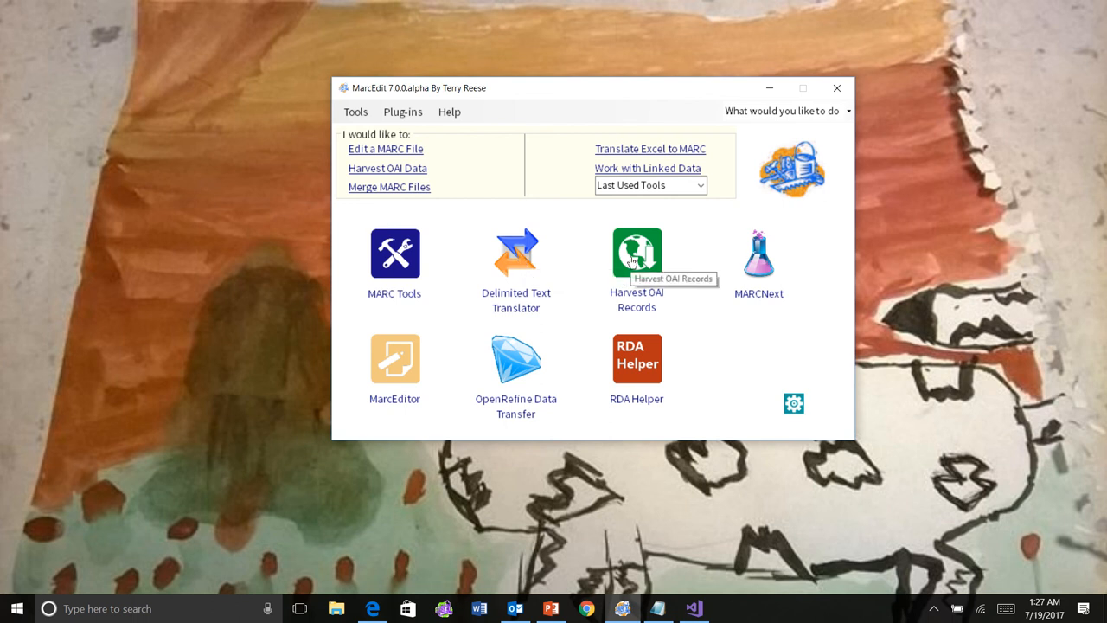
mouse_move(765, 260)
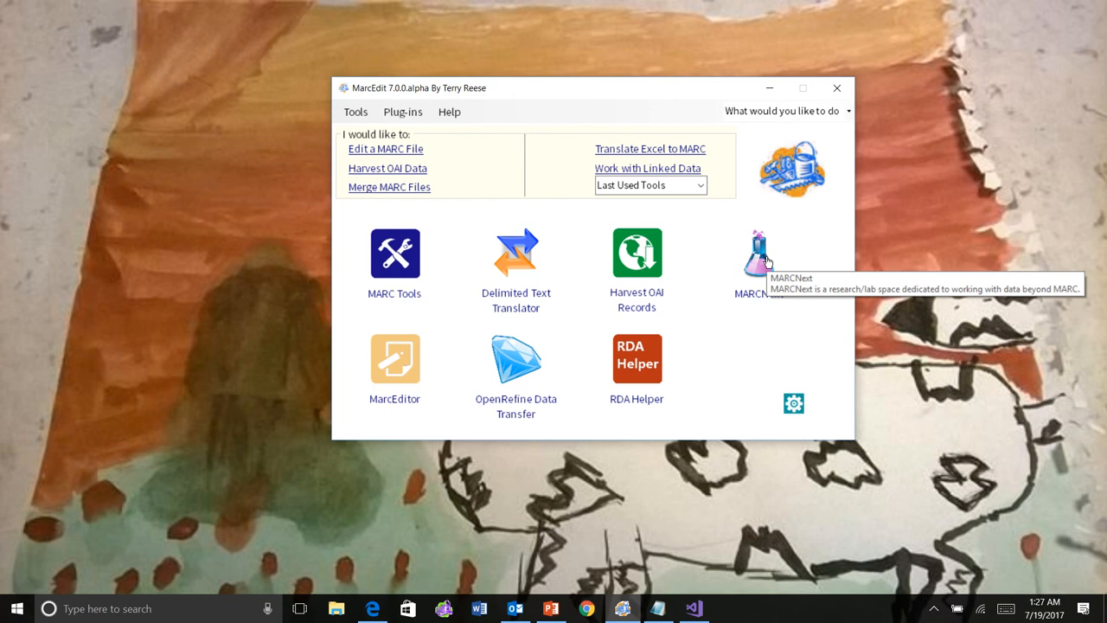
mouse_move(792, 170)
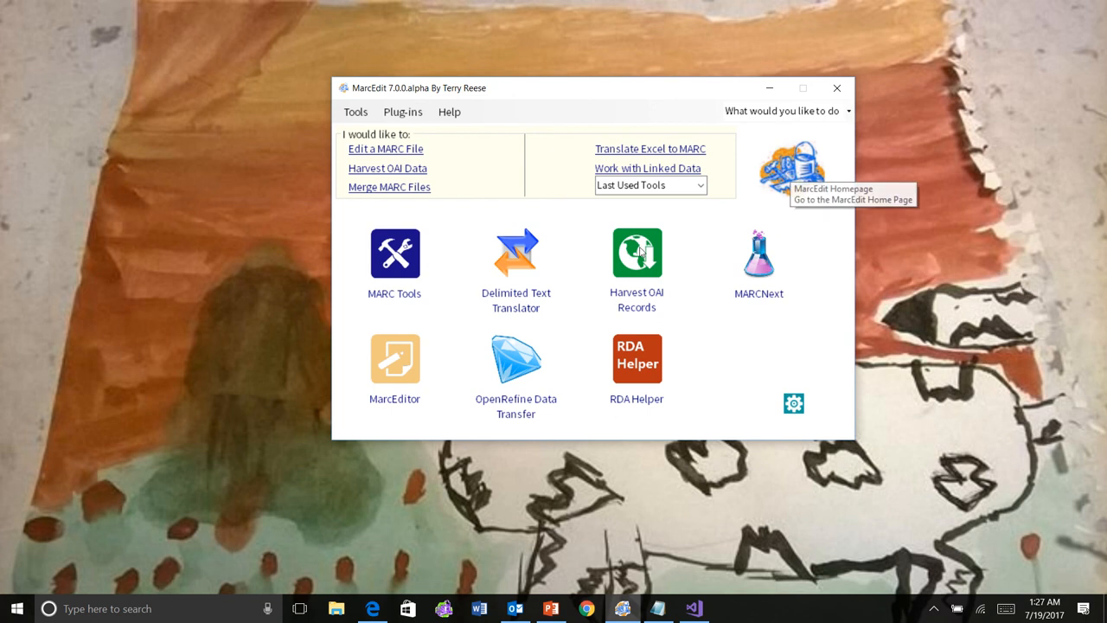
left_click(836, 87)
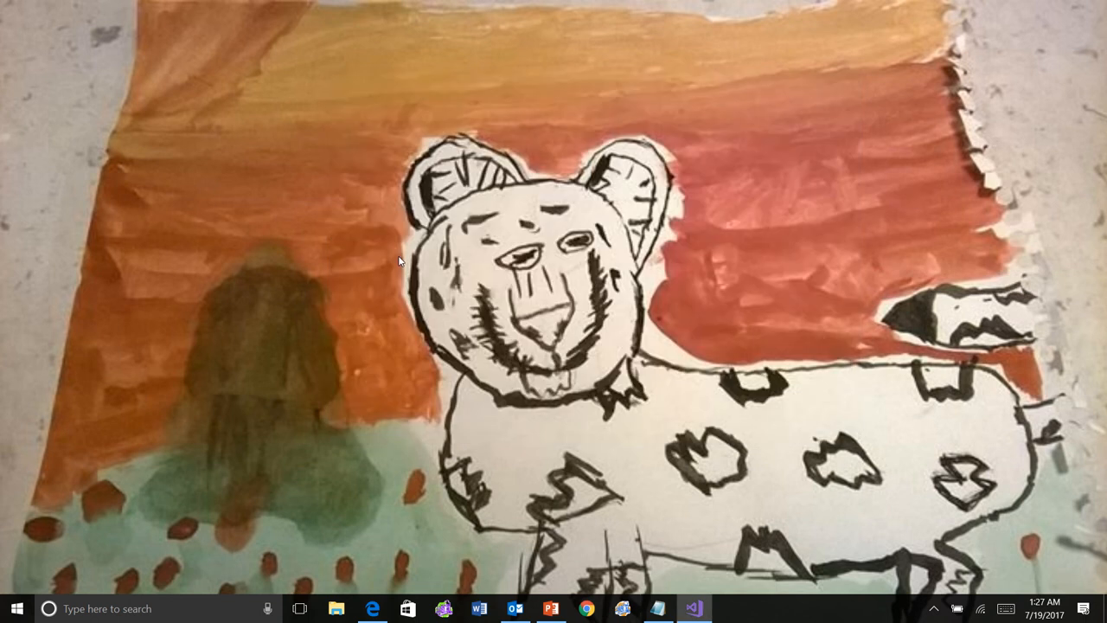
Open the MARC Tools window to see its screen tips, then close it back to the main window.
left_click(623, 609)
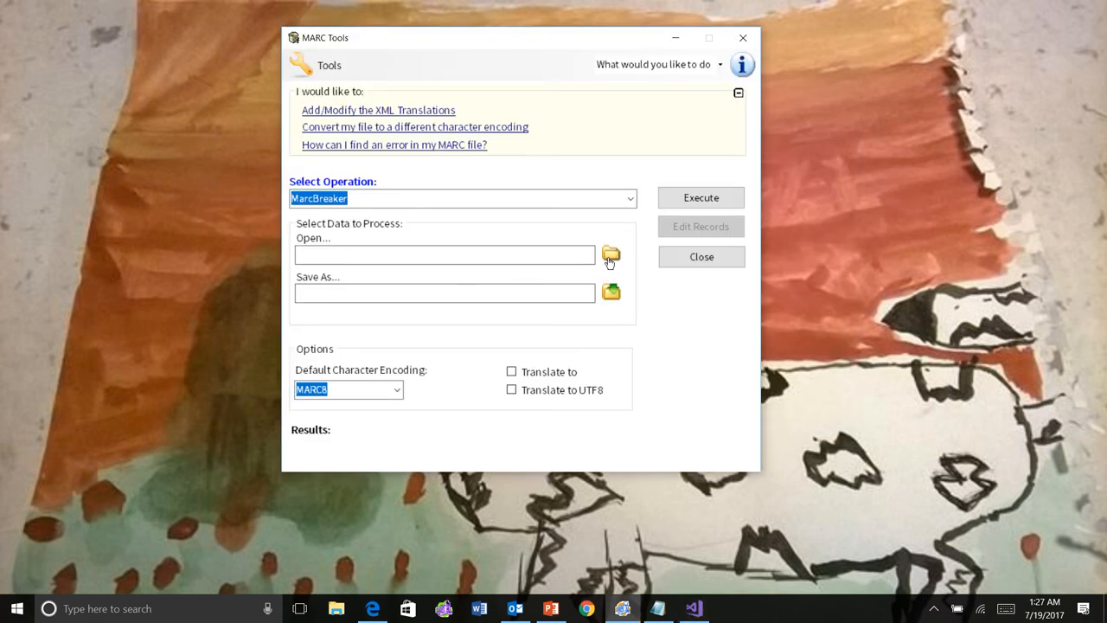
mouse_move(611, 290)
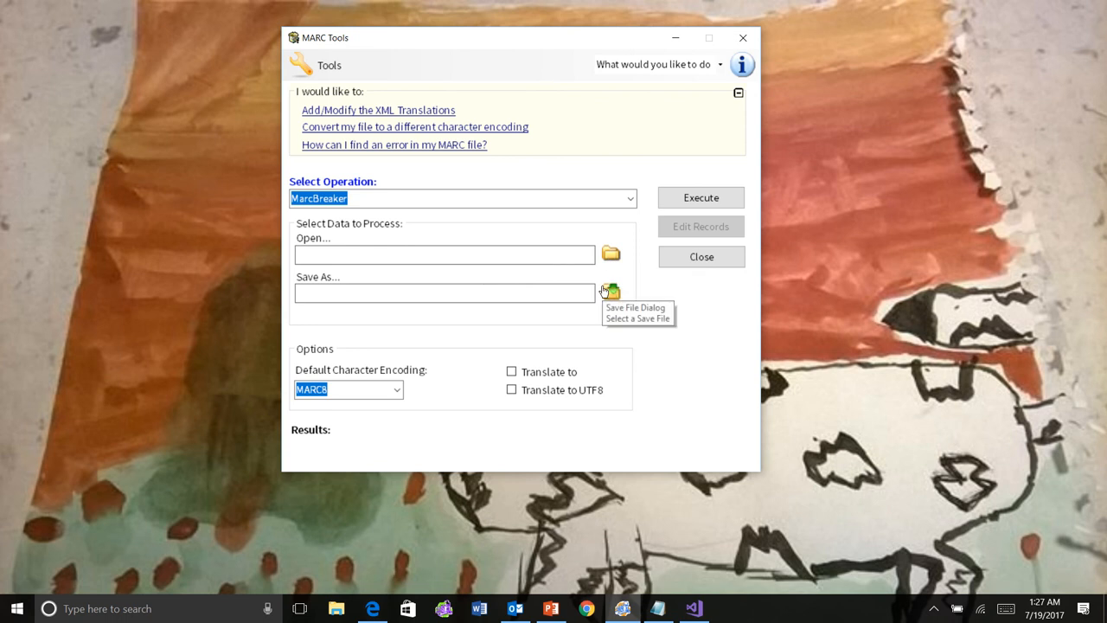
mouse_move(692, 316)
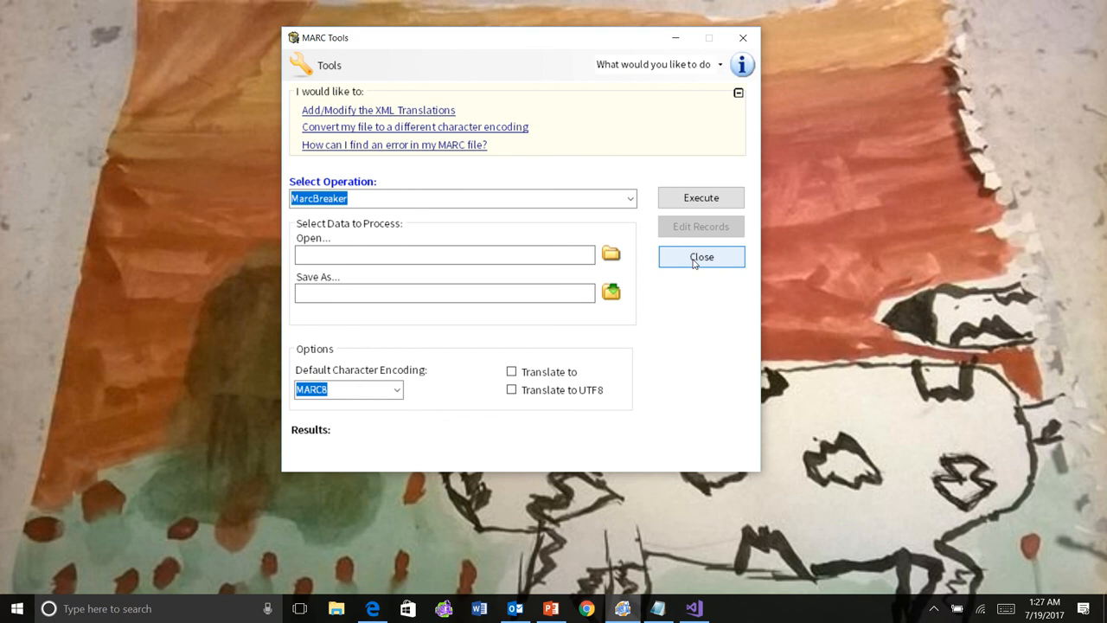
left_click(701, 256)
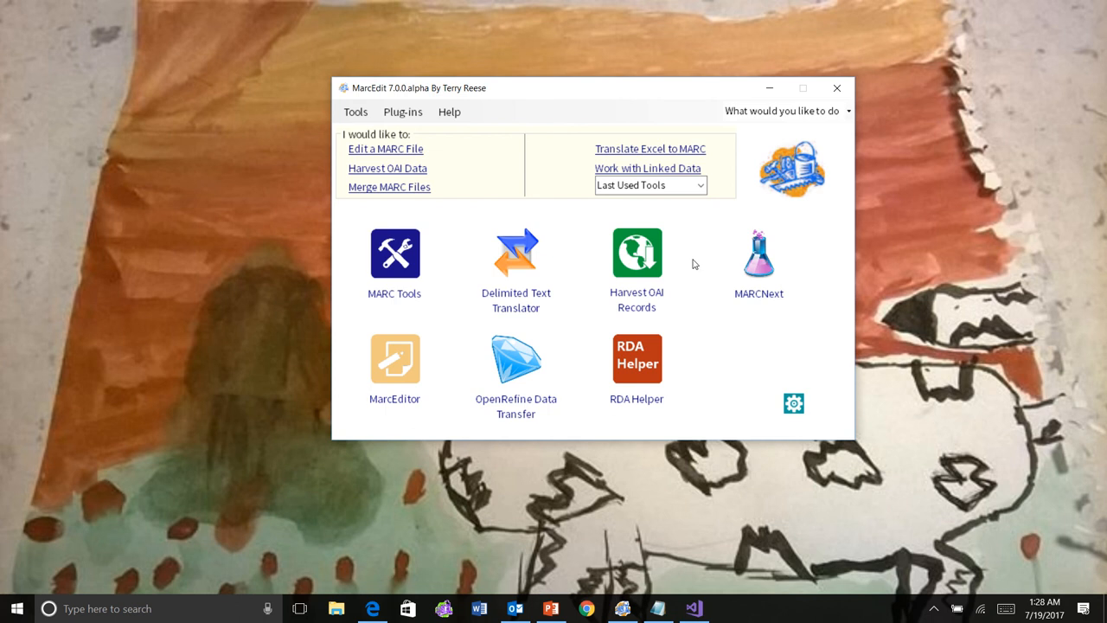
mouse_move(768, 377)
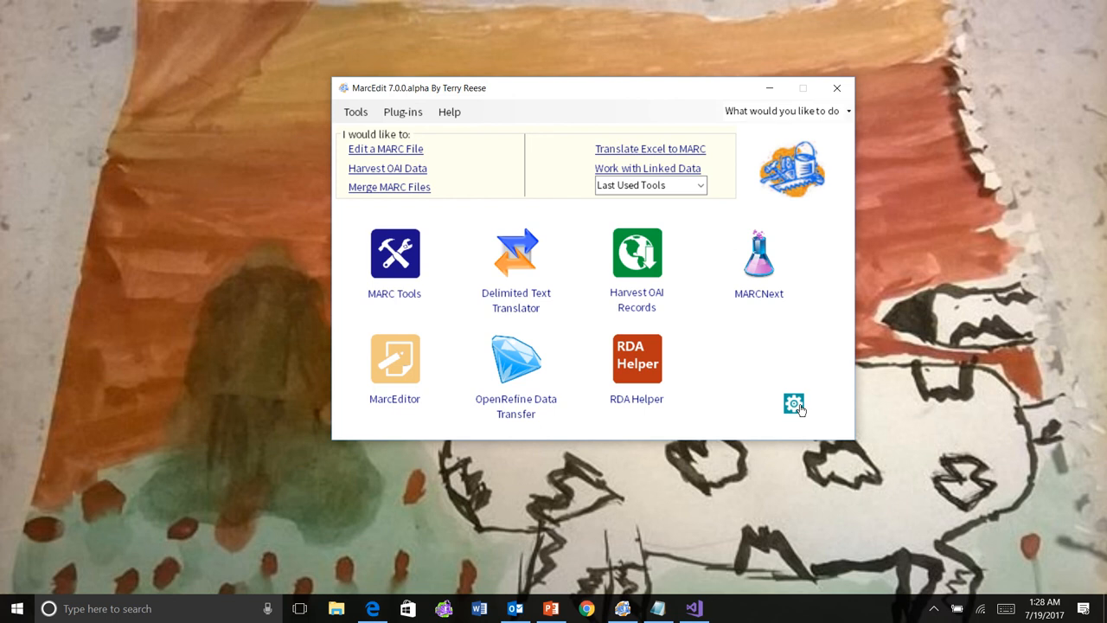
Browse the File Associations and Ease of Use preference pages, close Preferences, then bring up the Help menu.
left_click(793, 405)
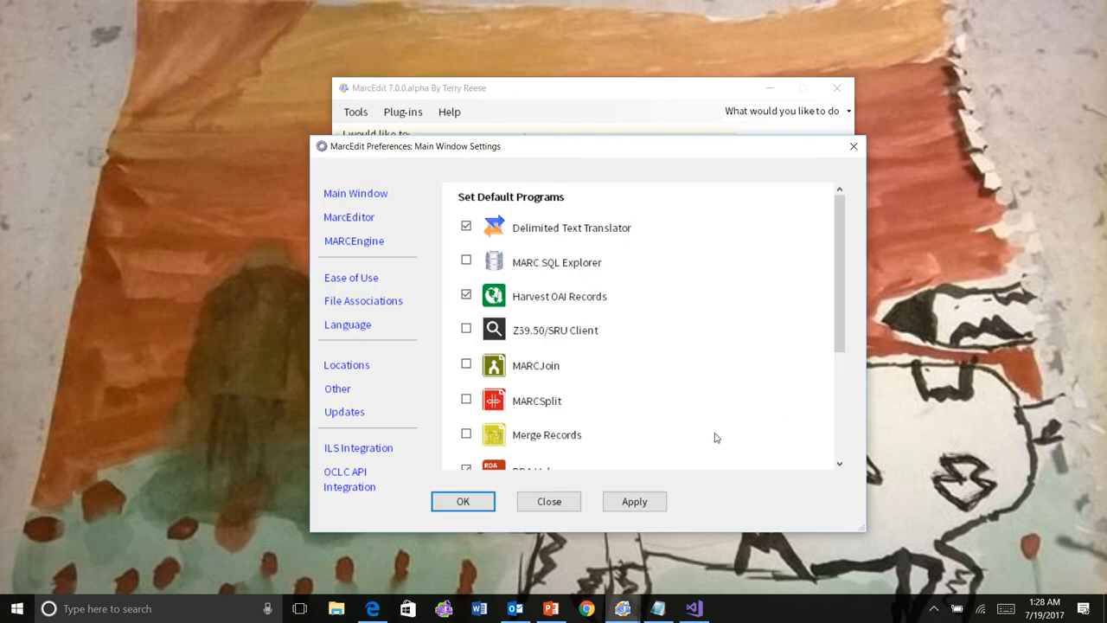
mouse_move(363, 301)
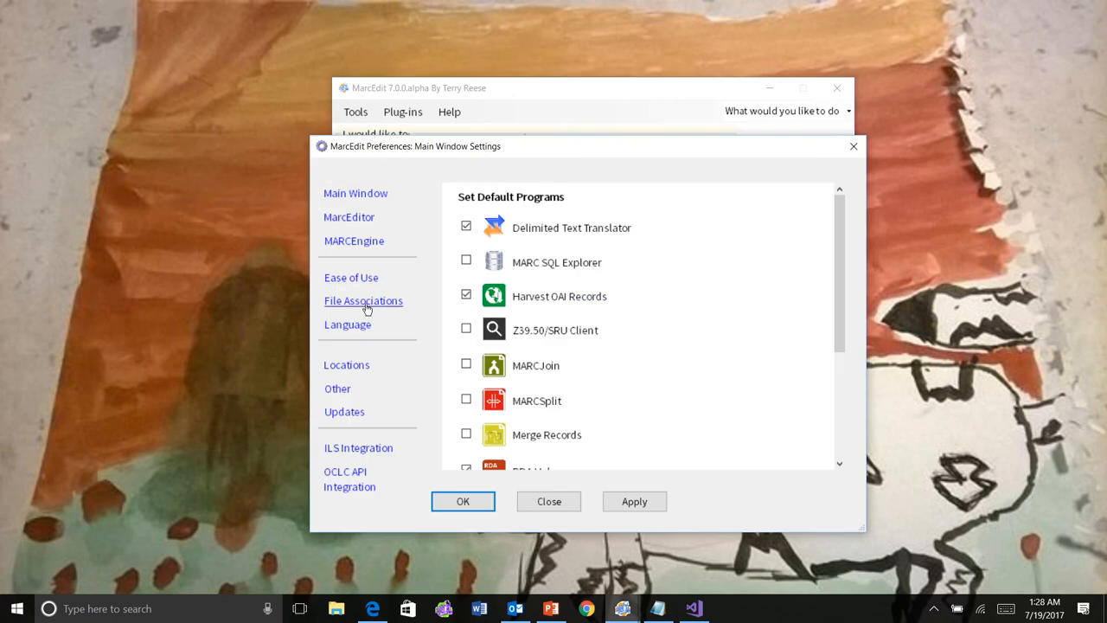
left_click(363, 301)
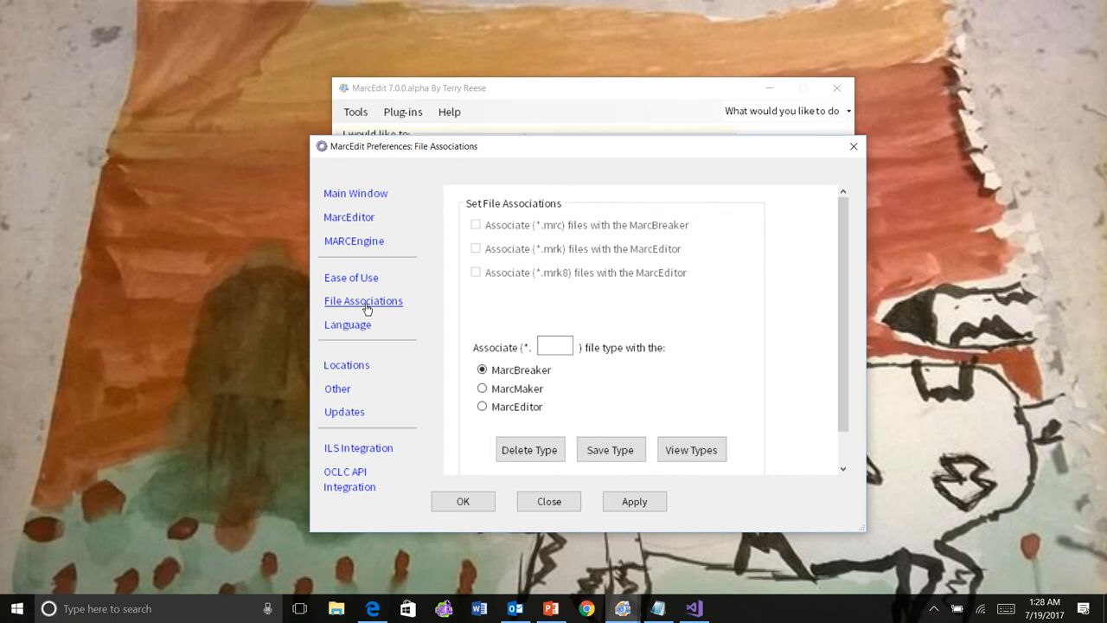
left_click(349, 276)
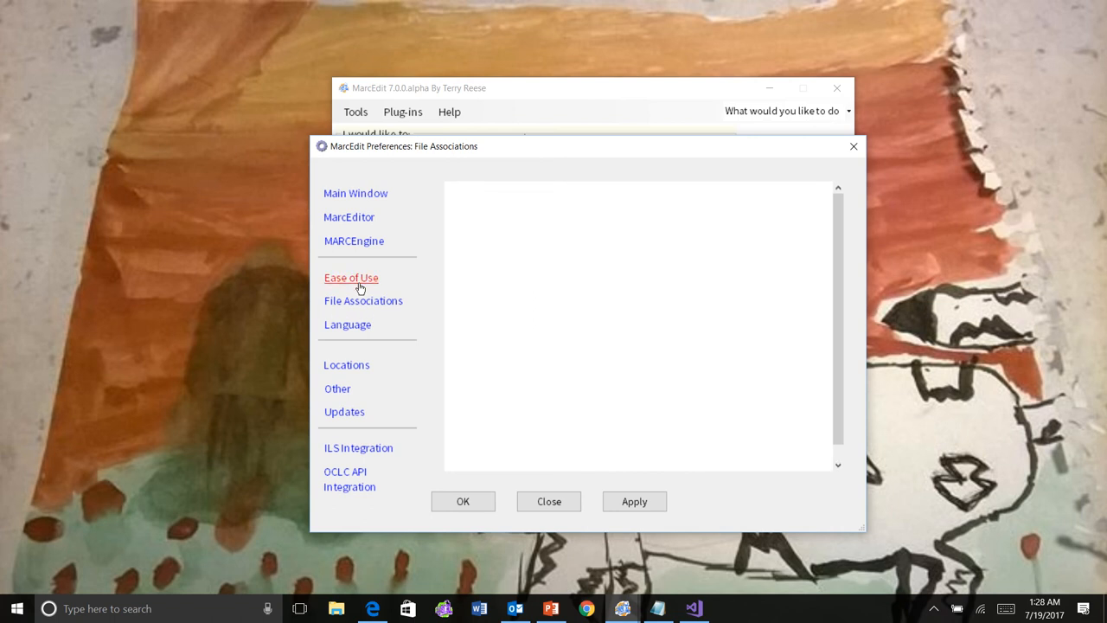
left_click(351, 277)
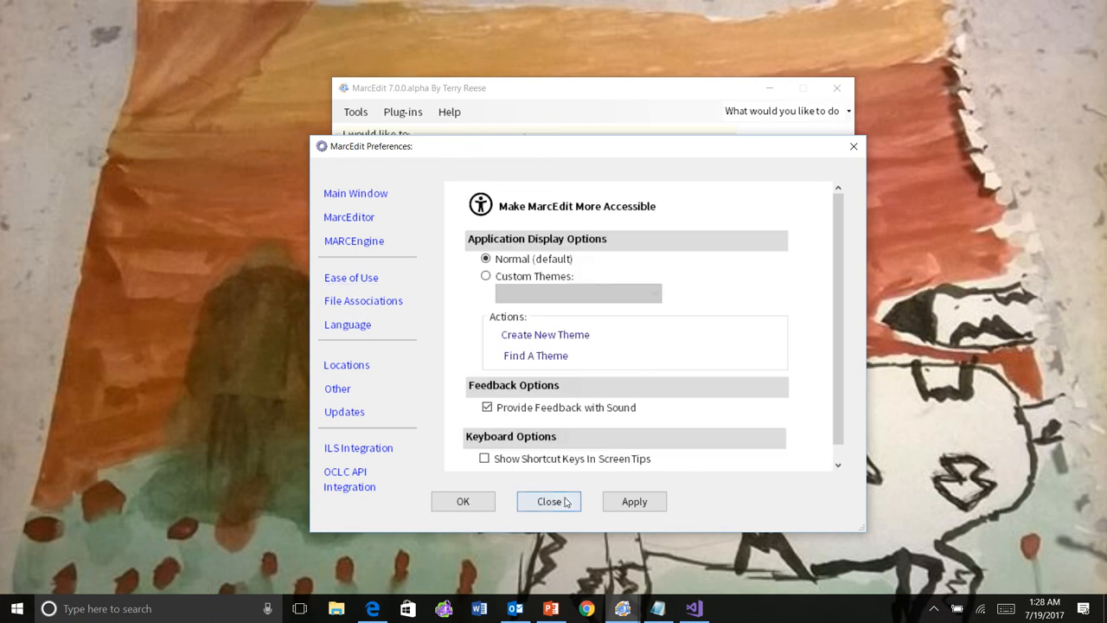
left_click(549, 502)
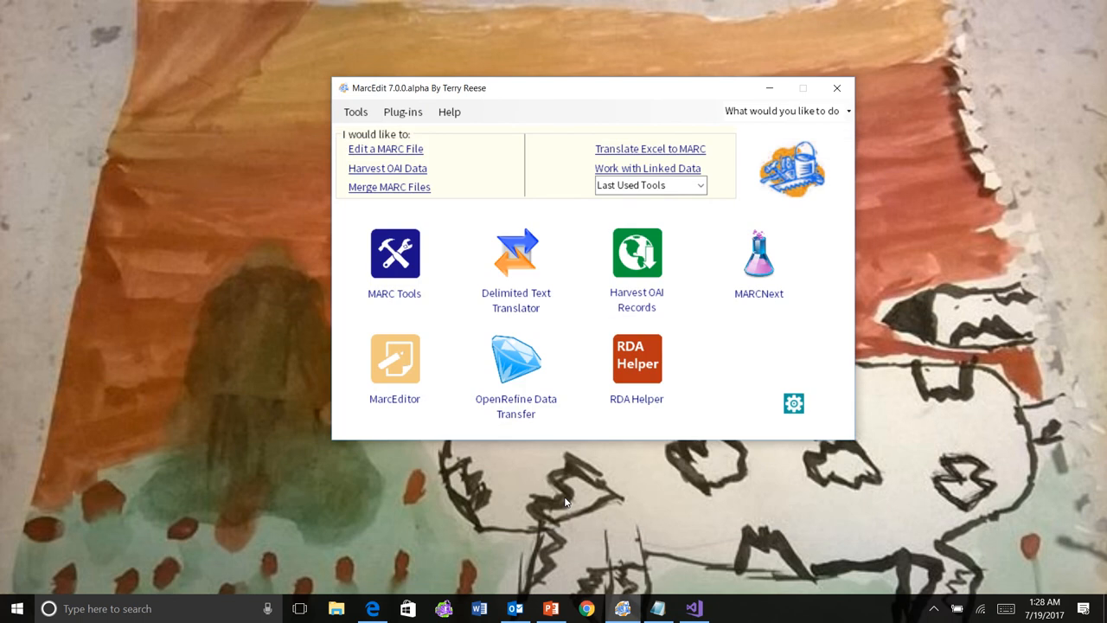
mouse_move(523, 322)
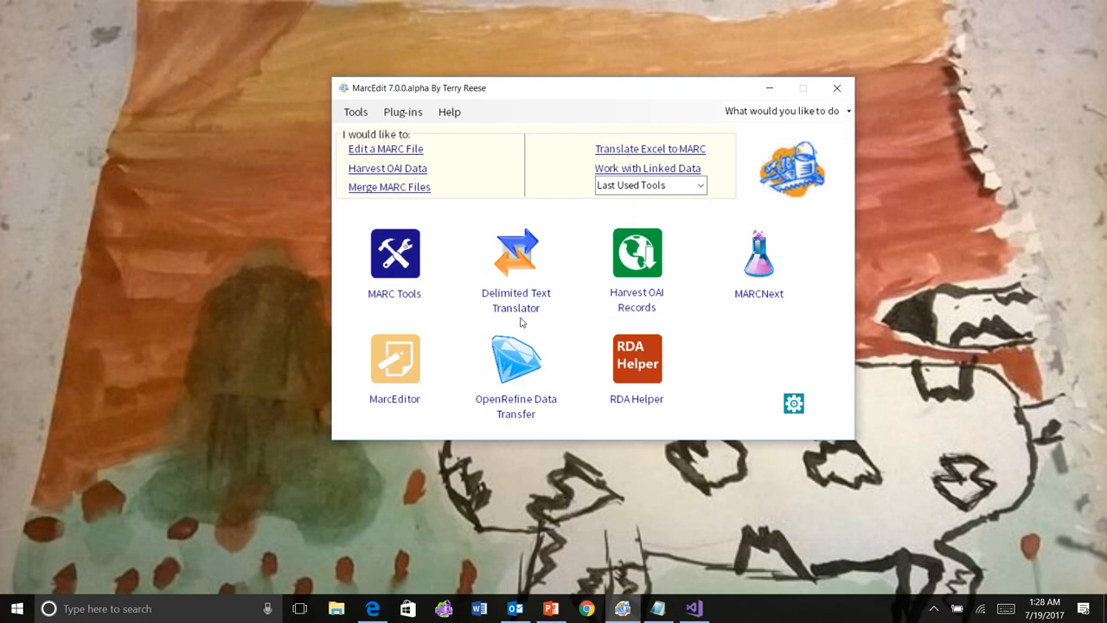
left_click(450, 111)
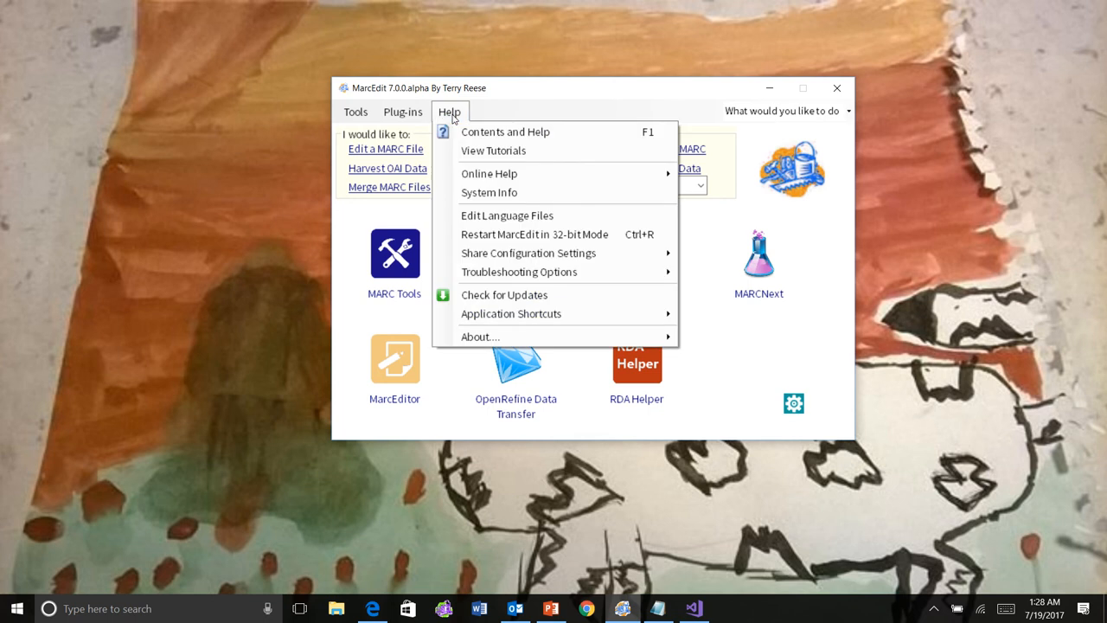
mouse_move(510, 313)
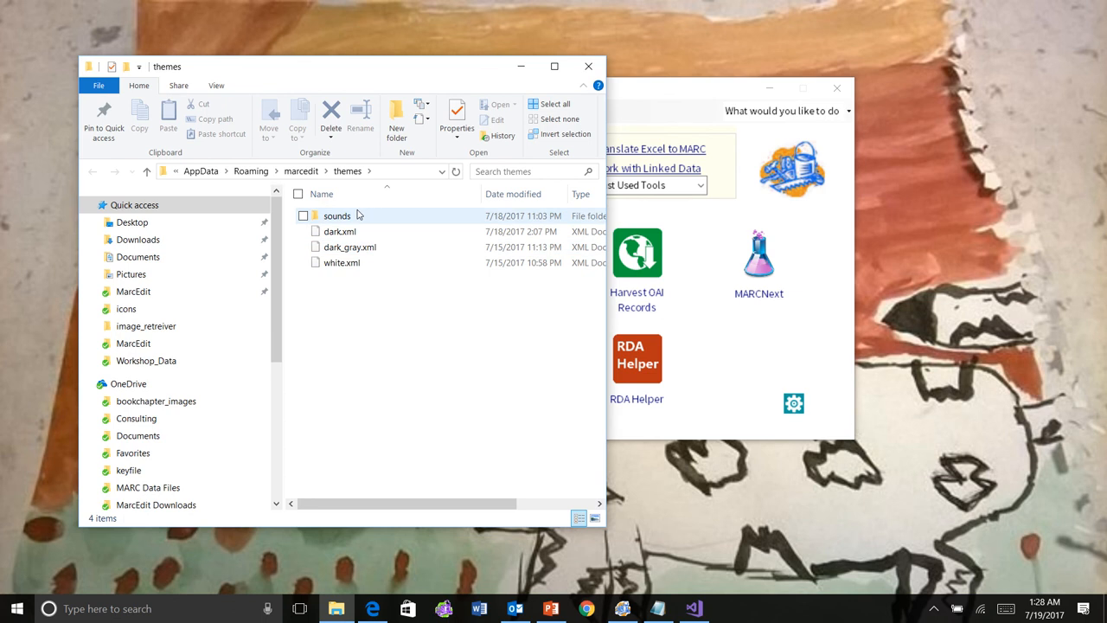
Open the themes sounds folder, select click01.wav among the click sound files, then close File Explorer.
double_click(336, 215)
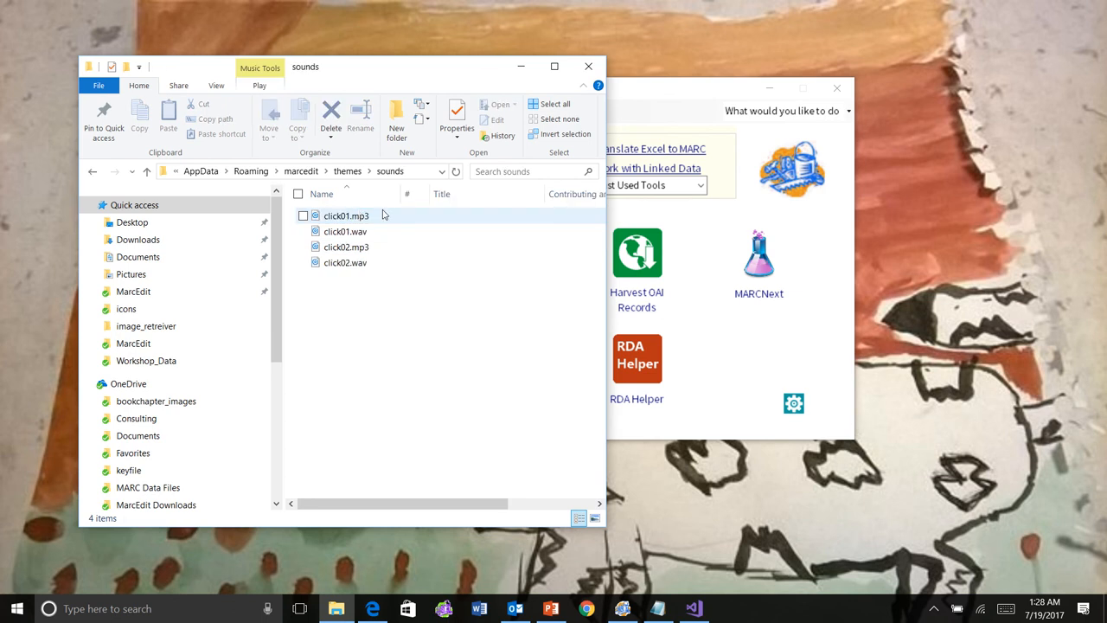
left_click(346, 231)
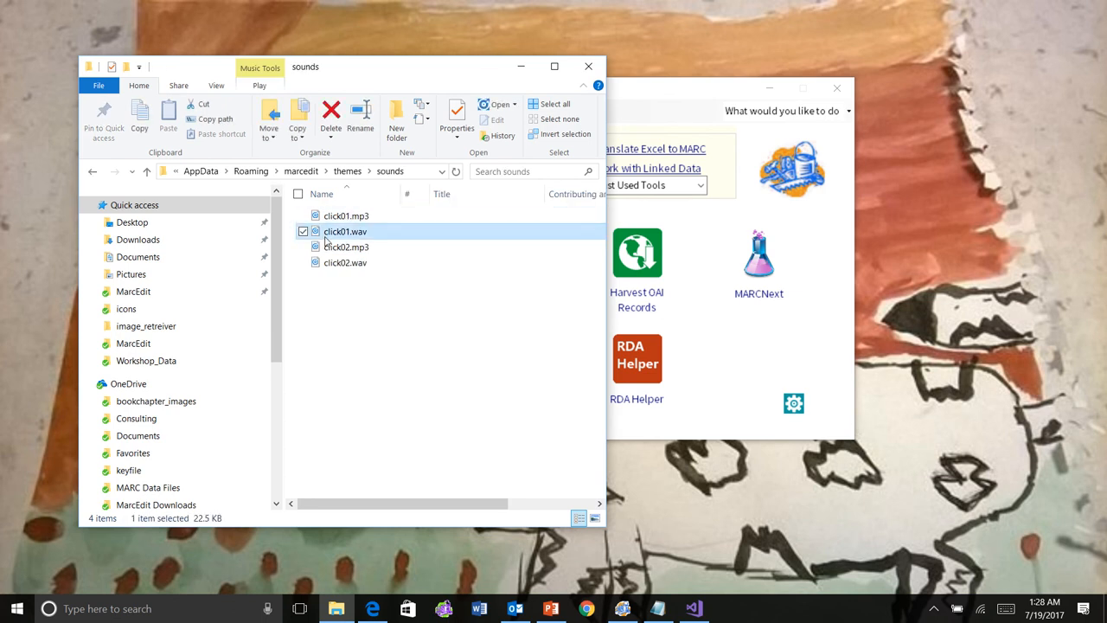
left_click(346, 263)
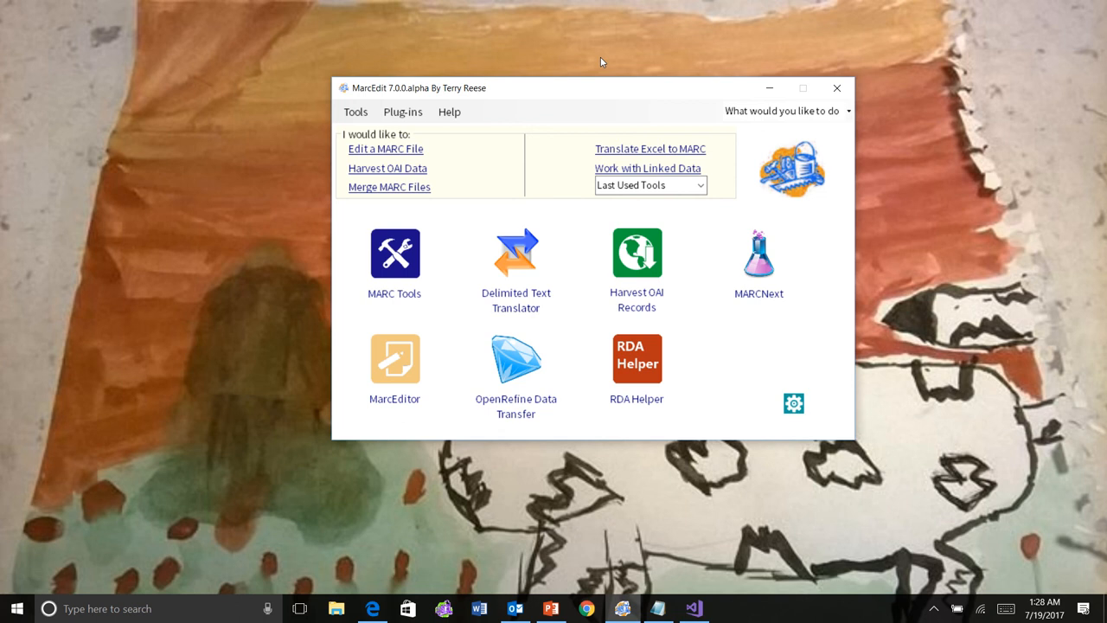
mouse_move(668, 223)
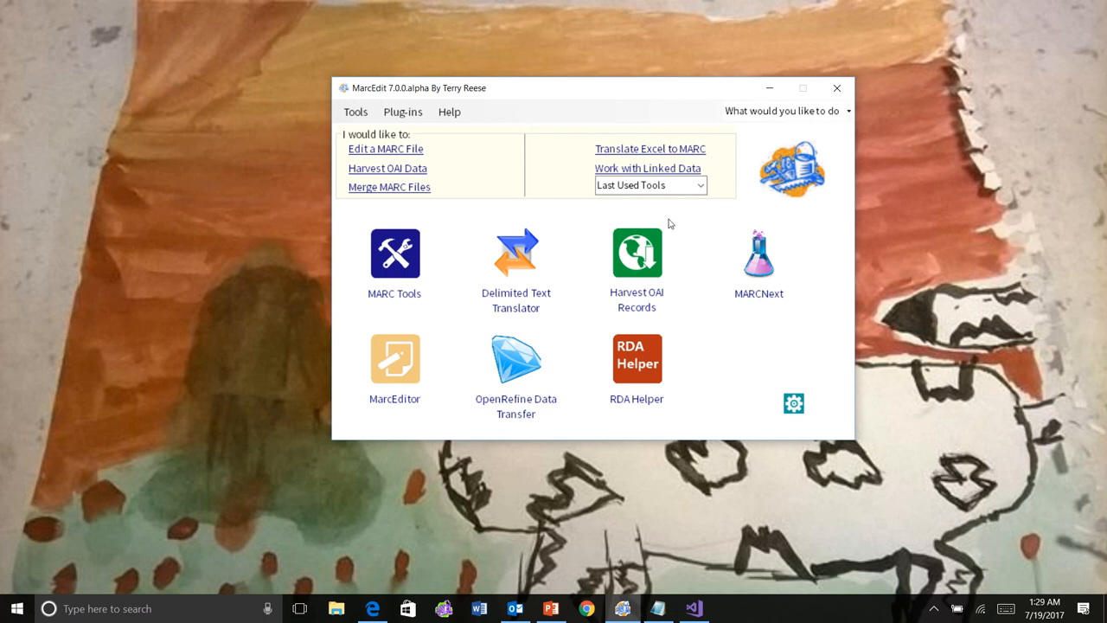
mouse_move(737, 360)
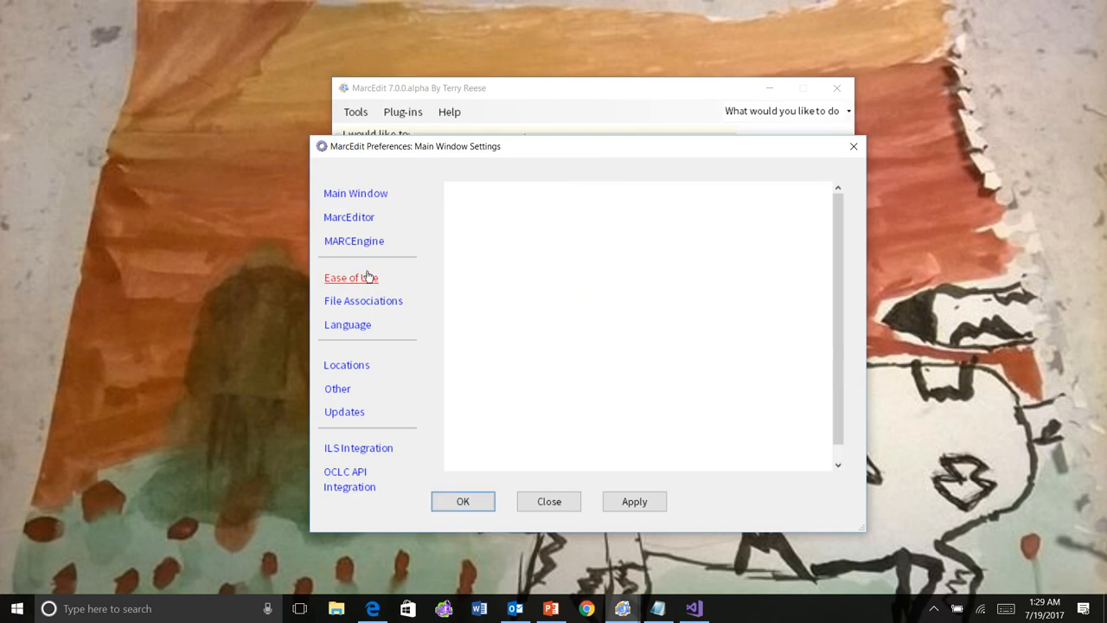
left_click(349, 277)
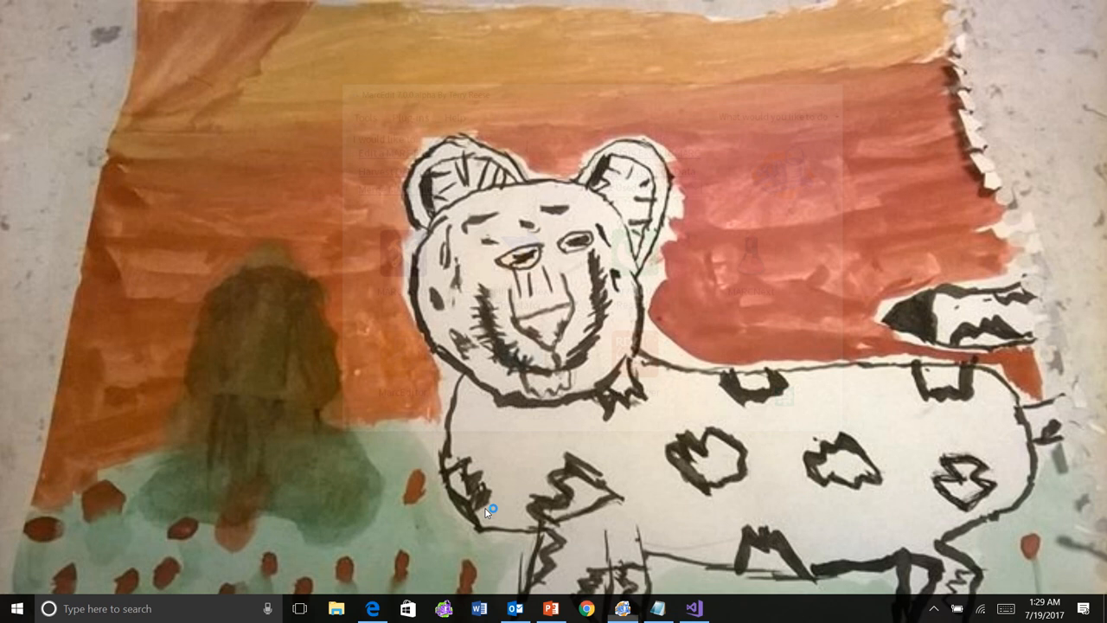
left_click(623, 609)
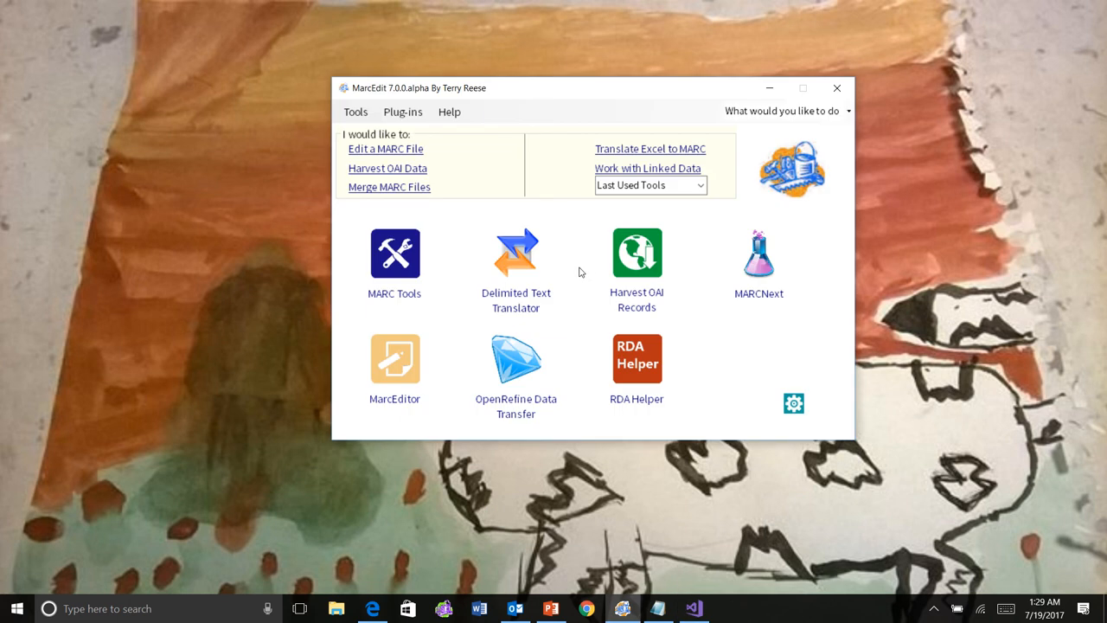
mouse_move(500, 336)
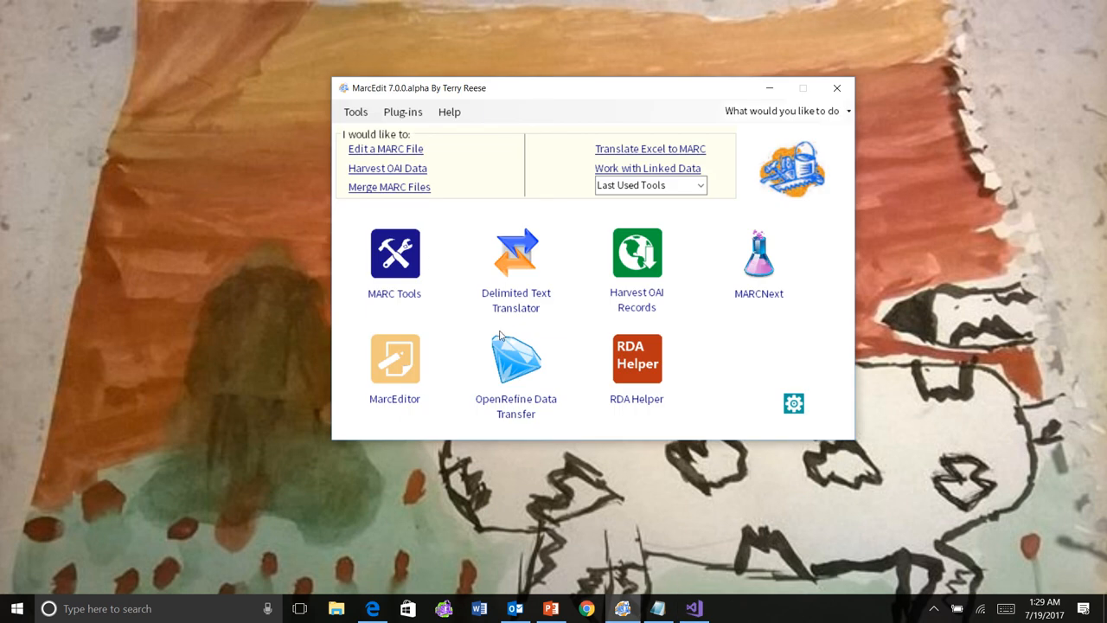
mouse_move(794, 403)
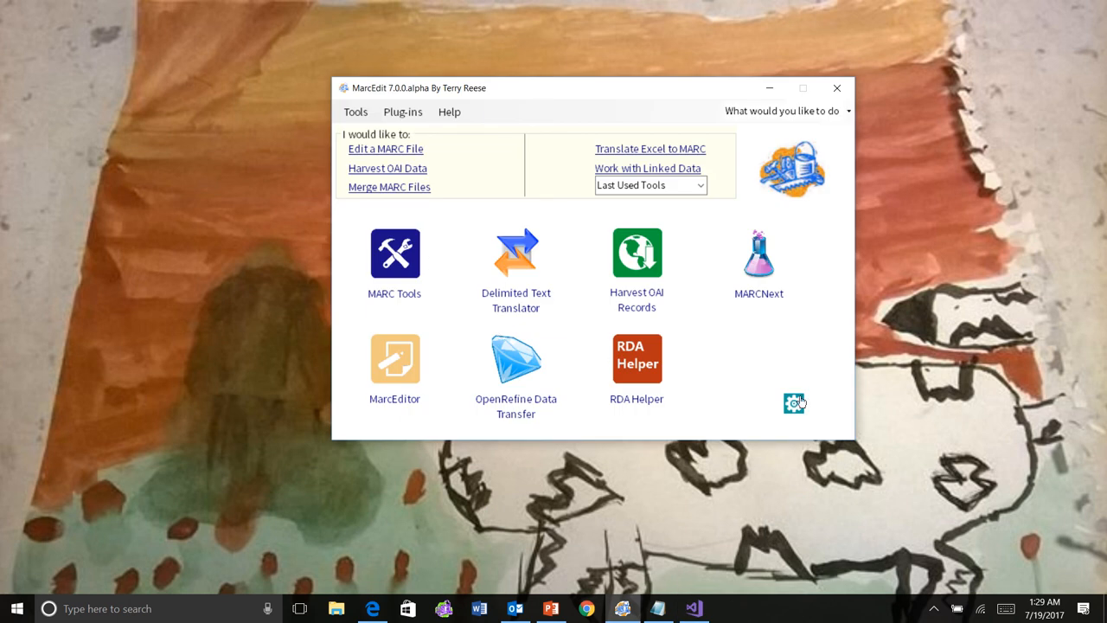
left_click(792, 402)
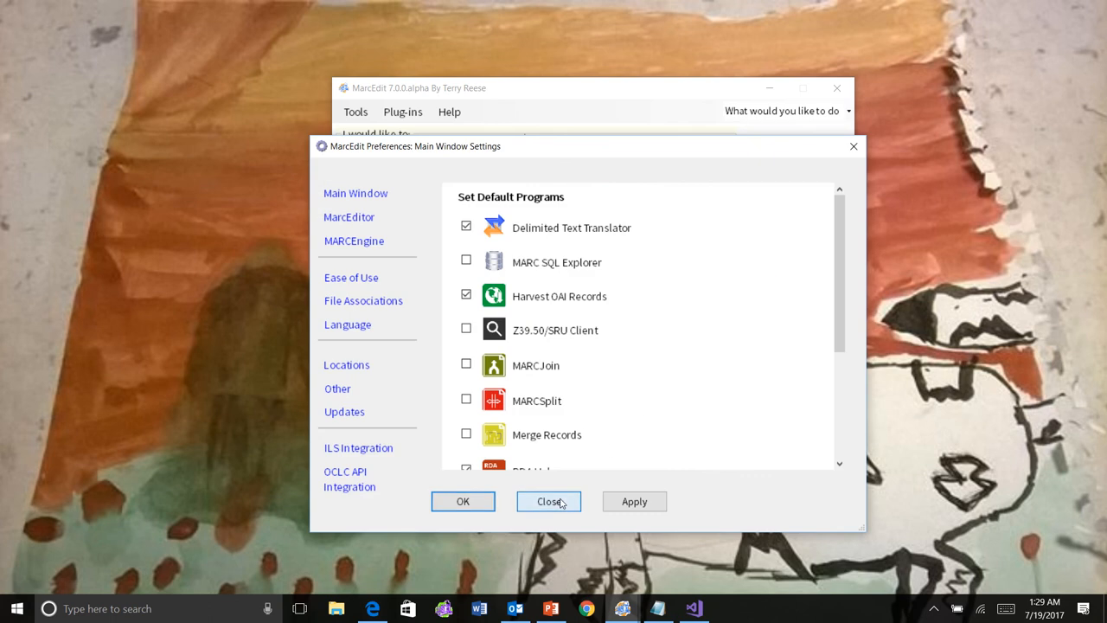
left_click(549, 502)
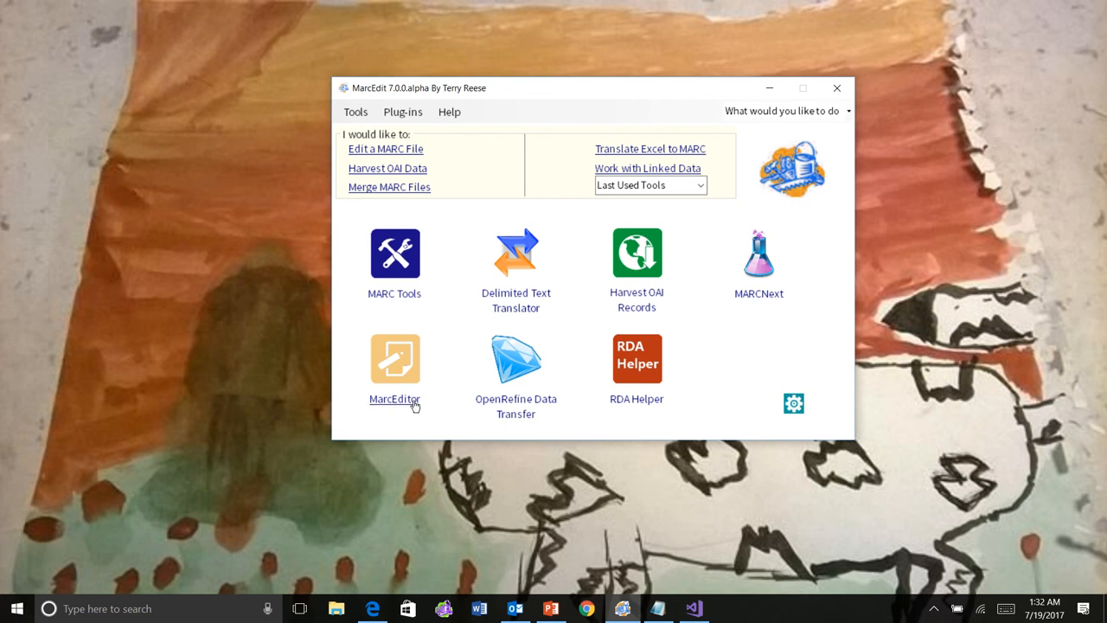
mouse_move(298, 370)
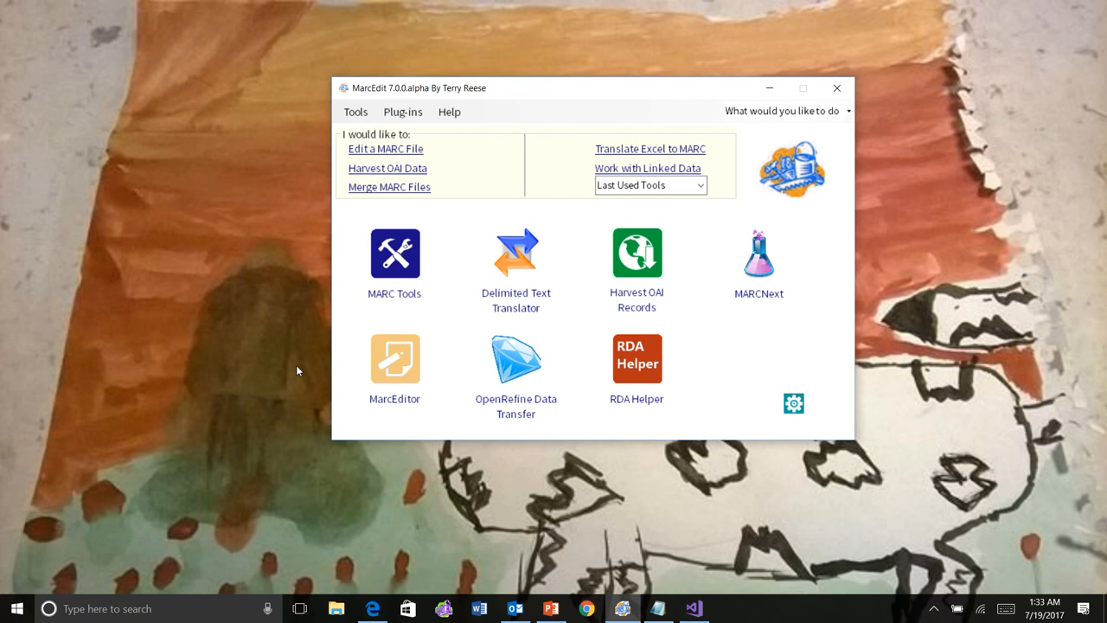
mouse_move(288, 361)
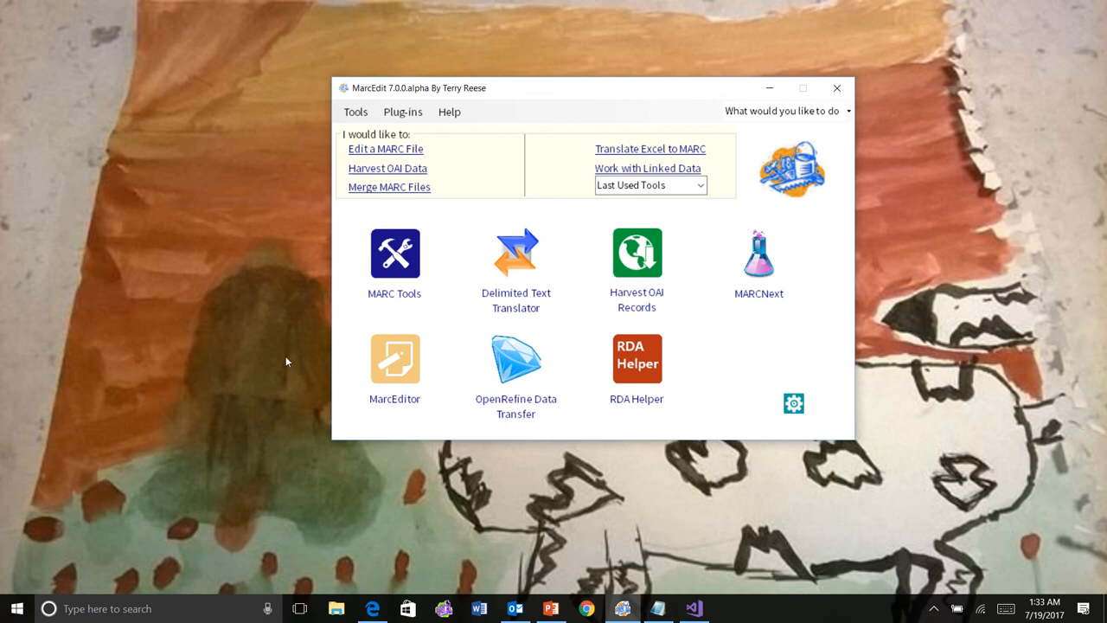
mouse_move(242, 322)
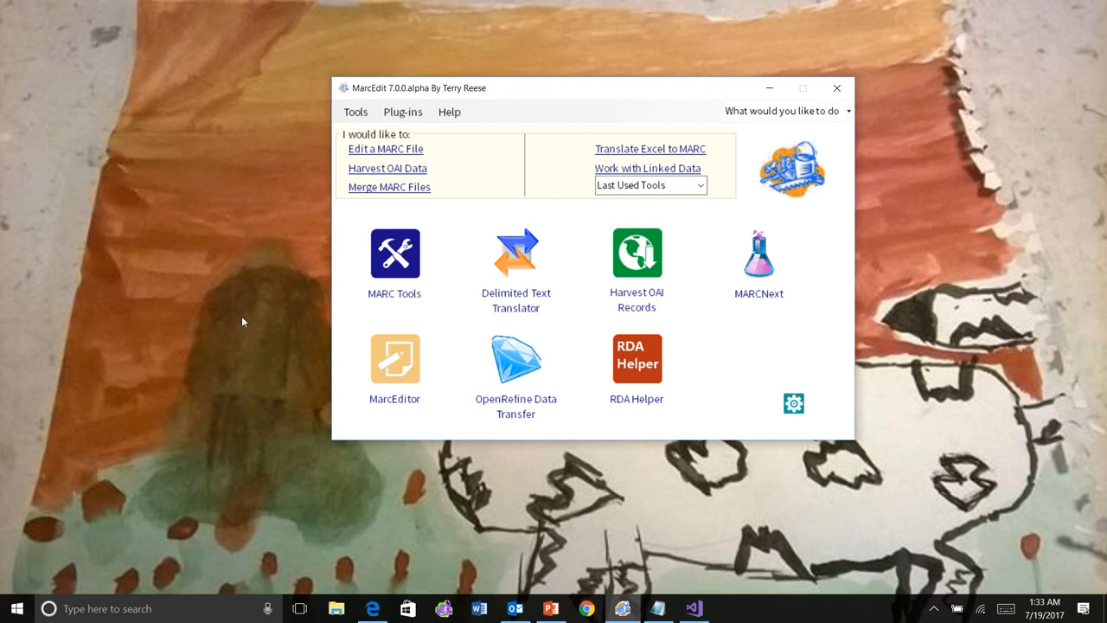
mouse_move(228, 277)
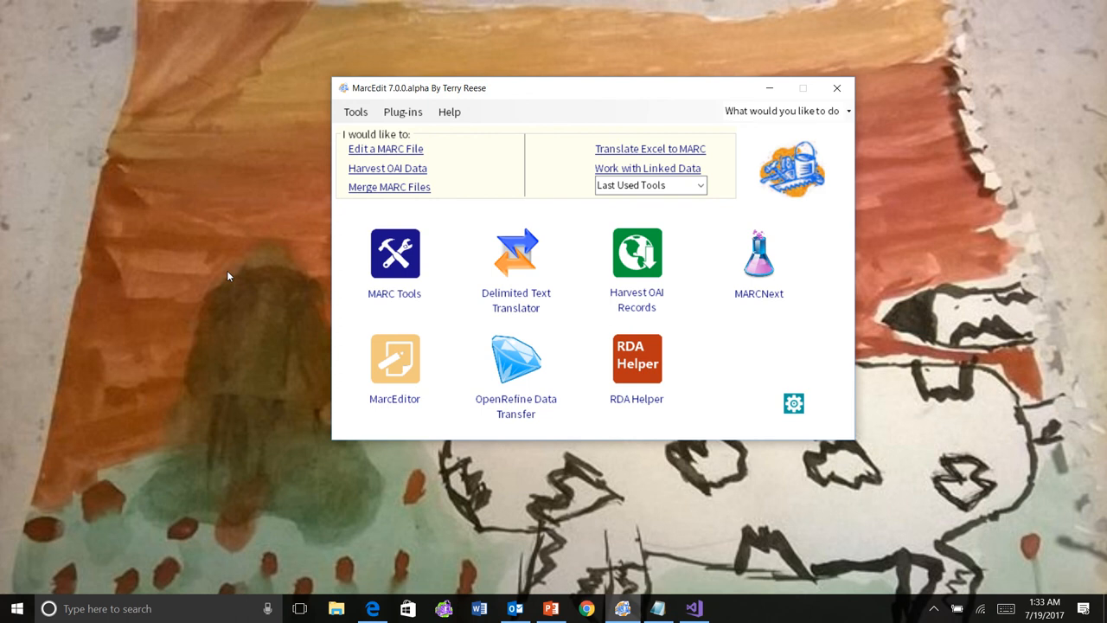
mouse_move(422, 5)
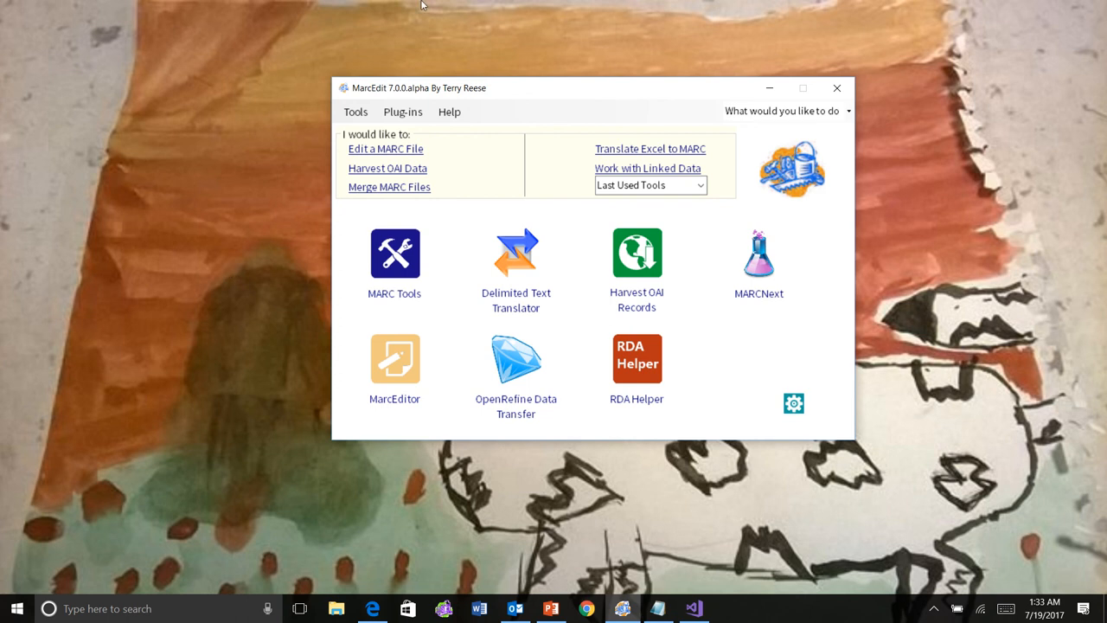